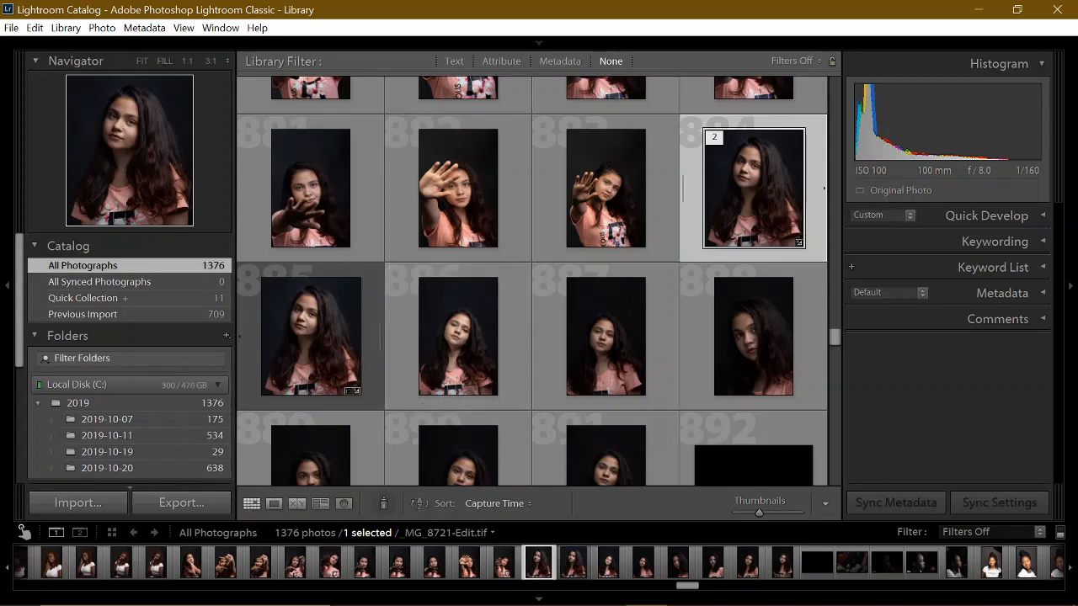
Open _MG_8724.CR2 on its own in Loupe view, filling the viewing area
click(688, 589)
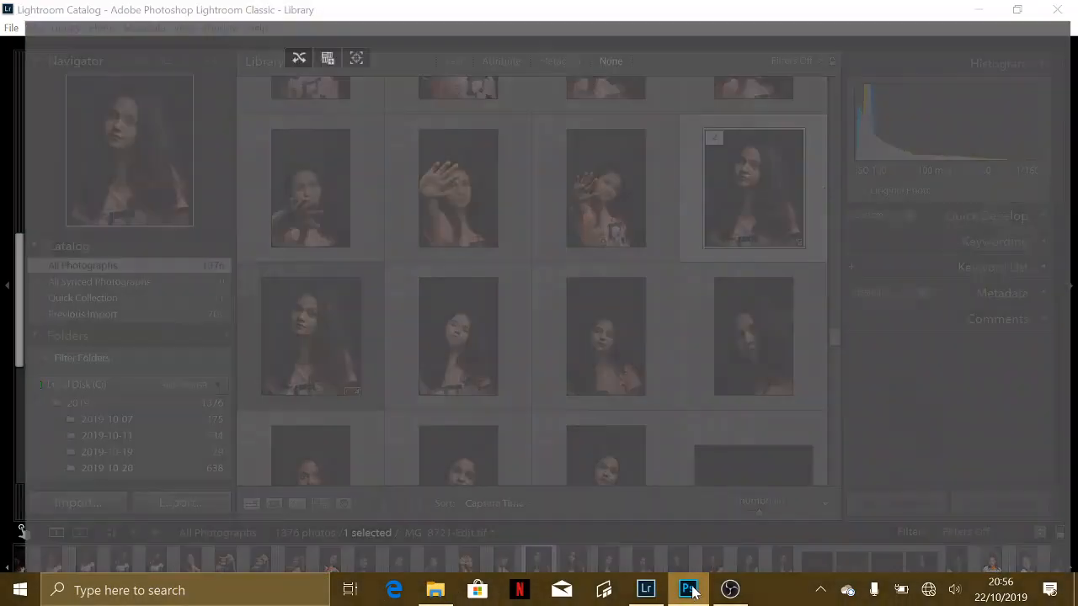
click(688, 588)
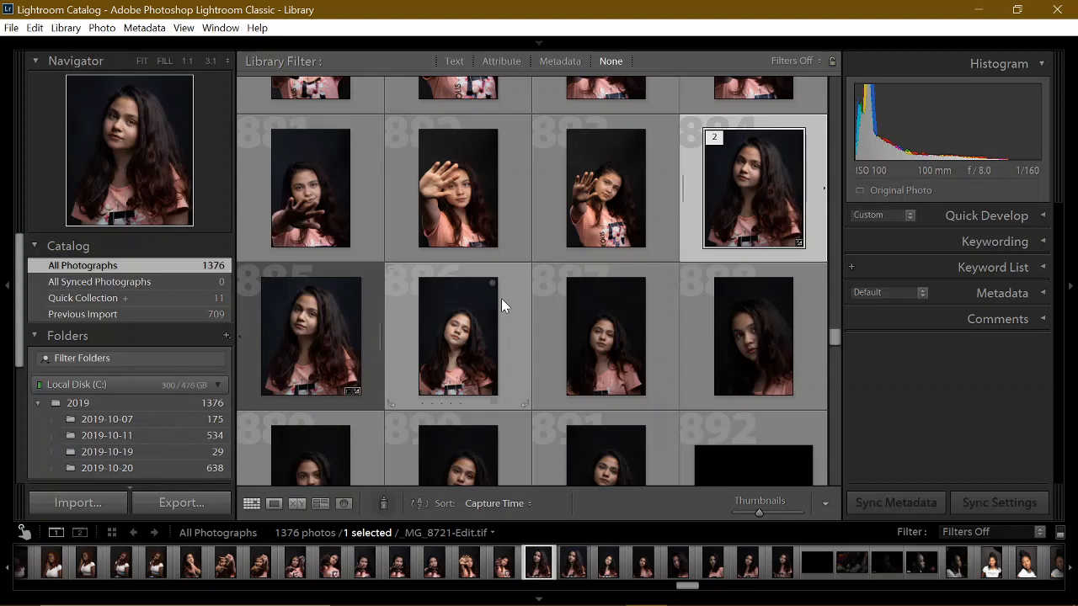
mouse_move(432, 263)
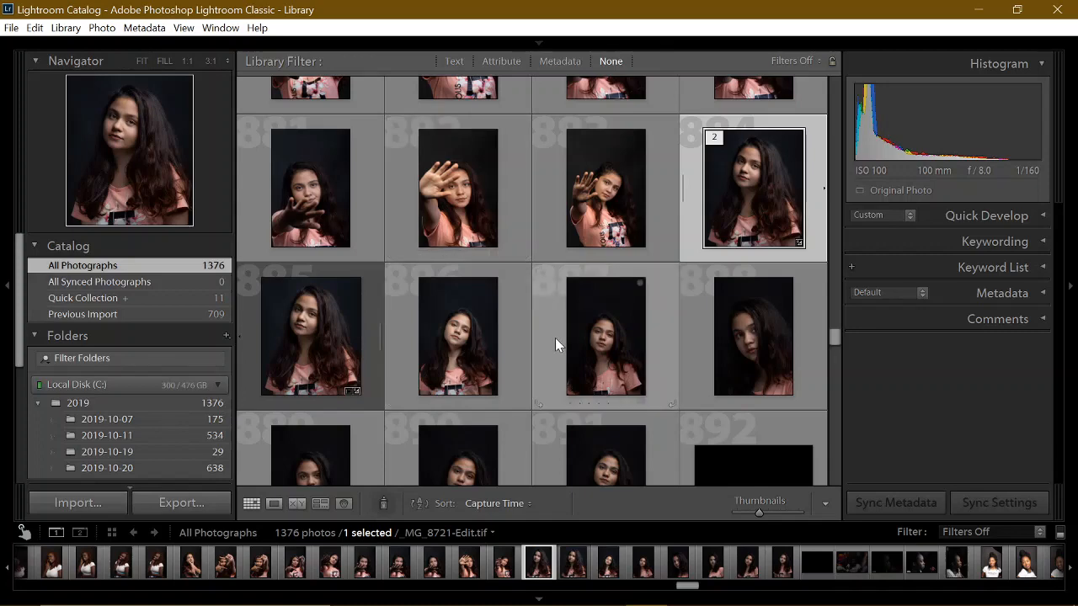
scroll(down, 3)
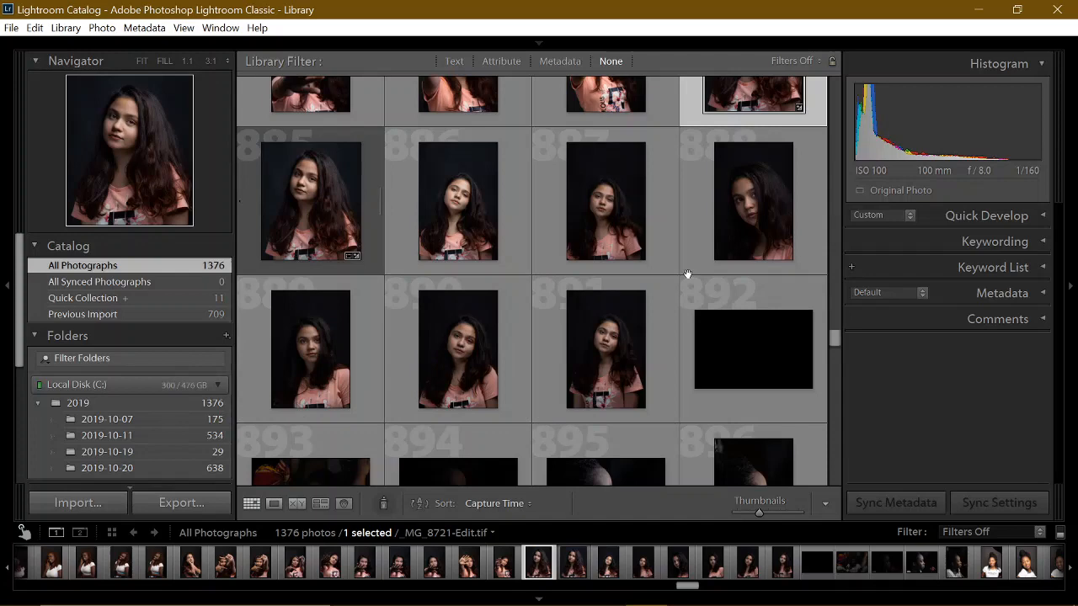
mouse_move(749, 209)
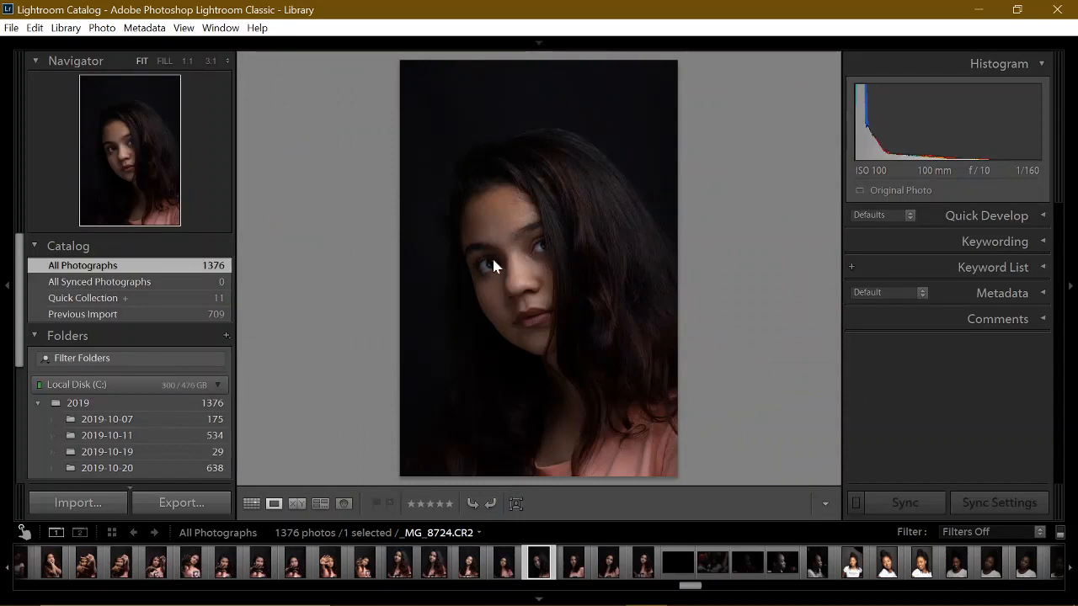
Zoom to 1:1 and pan across both eyes and the face
click(496, 267)
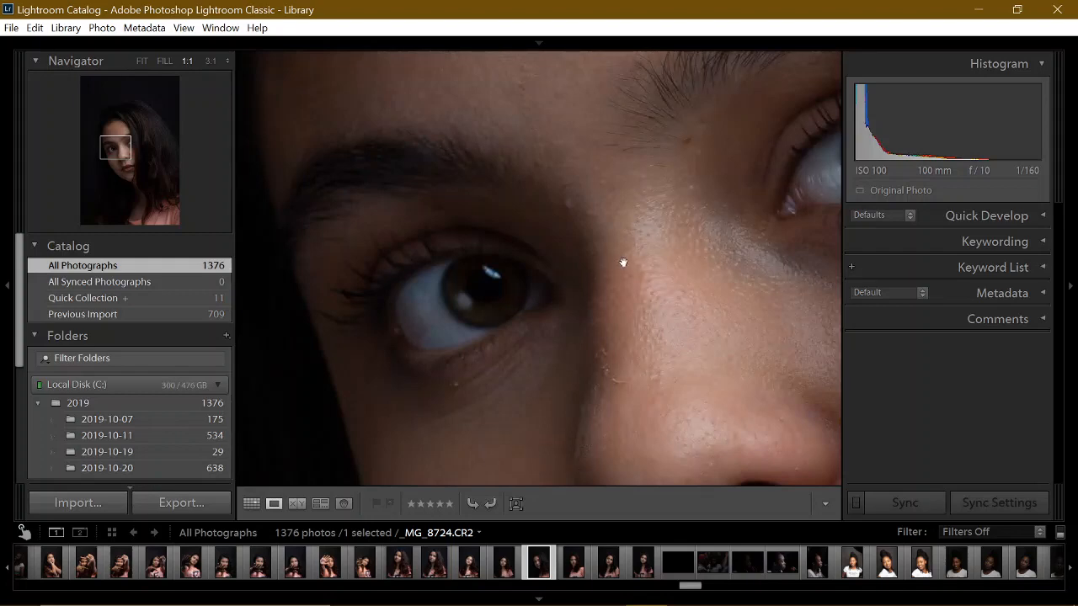
drag(624, 261, 427, 183)
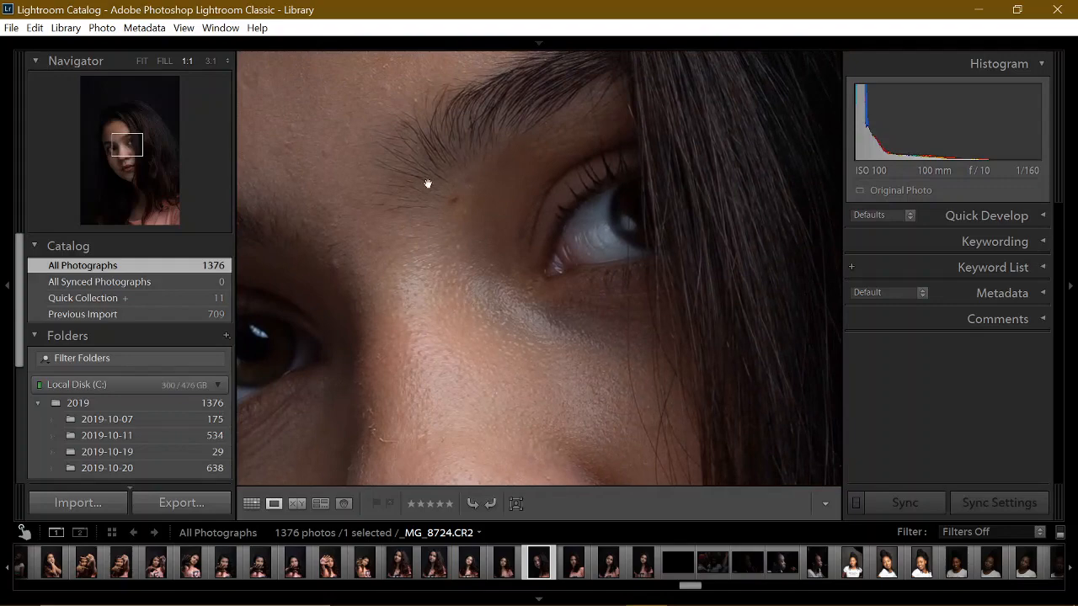
drag(428, 184, 572, 158)
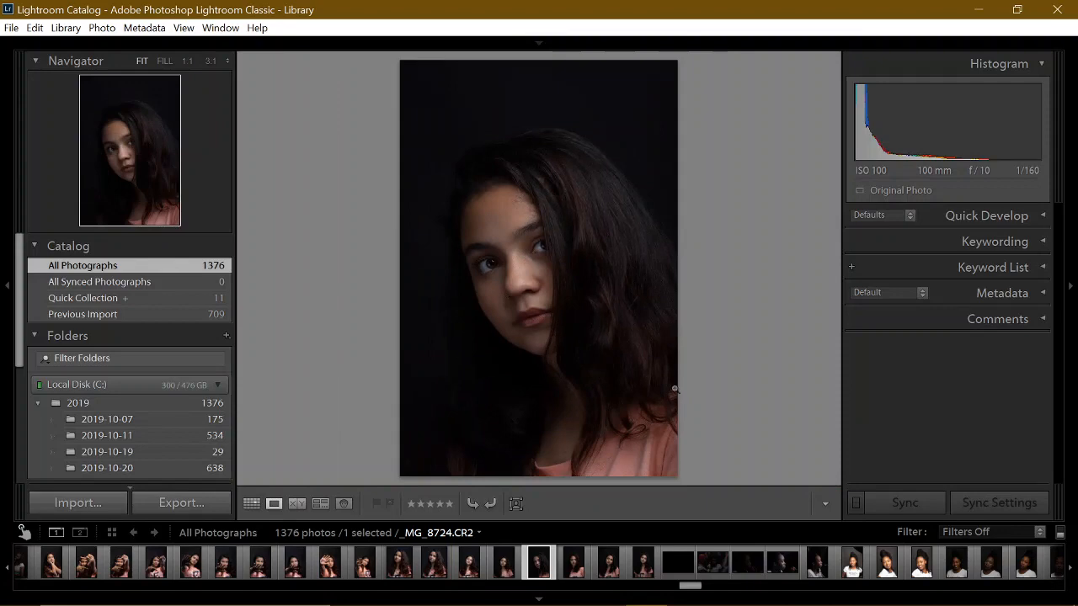
mouse_move(571, 310)
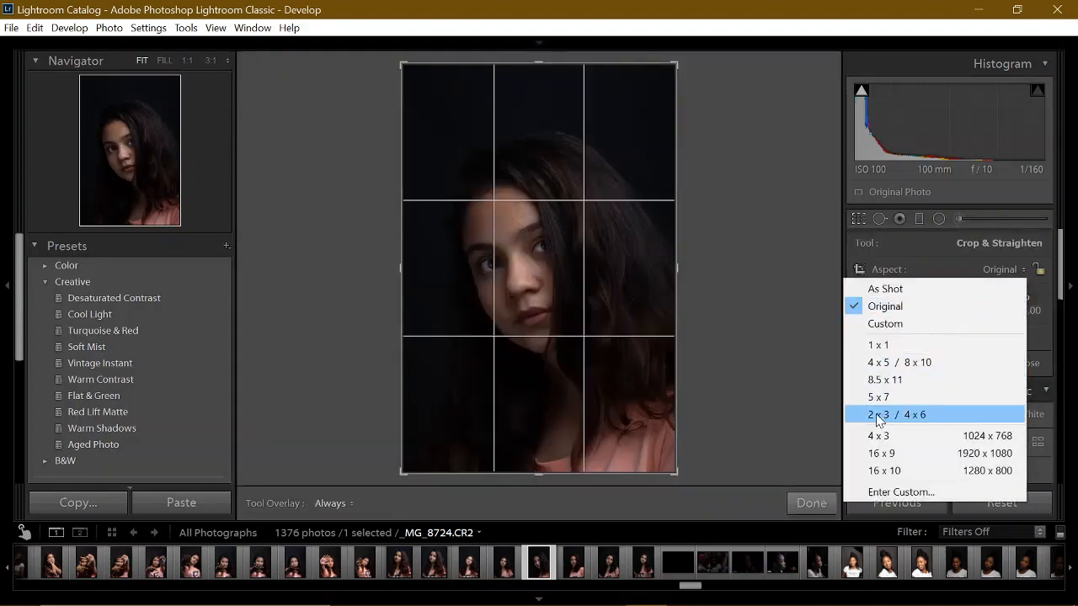
mouse_move(878, 436)
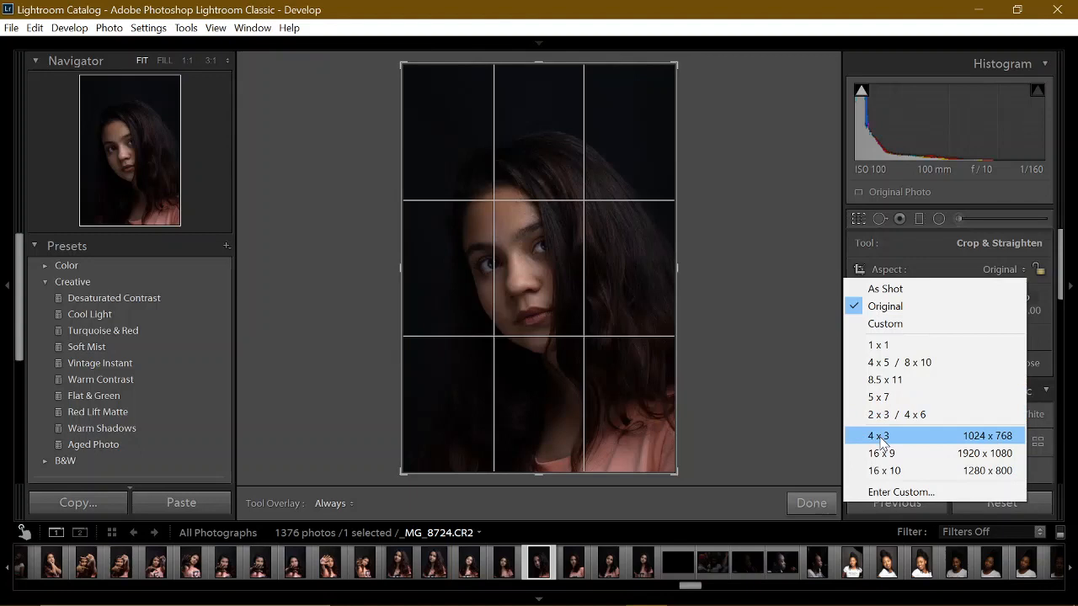
Crop the portrait to a 4 x 3 aspect ratio and close the crop tool
click(879, 436)
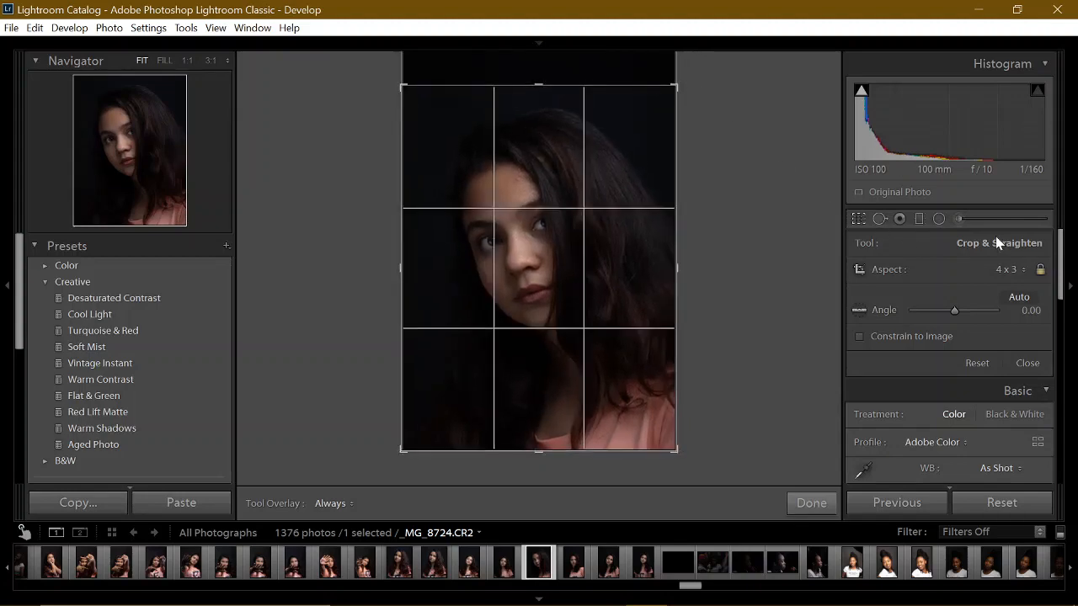
click(810, 503)
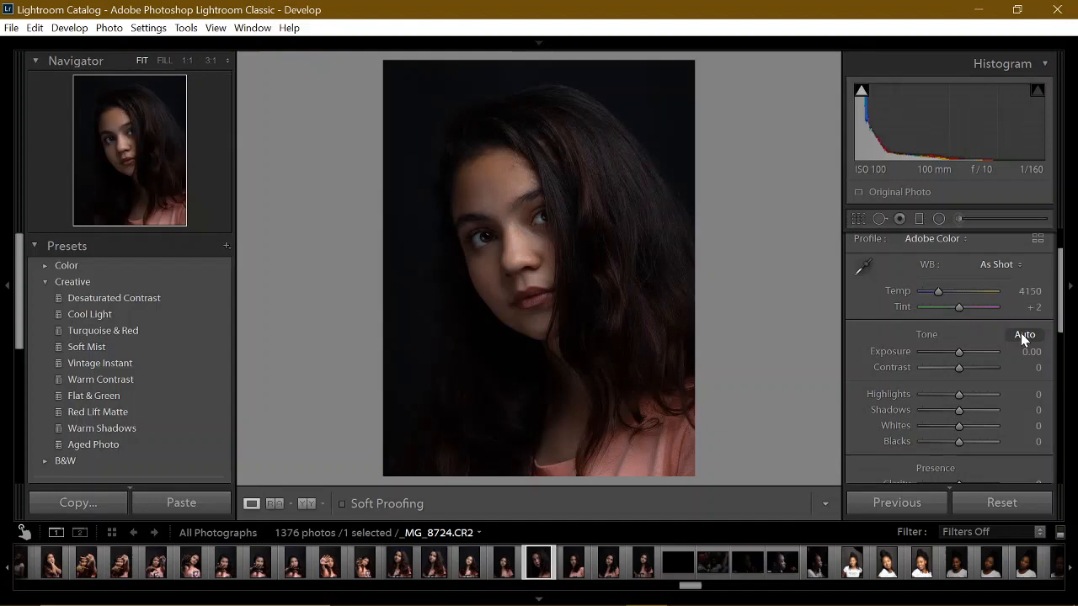
Apply Auto tone, reset it to zero, then lift Shadows to +60
click(1024, 334)
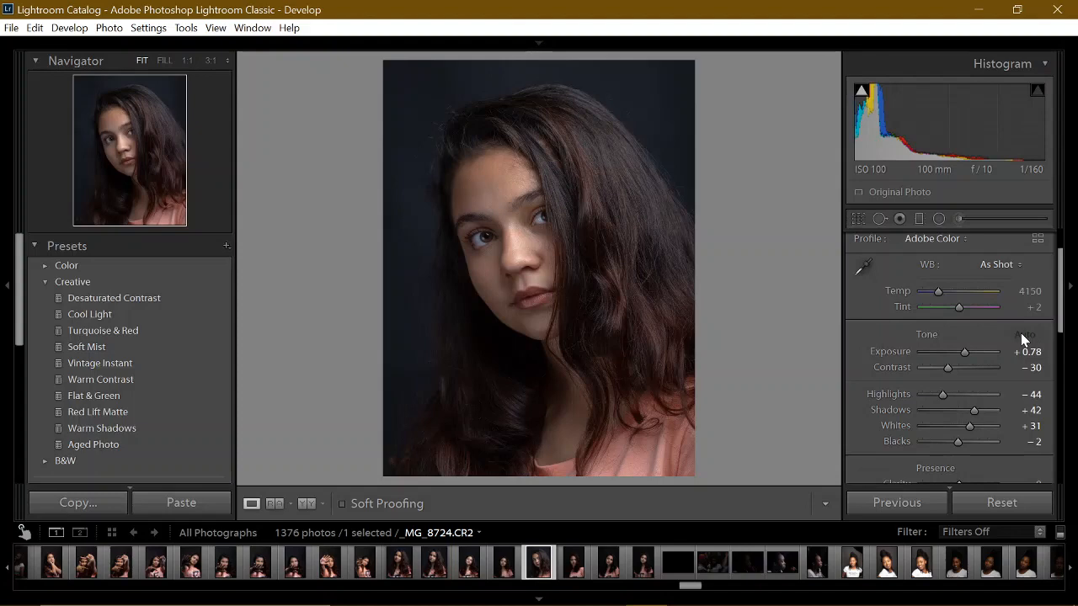
click(1025, 334)
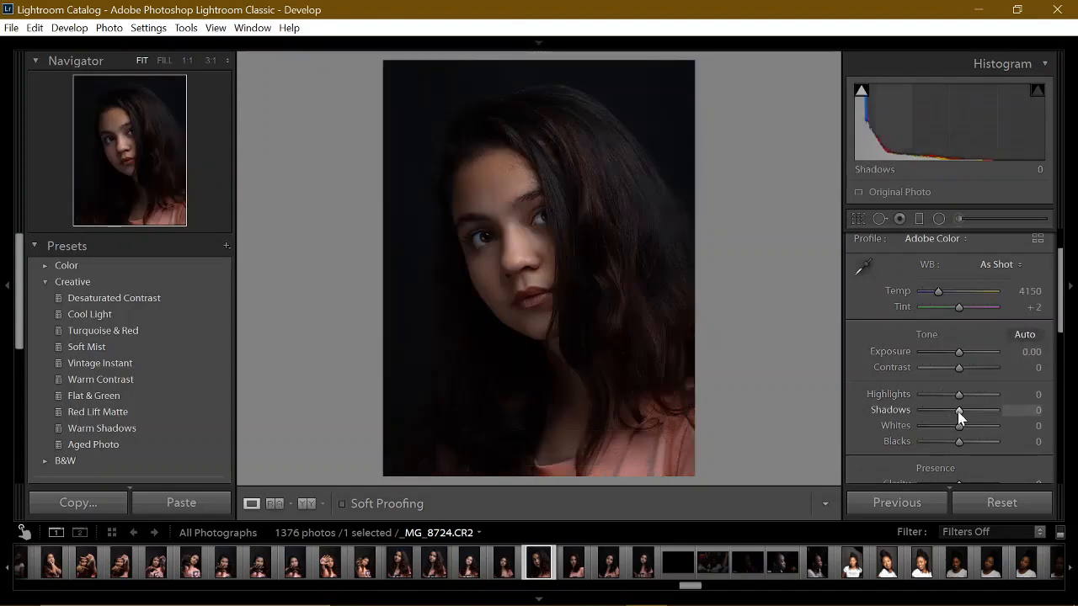
drag(958, 413, 975, 414)
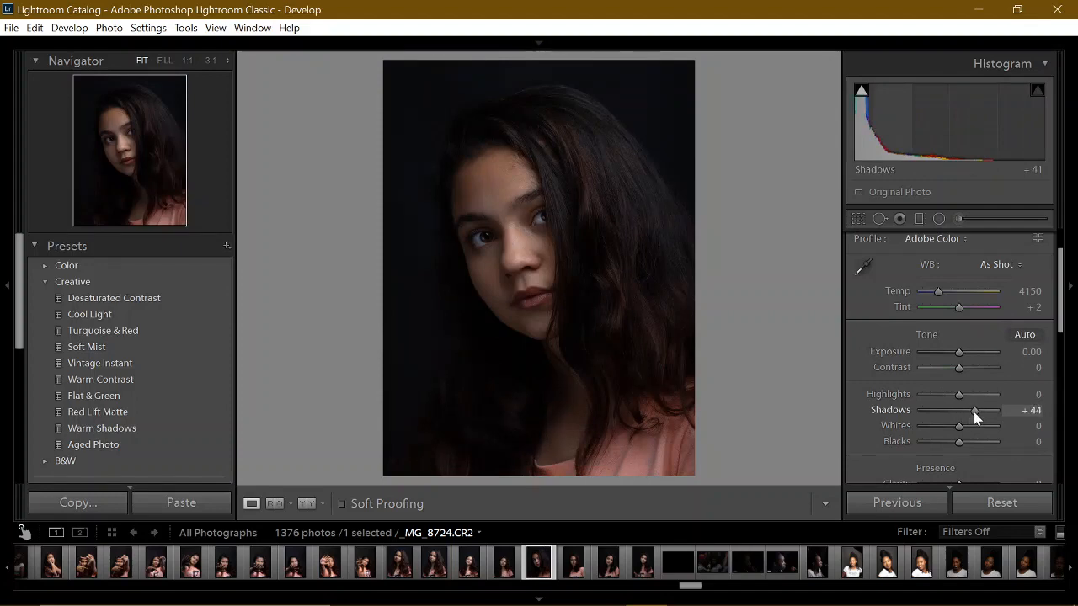
drag(975, 411, 979, 410)
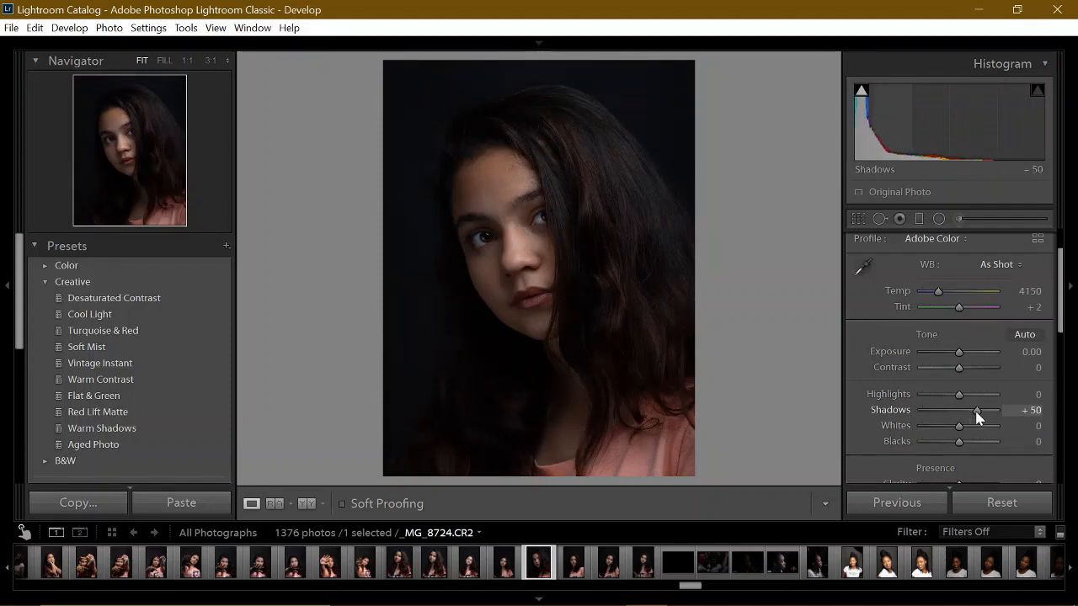
drag(977, 410, 980, 410)
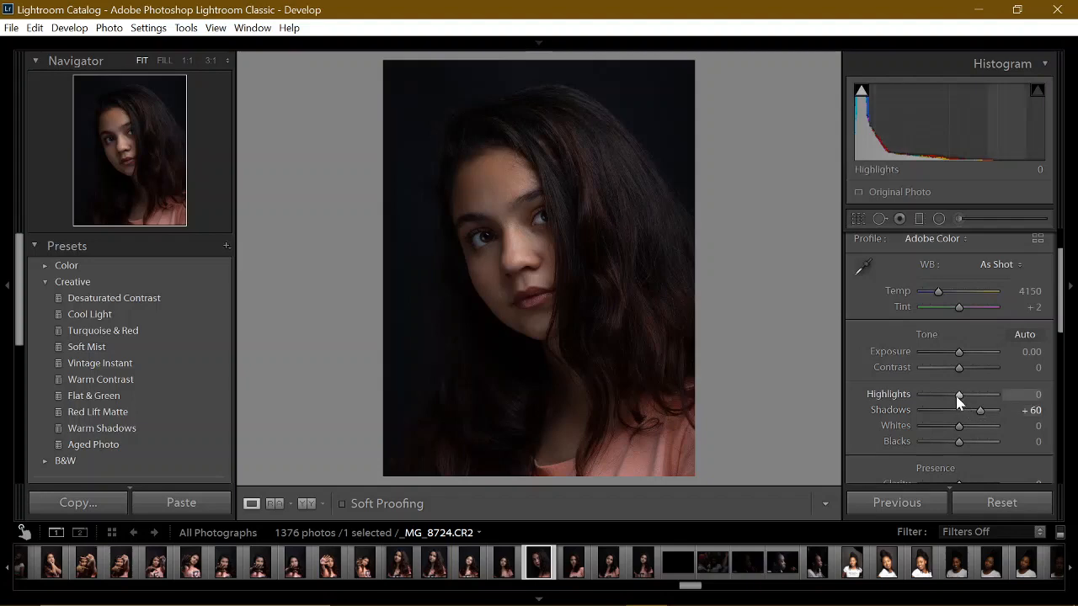
Set Highlights to +7, Contrast to +16 and Exposure to +0.20
drag(958, 395, 971, 395)
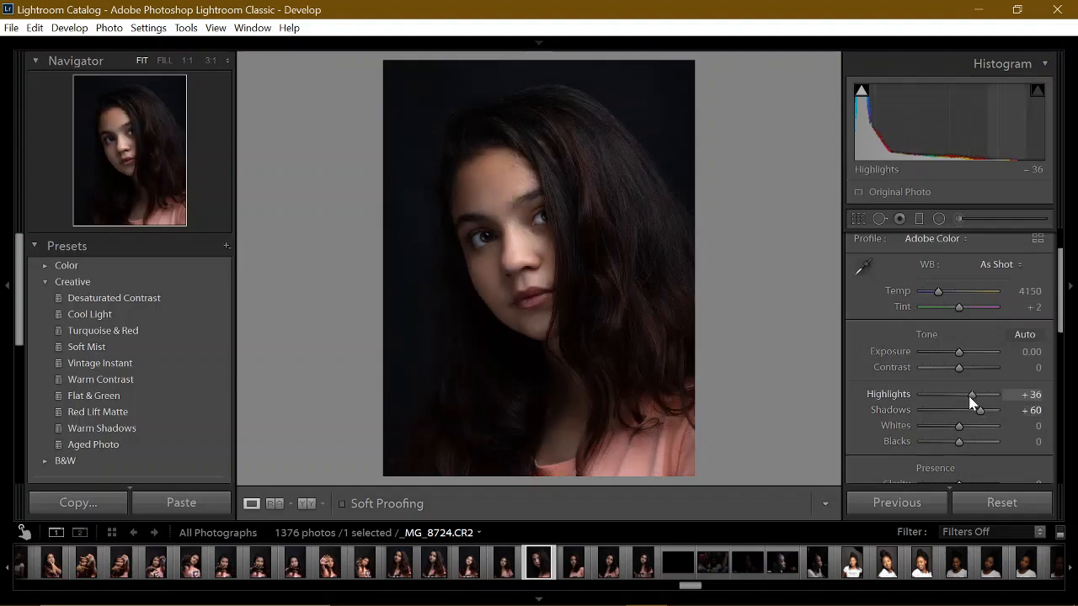
drag(971, 394, 951, 394)
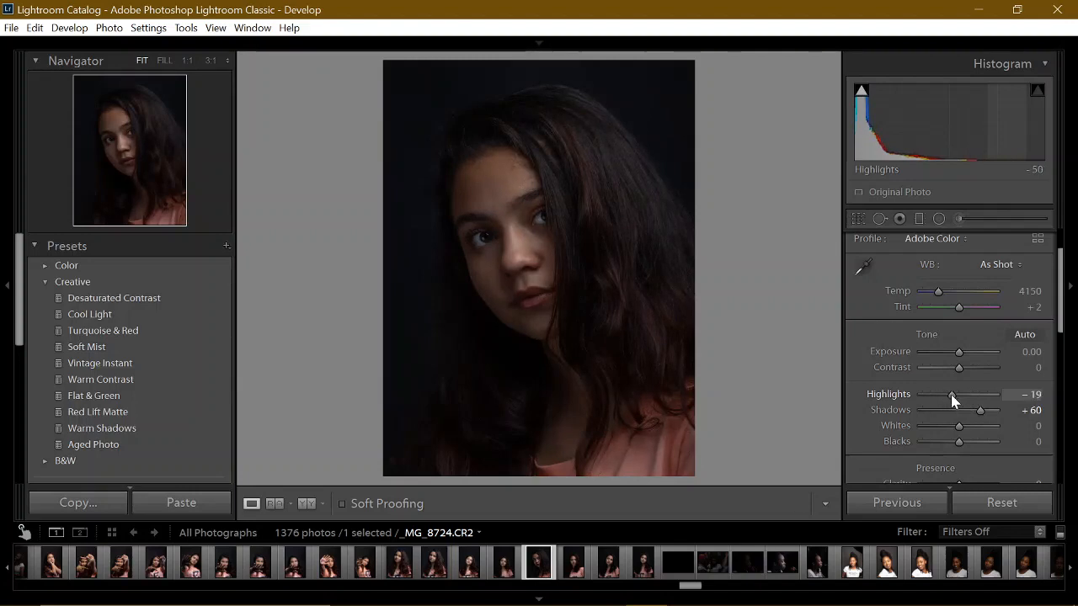
drag(952, 394, 963, 394)
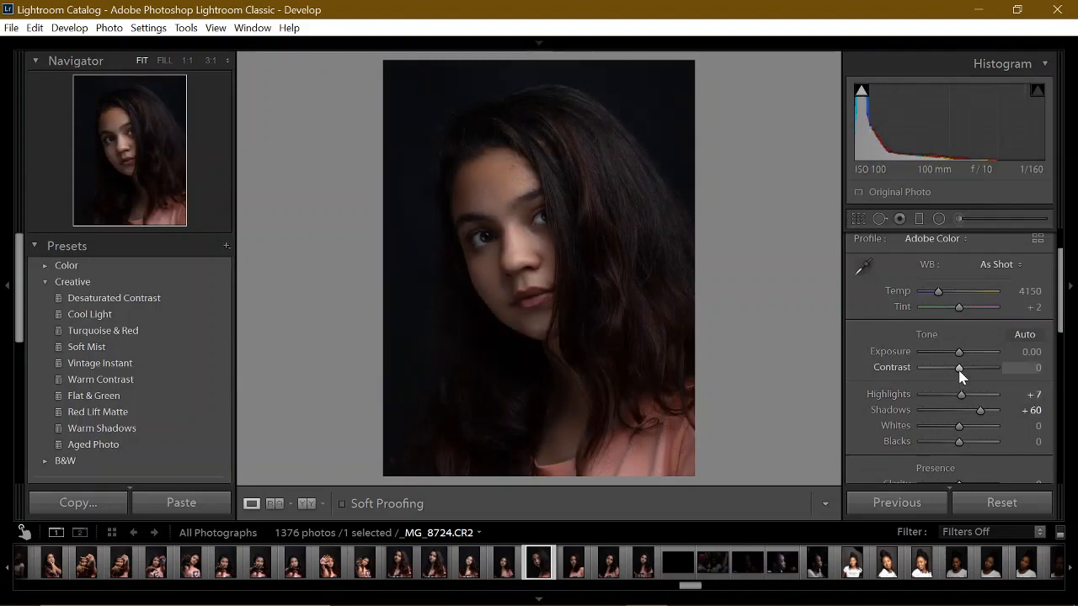
drag(958, 368, 965, 368)
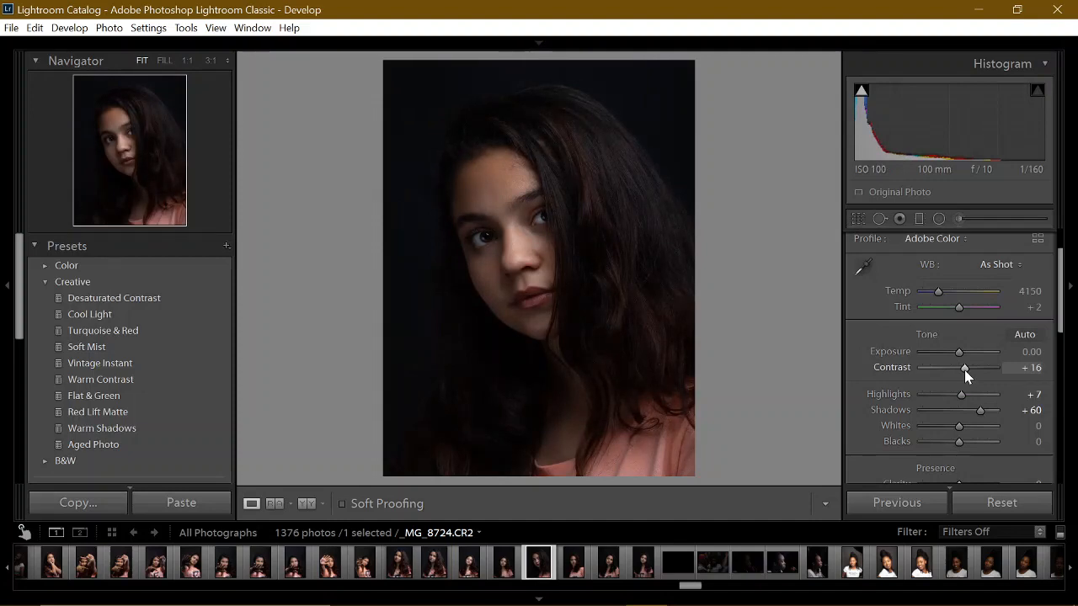
drag(959, 351, 961, 351)
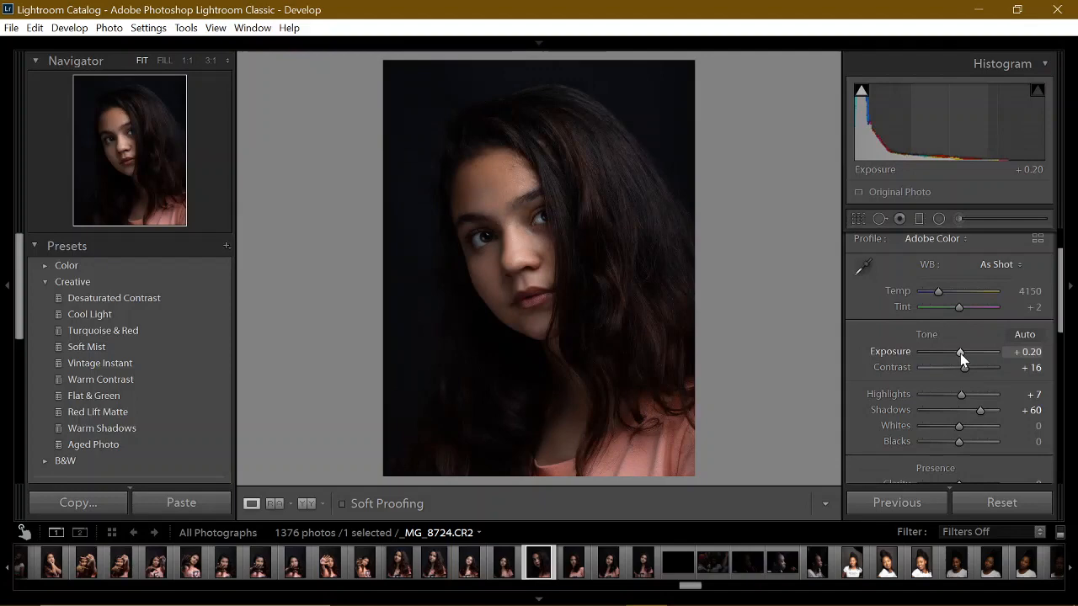
drag(960, 353, 963, 352)
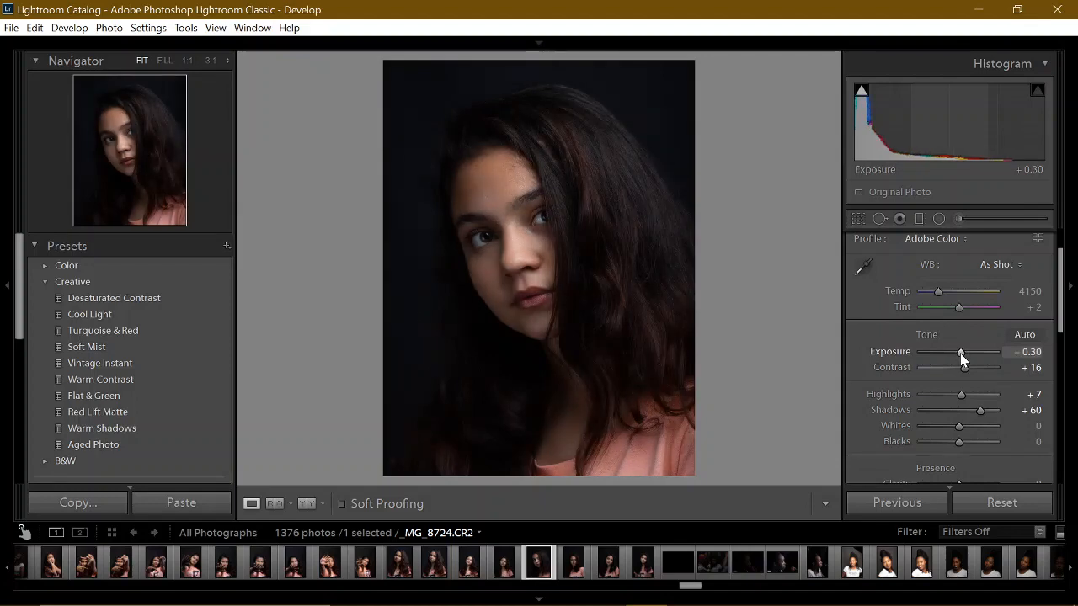
drag(966, 352, 961, 352)
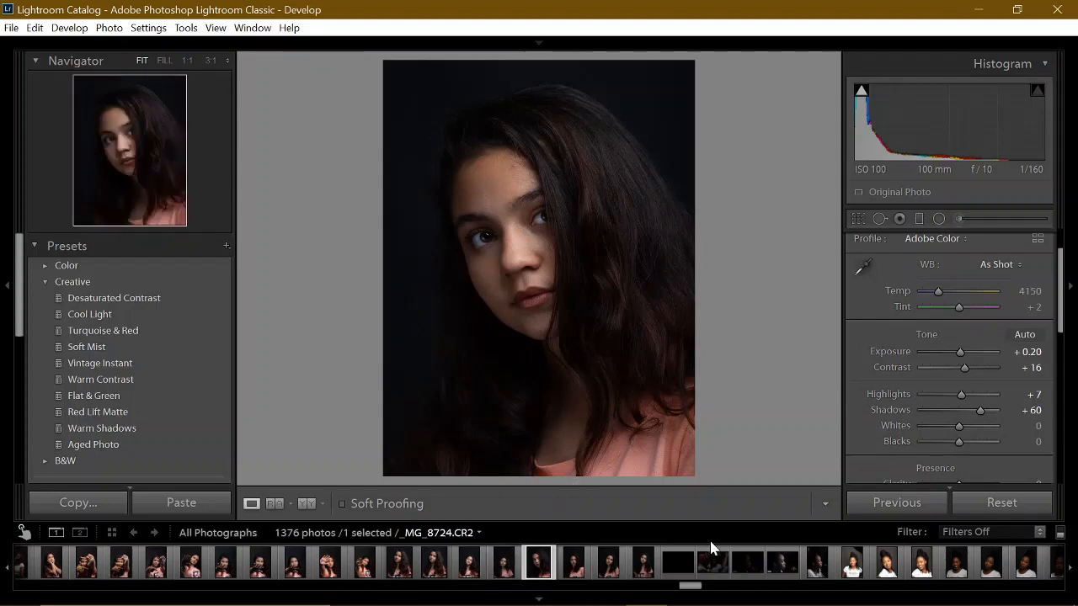
Bring up the photo's context menu to send it to Adobe Photoshop
right_click(539, 270)
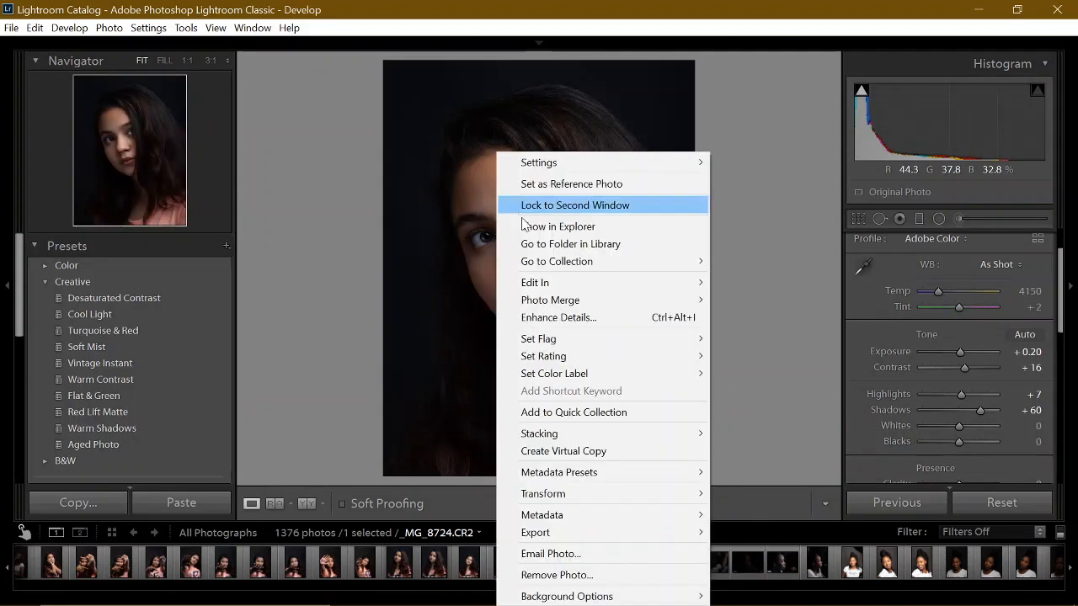
mouse_move(535, 282)
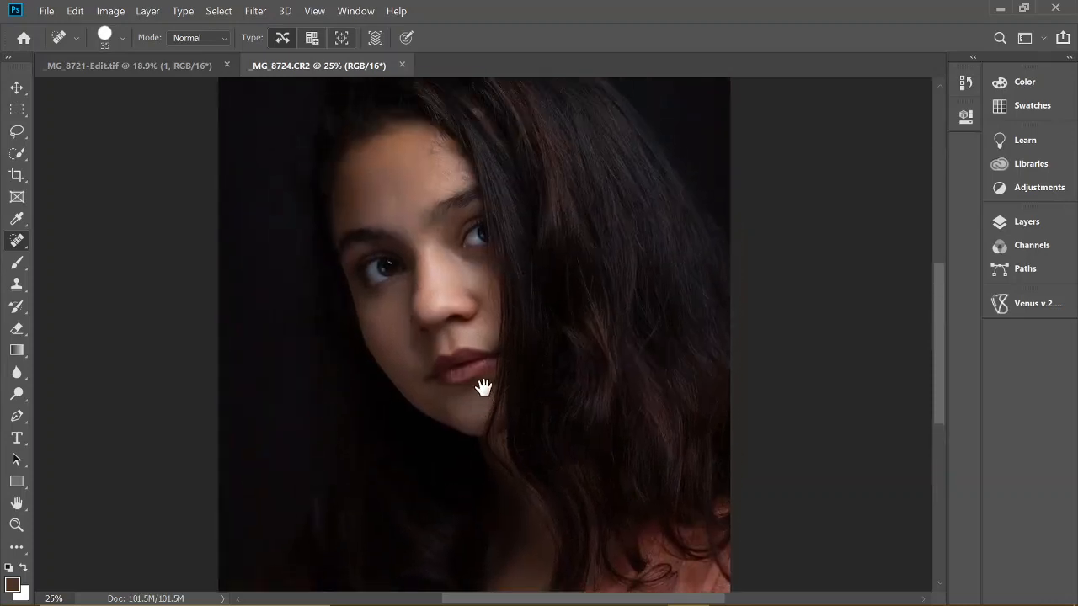
Zoom in and pan over forehead, eyes, nose and lips, then open Venus v.2.0.0
drag(484, 387, 450, 219)
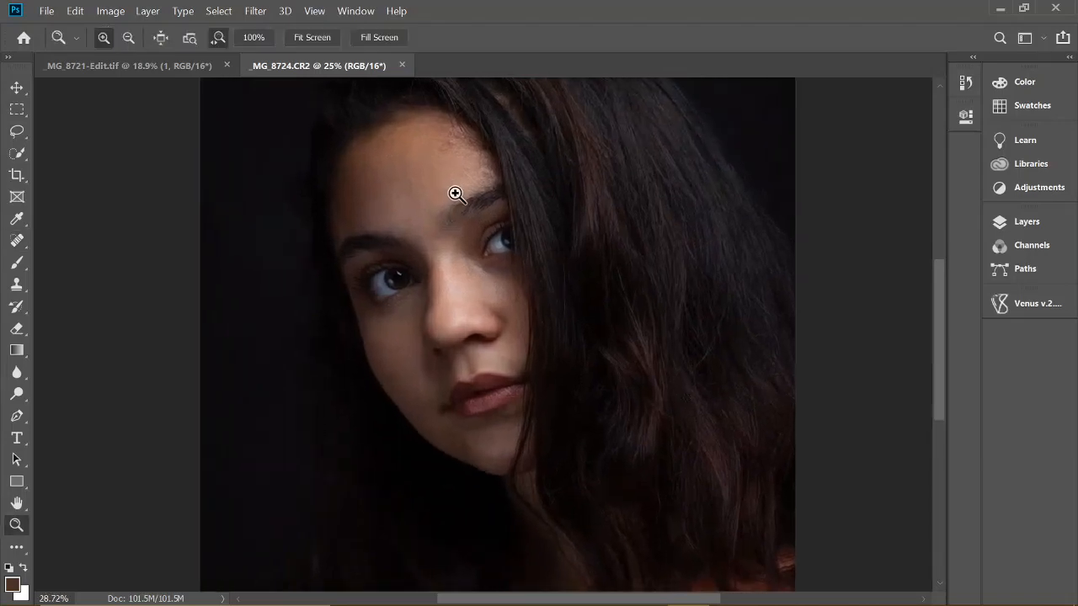
click(456, 193)
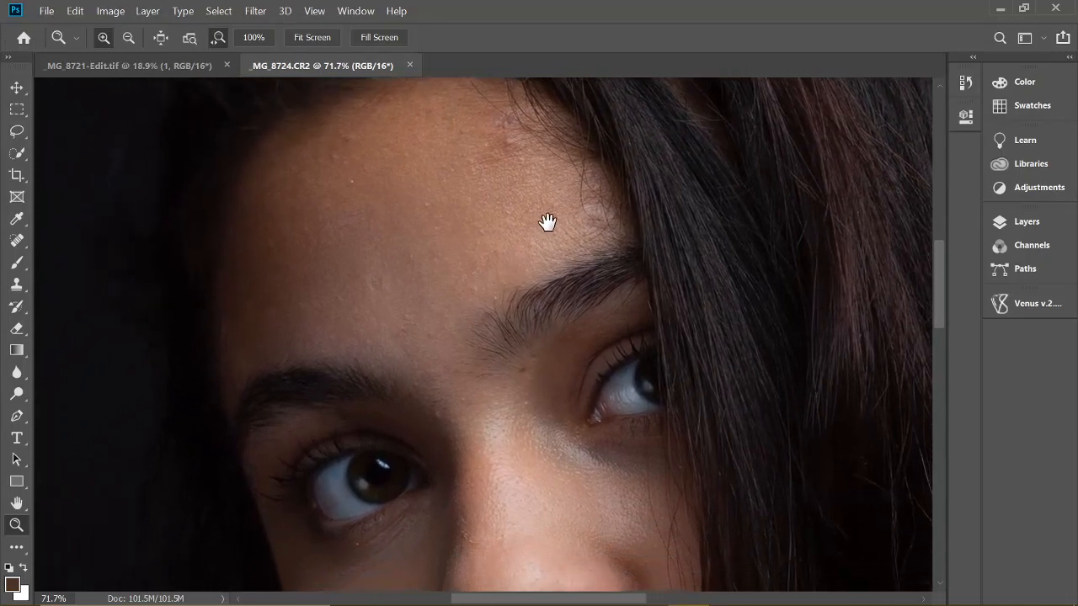
drag(548, 221, 413, 312)
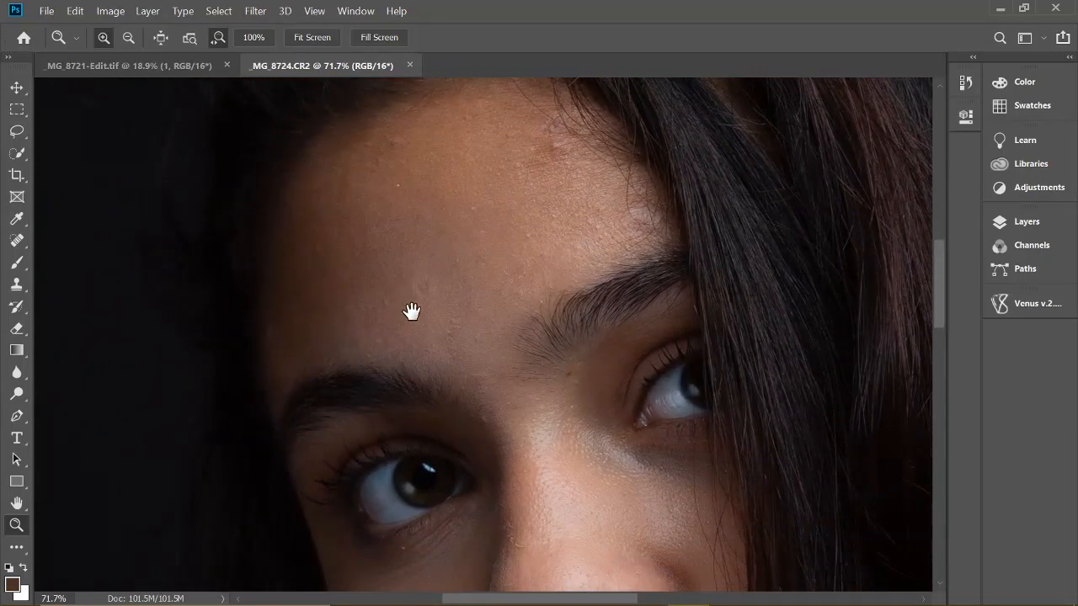
drag(413, 312, 477, 186)
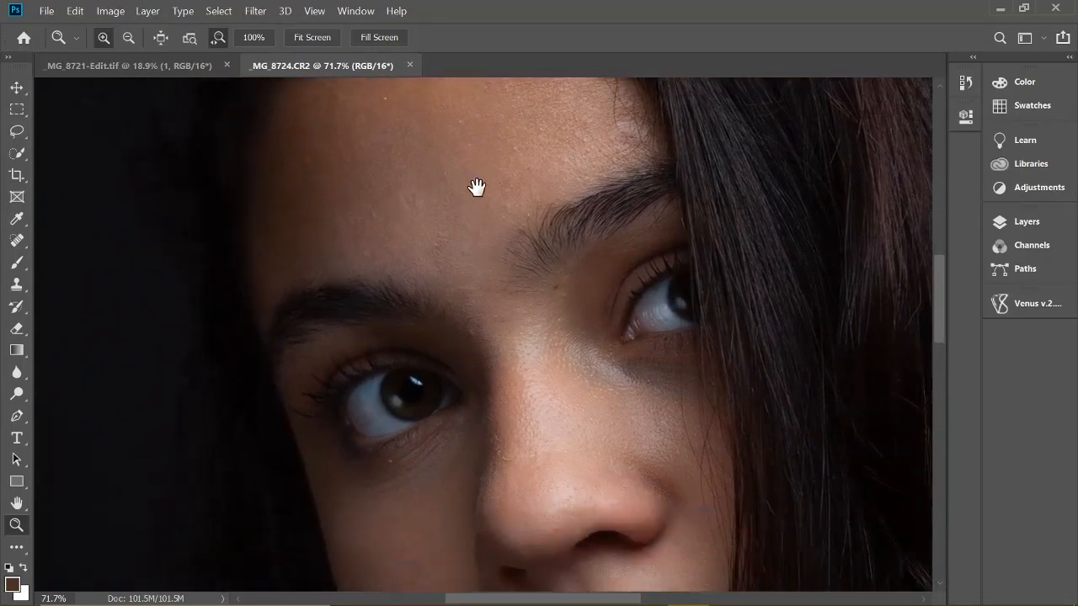
drag(477, 186, 507, 364)
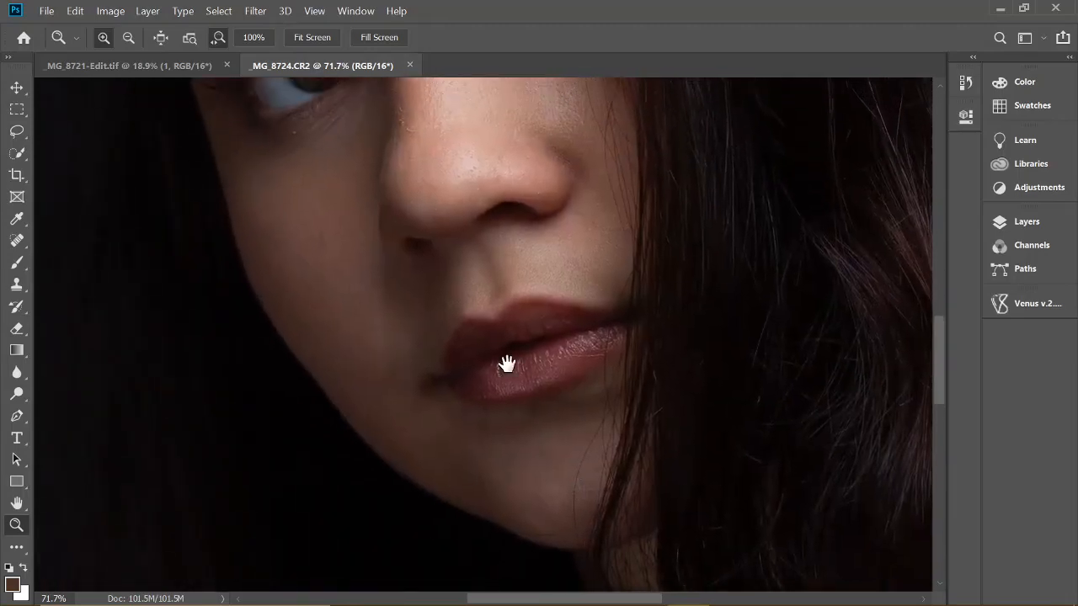
drag(508, 364, 452, 559)
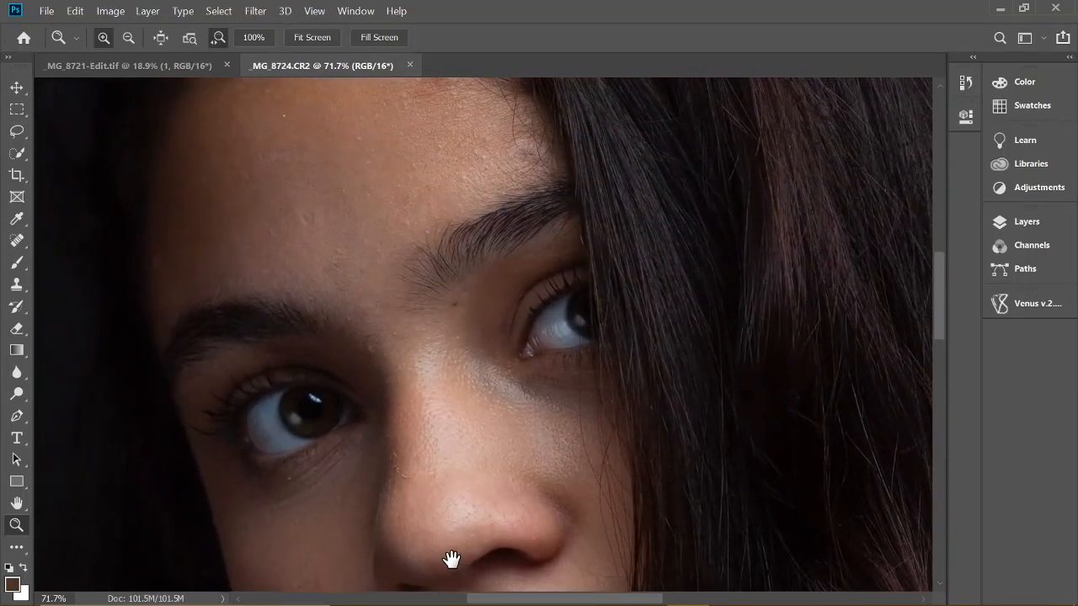
drag(452, 559, 343, 289)
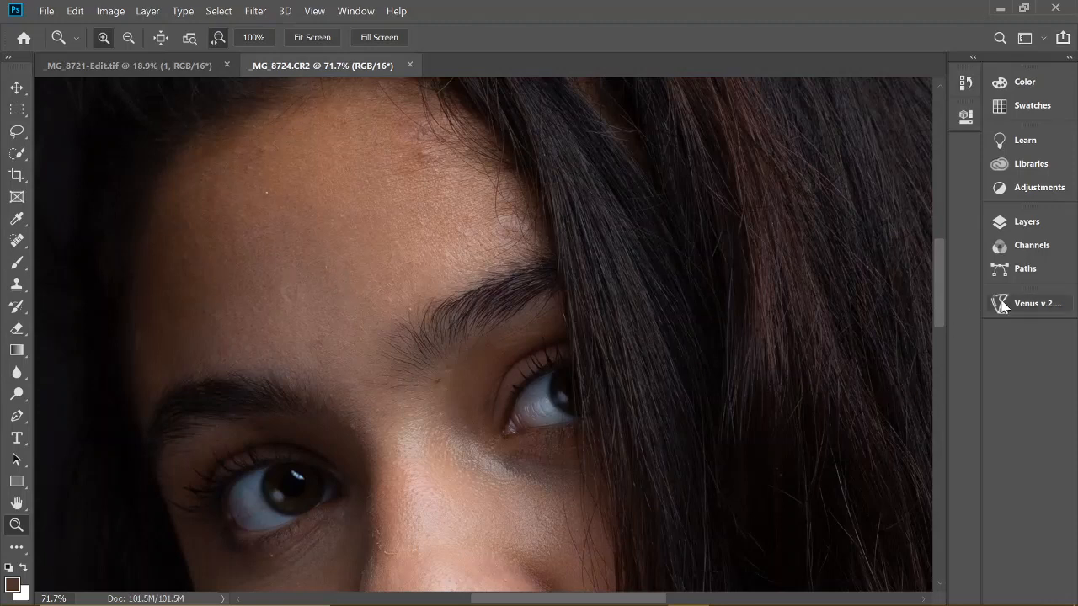
click(1001, 303)
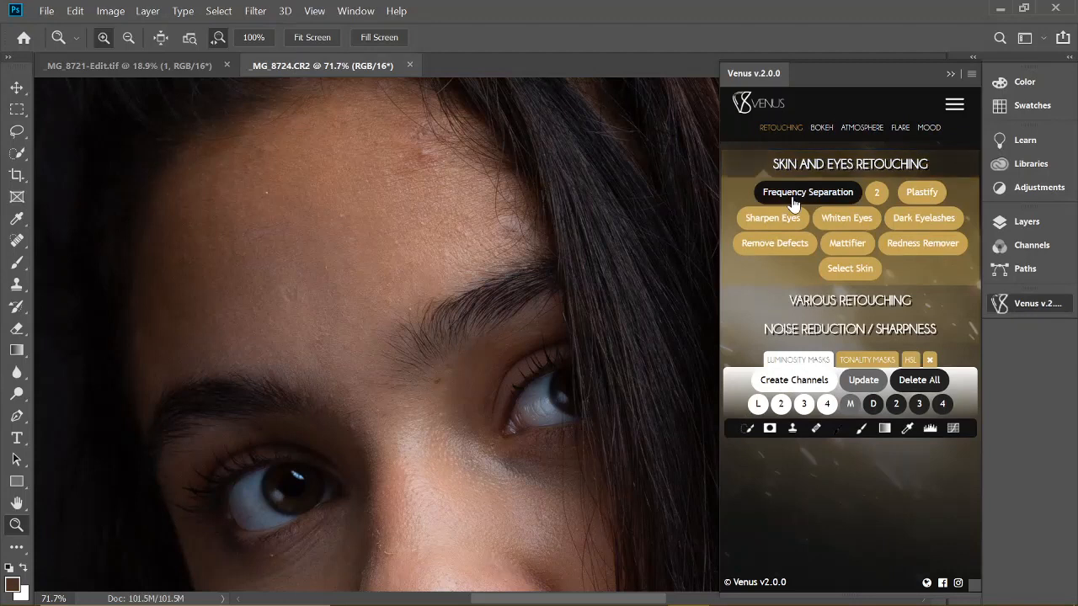
Run Venus Frequency Separation from Skin and Eyes Retouching, creating the Softness layer
click(807, 192)
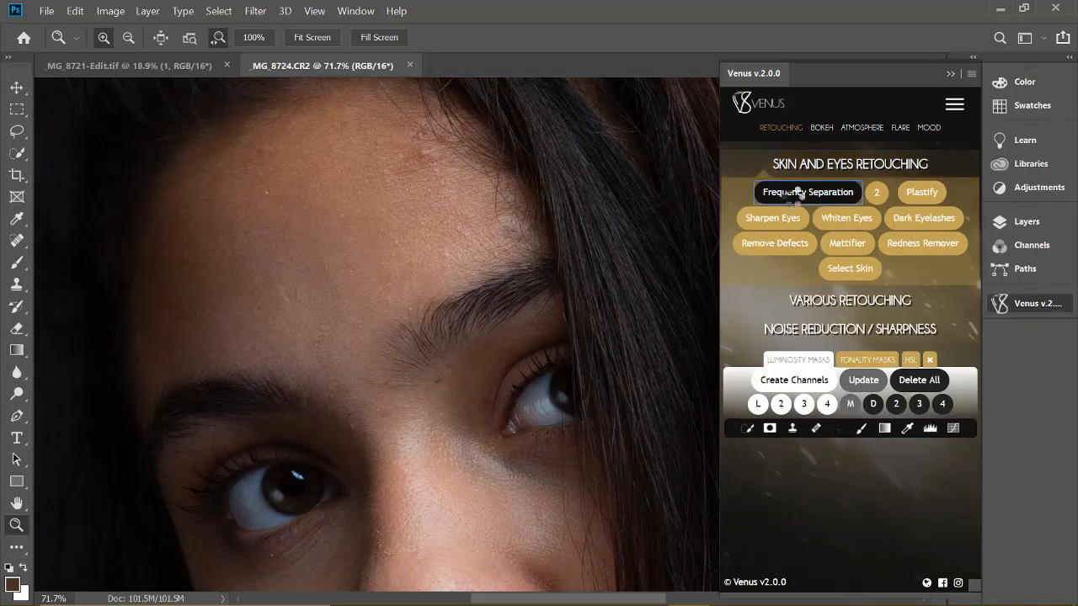
click(808, 192)
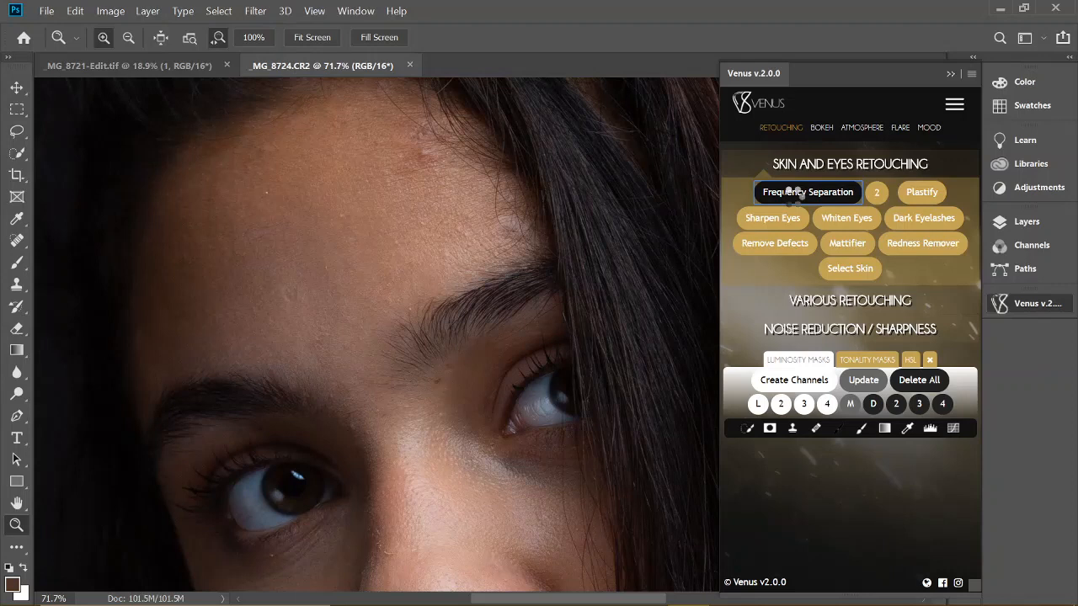
click(808, 192)
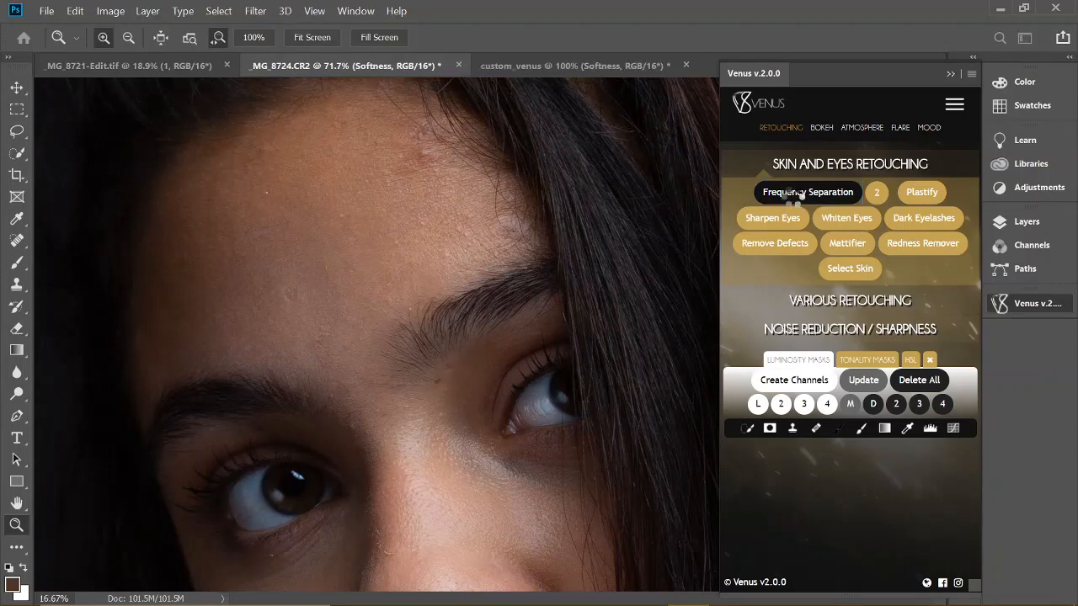
click(808, 192)
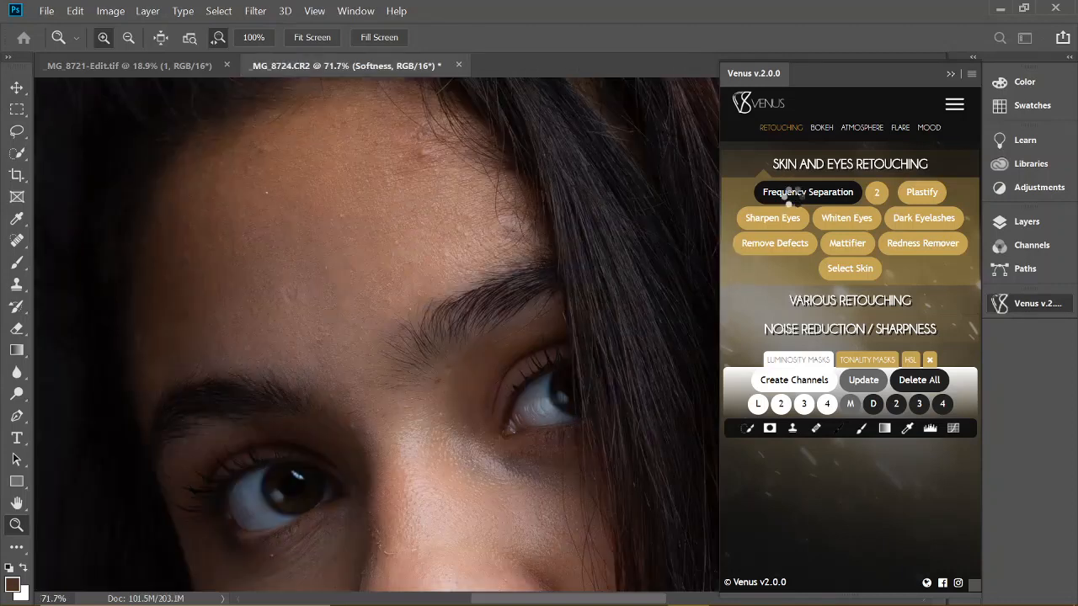
click(807, 192)
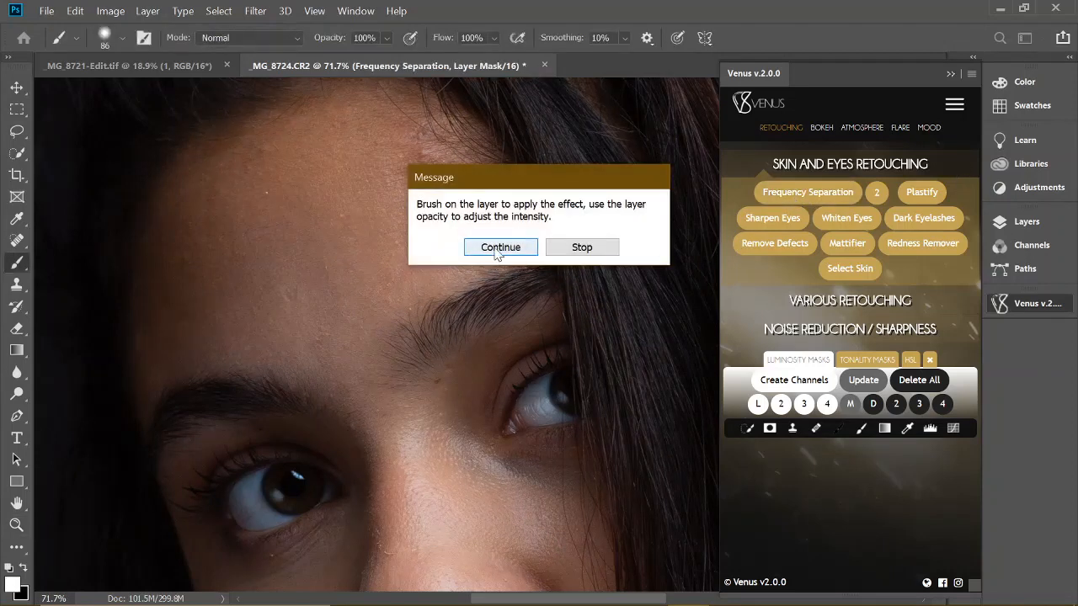
Dismiss the Venus brushing message and lower the 86 px brush hardness to 25%
click(499, 247)
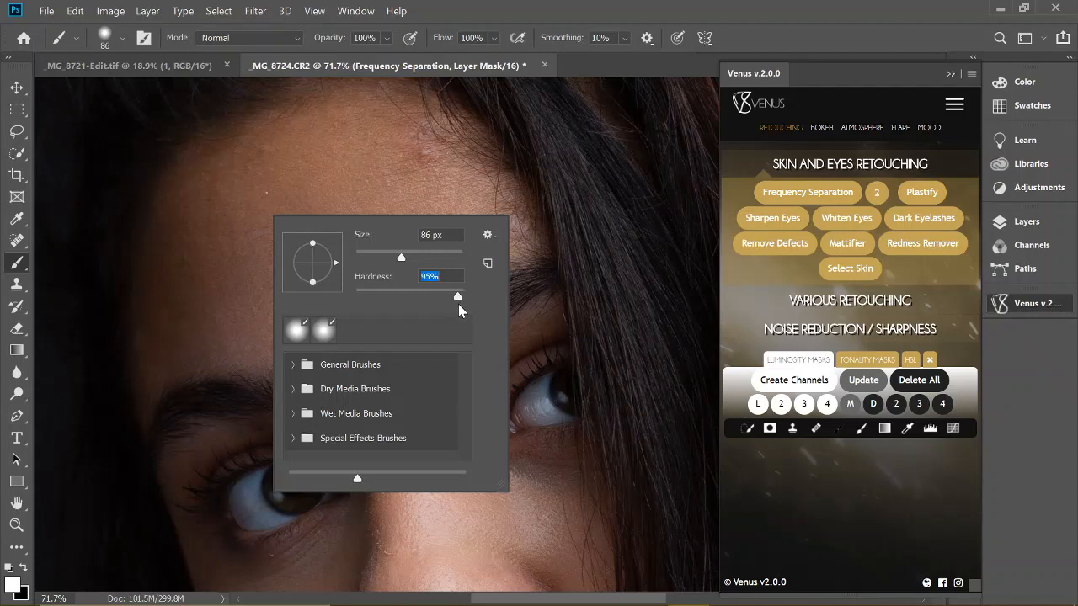
drag(458, 296, 388, 295)
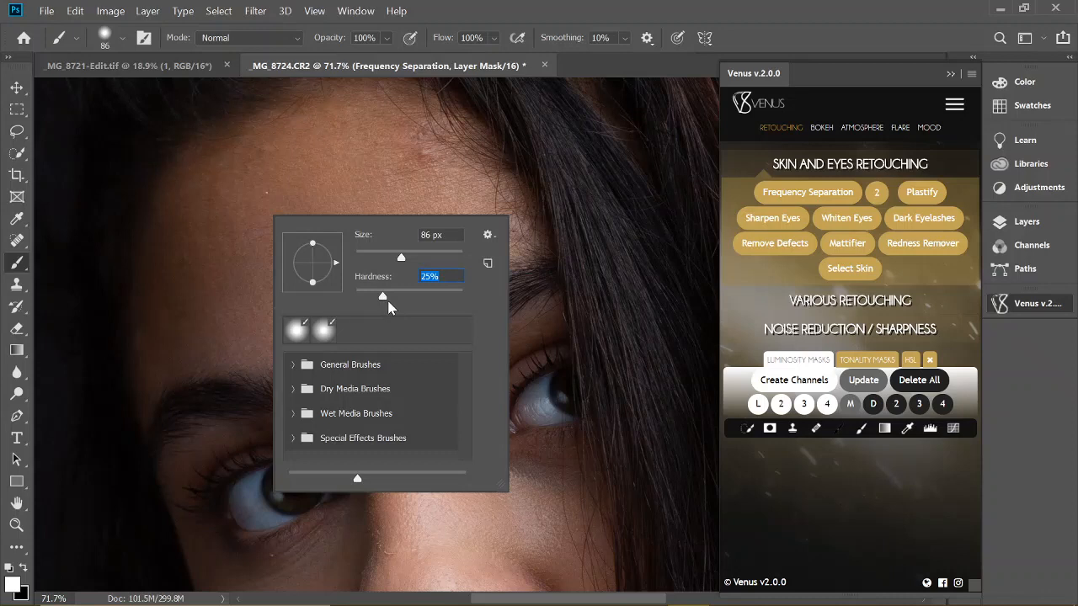
mouse_move(405, 259)
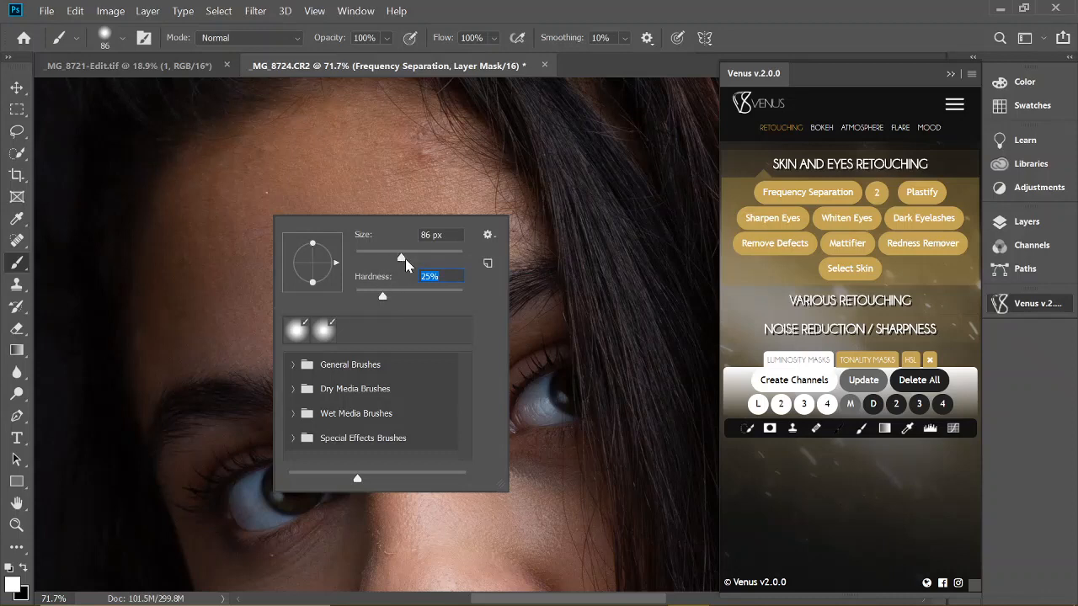
mouse_move(401, 257)
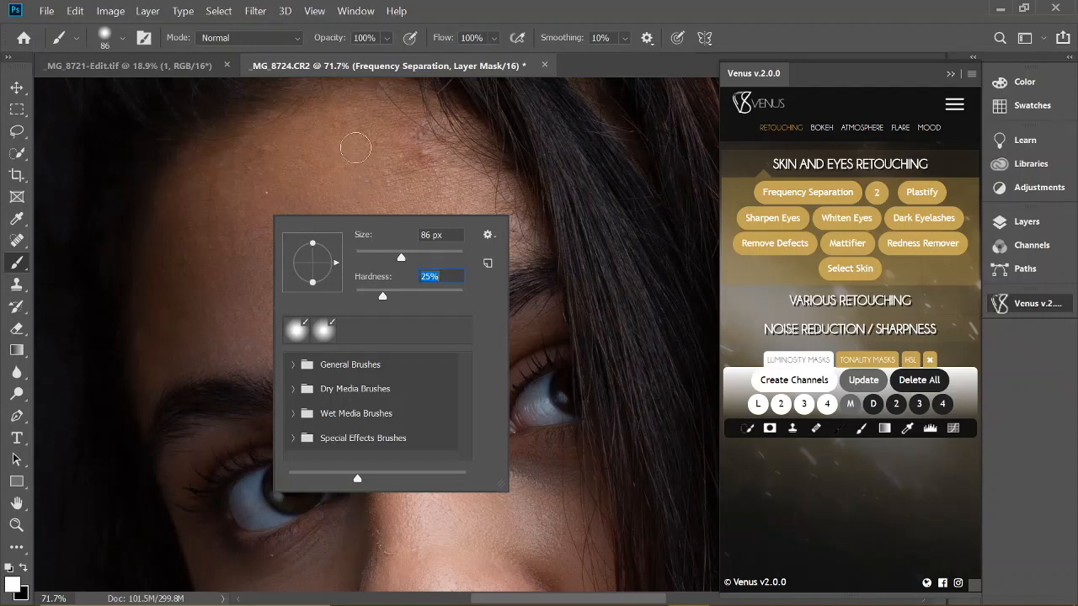
mouse_move(192, 271)
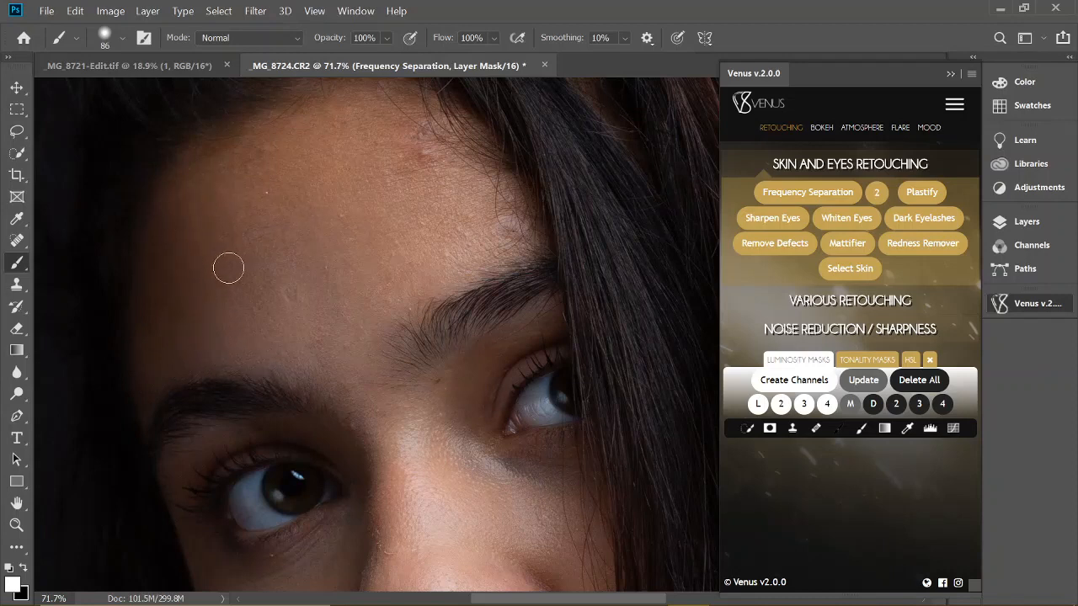
mouse_move(333, 375)
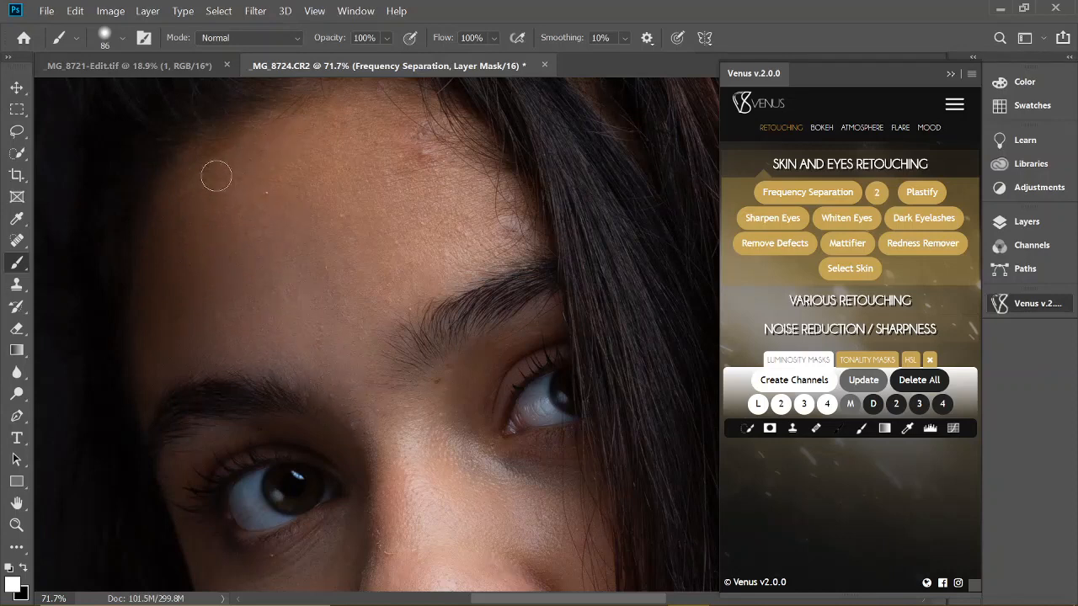
mouse_move(222, 243)
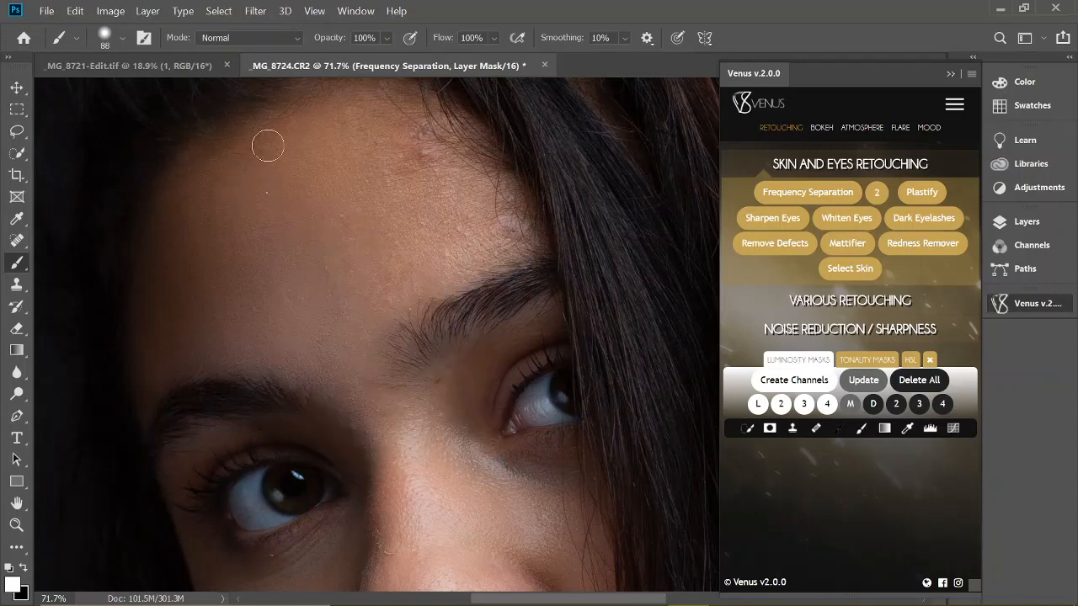
mouse_move(286, 194)
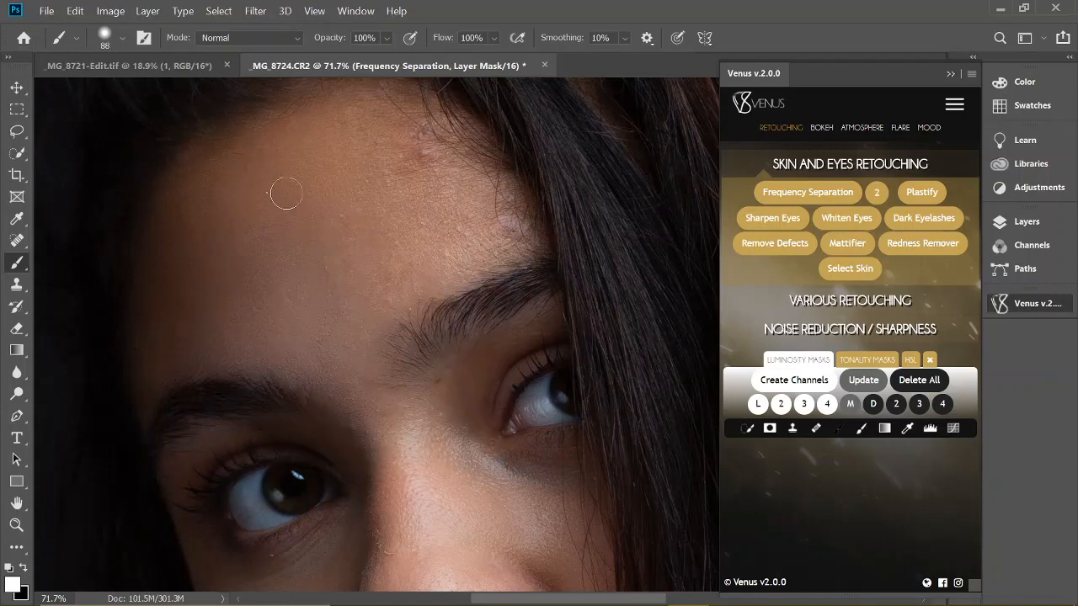
mouse_move(464, 169)
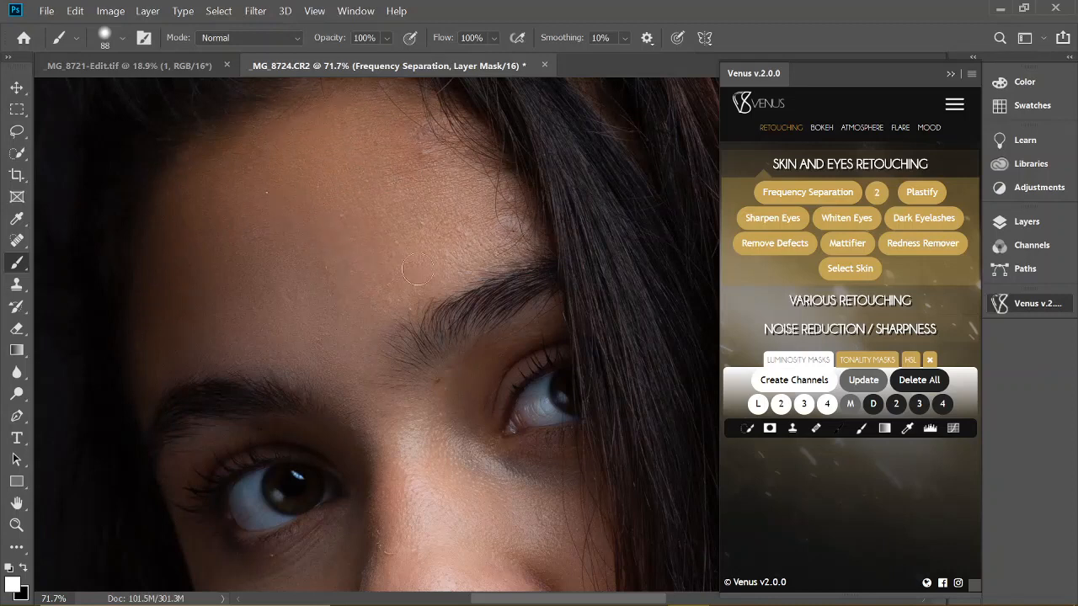
mouse_move(455, 183)
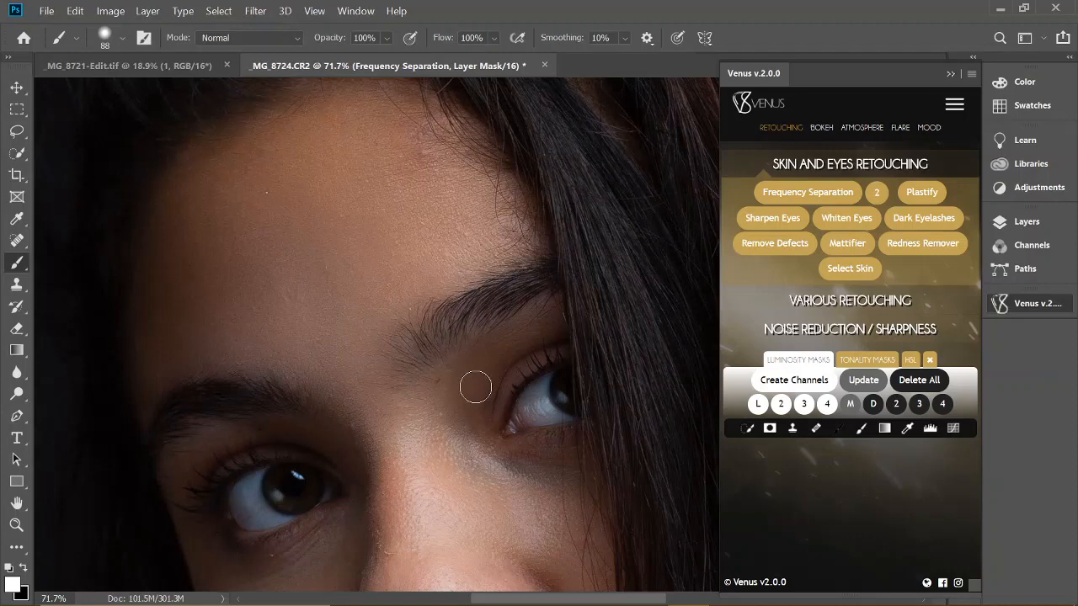
mouse_move(469, 469)
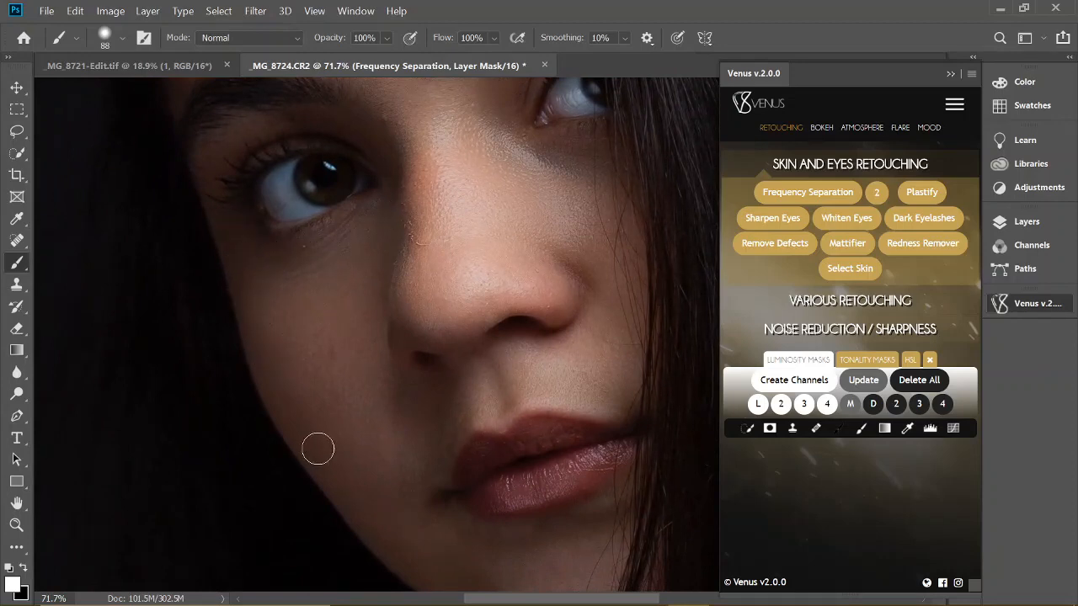
mouse_move(395, 480)
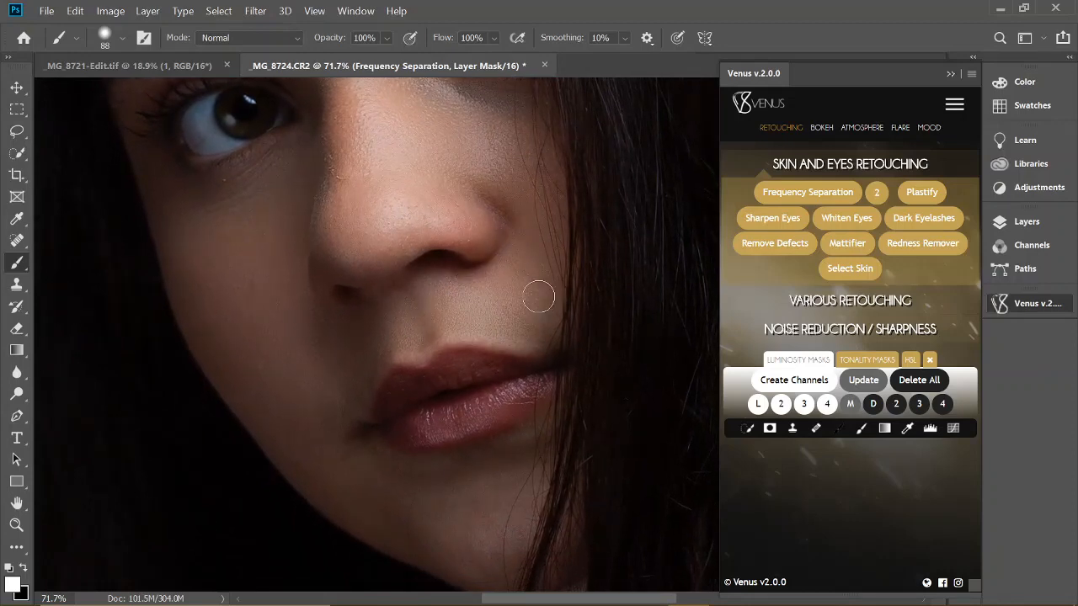
mouse_move(316, 468)
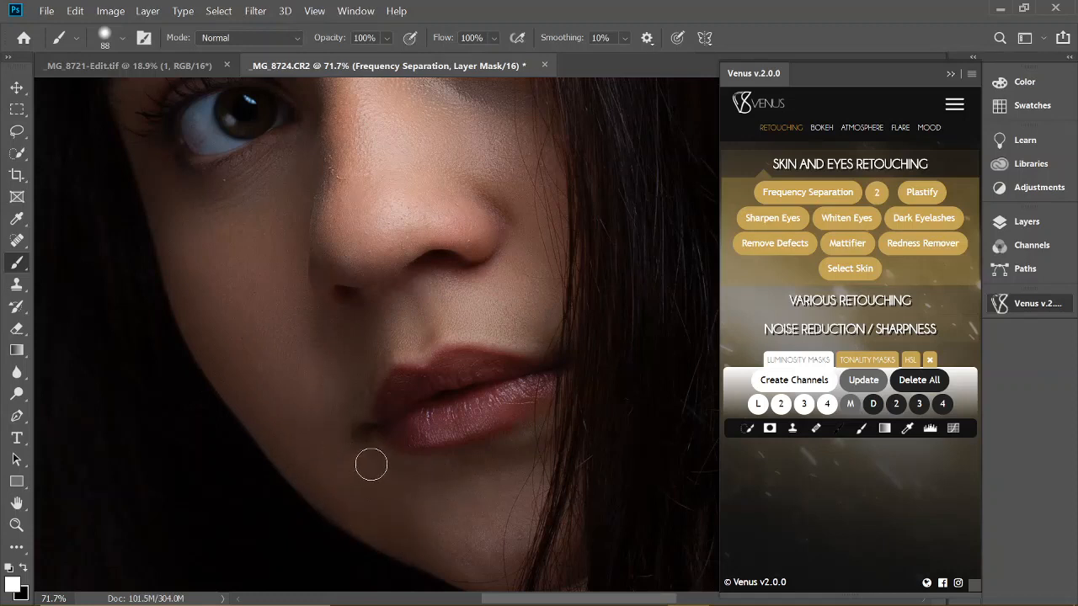
mouse_move(467, 539)
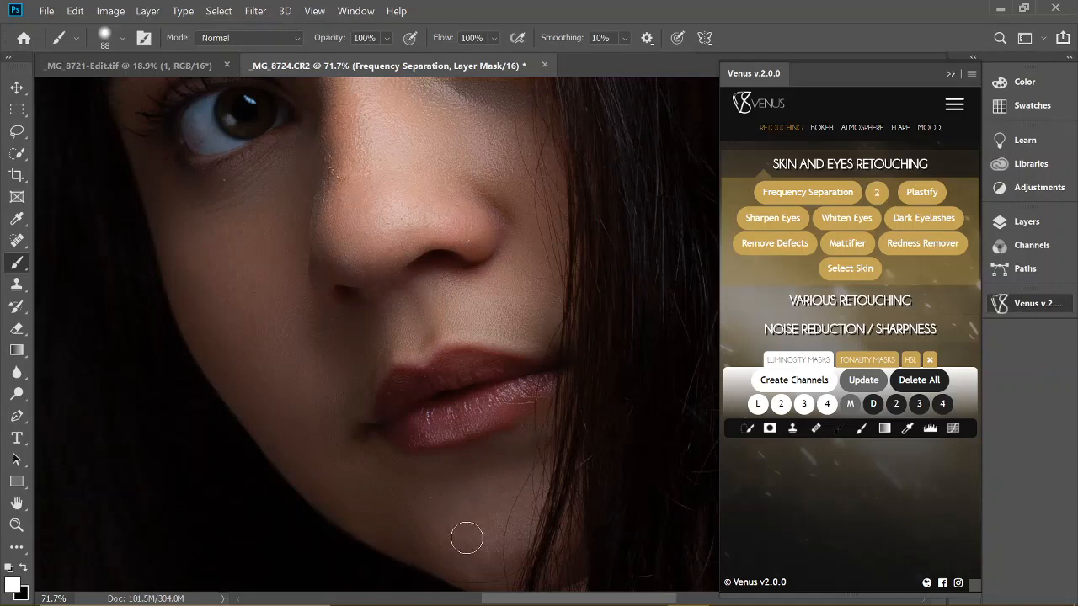
mouse_move(400, 518)
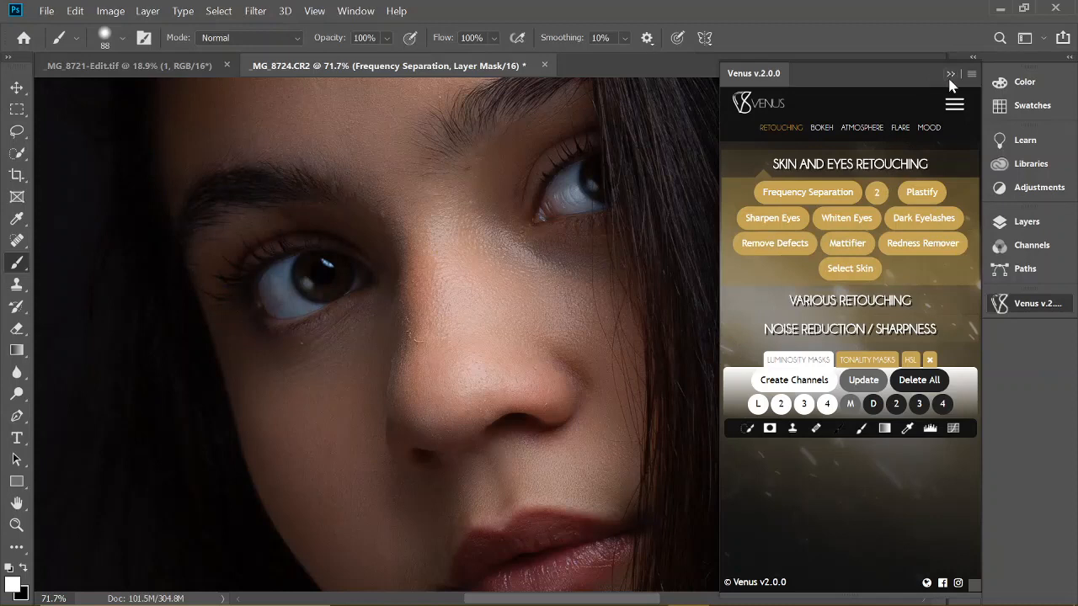
Collapse the Venus panel and select the Background layer below the Frequency Separation group
click(950, 74)
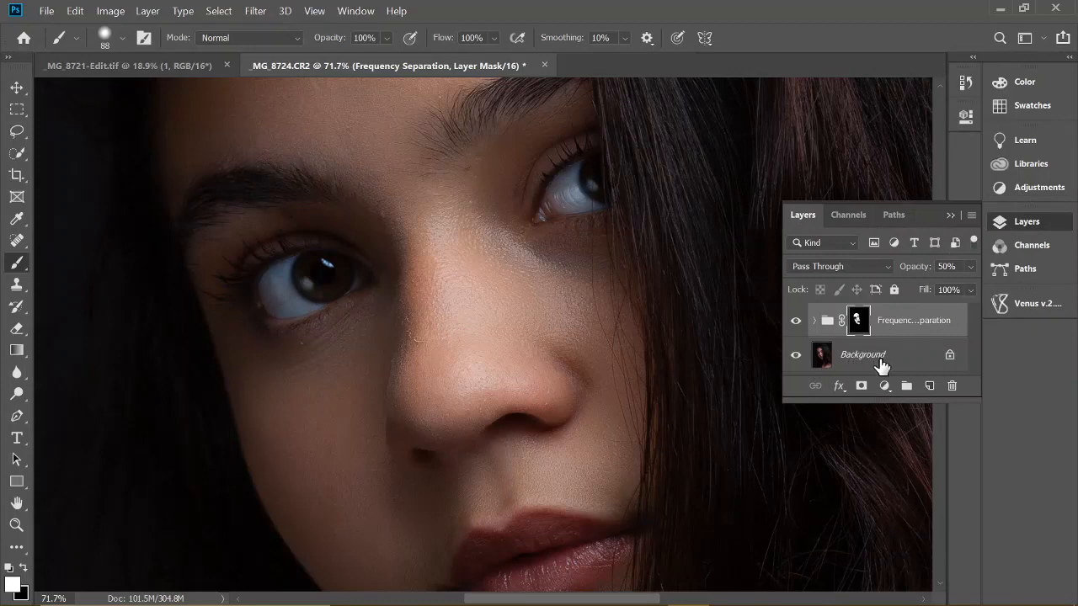
click(861, 354)
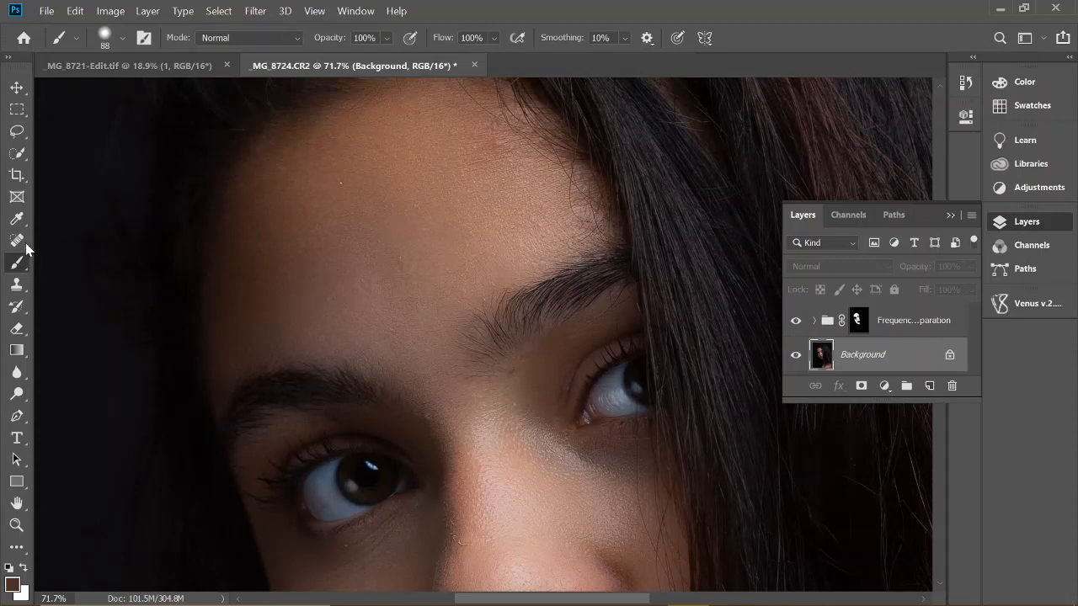
mouse_move(475, 275)
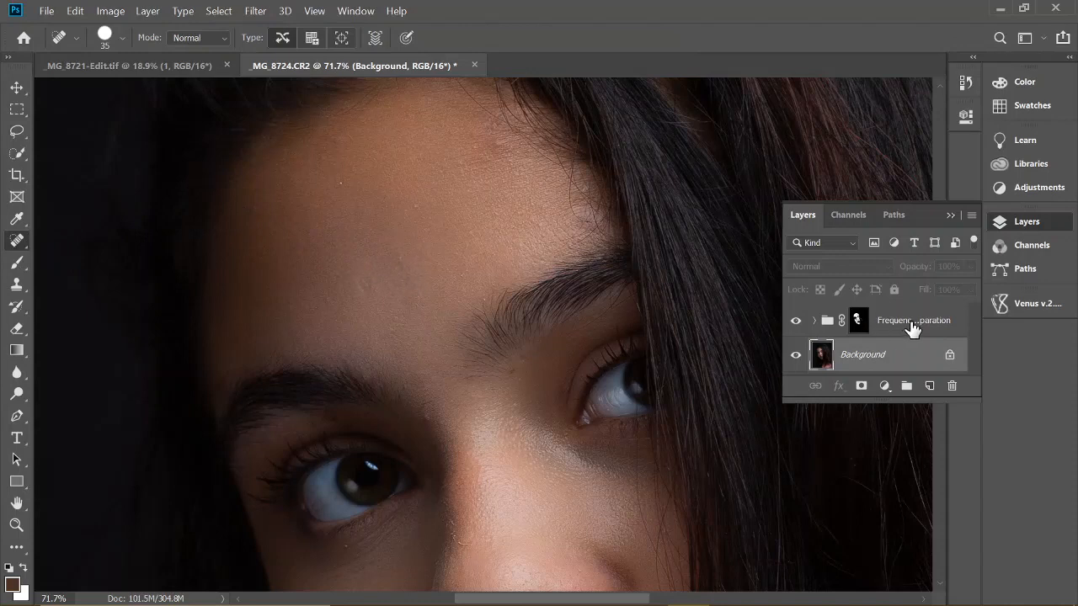
mouse_move(15, 243)
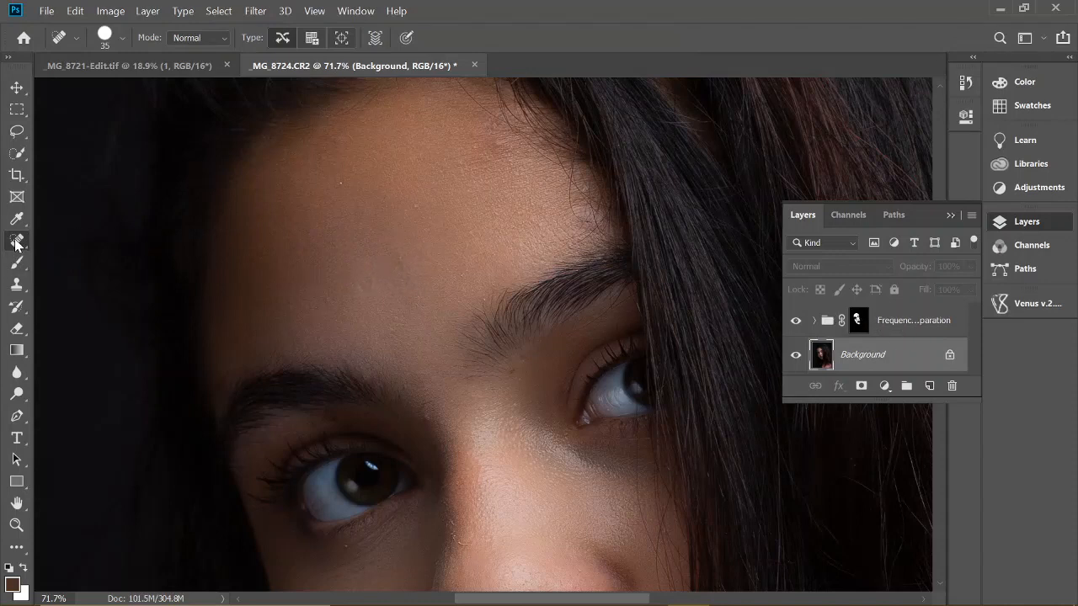
Set the Healing Brush tip to 62 px, 100% hardness, 35% spacing, size by Pen Pressure
click(16, 242)
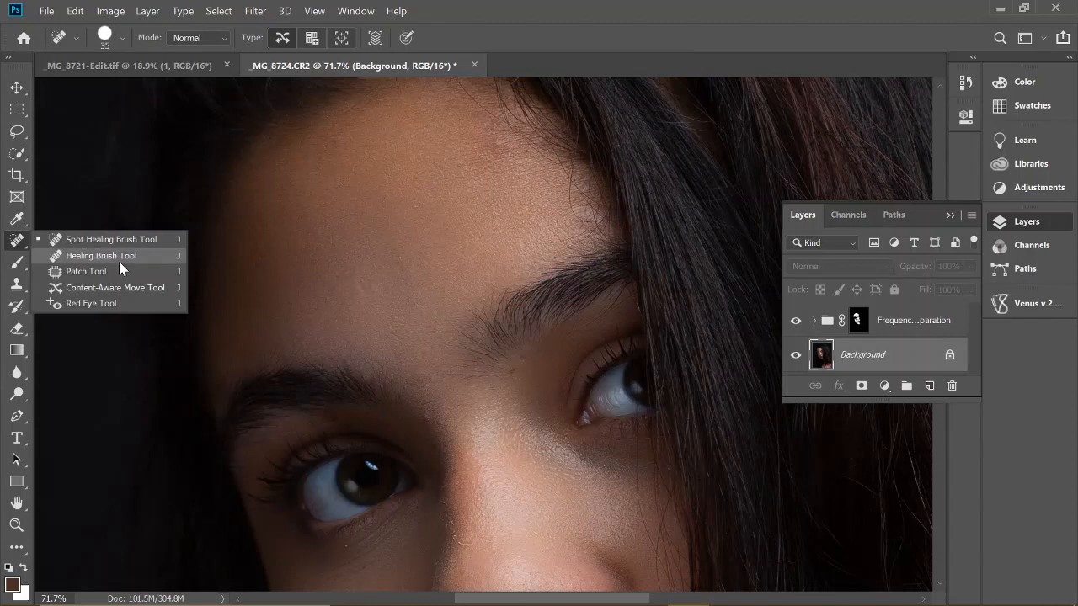
mouse_move(94, 256)
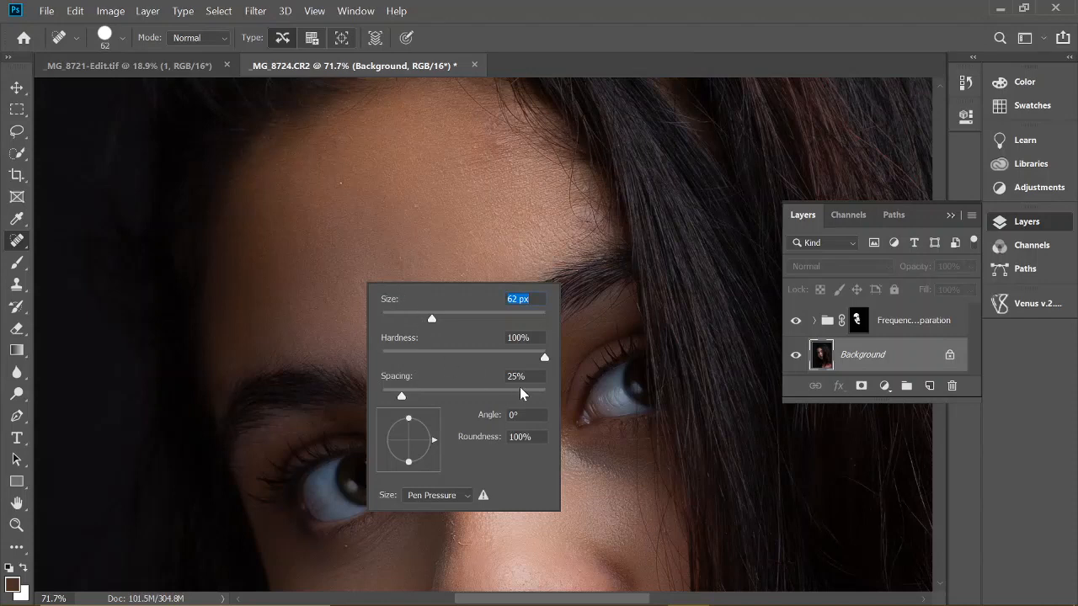
drag(401, 396, 405, 398)
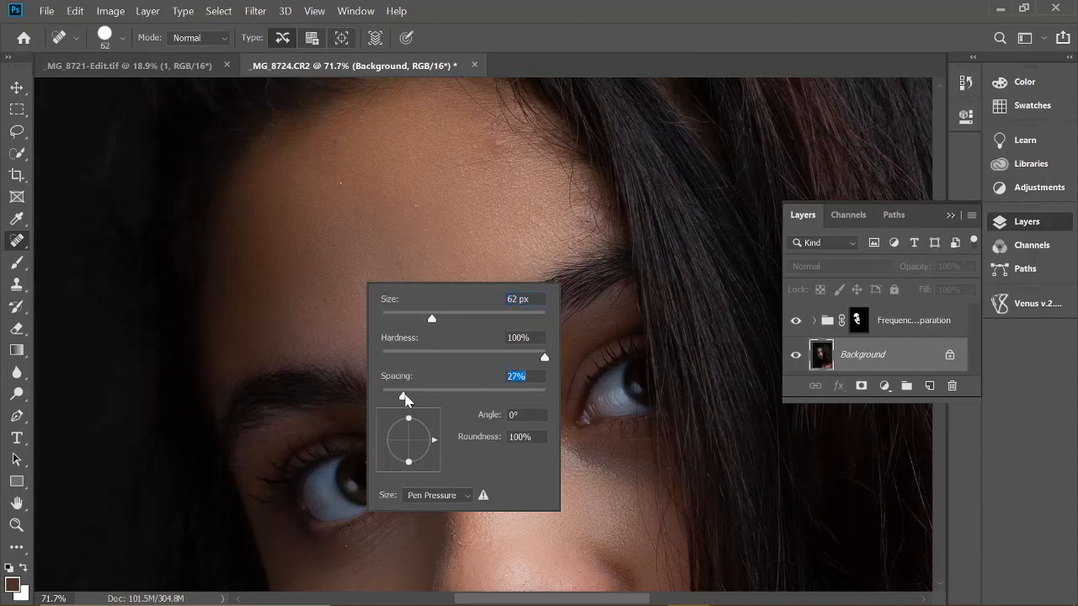
drag(406, 397, 412, 397)
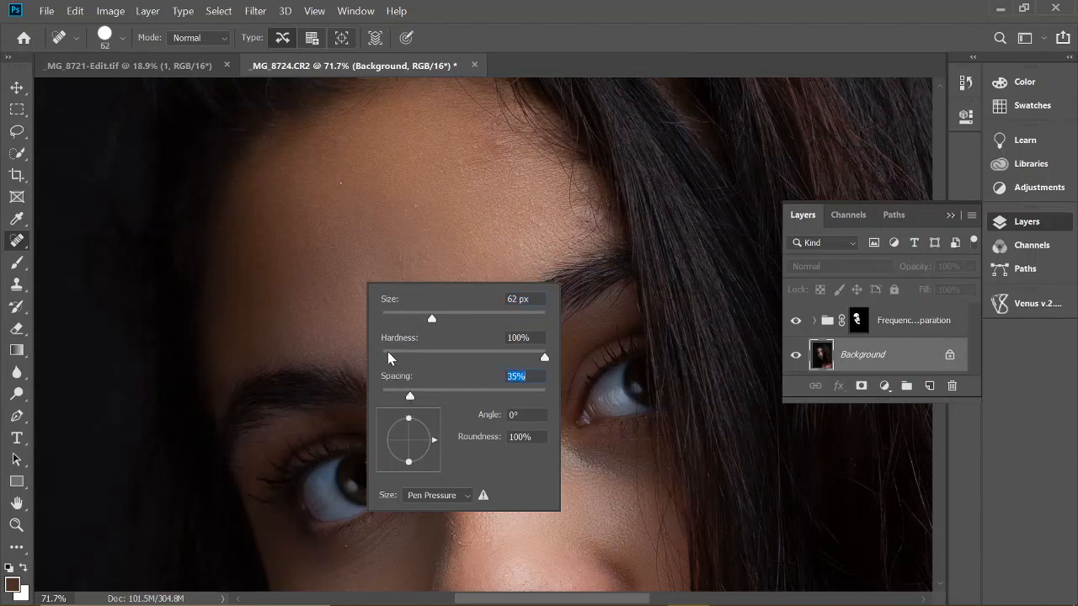
click(437, 494)
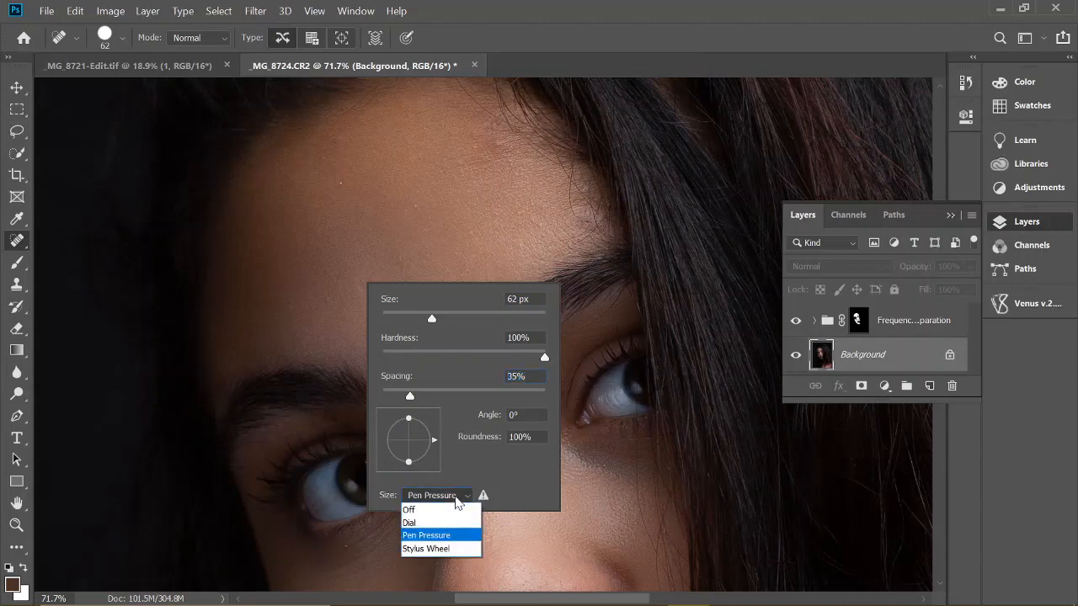
click(425, 535)
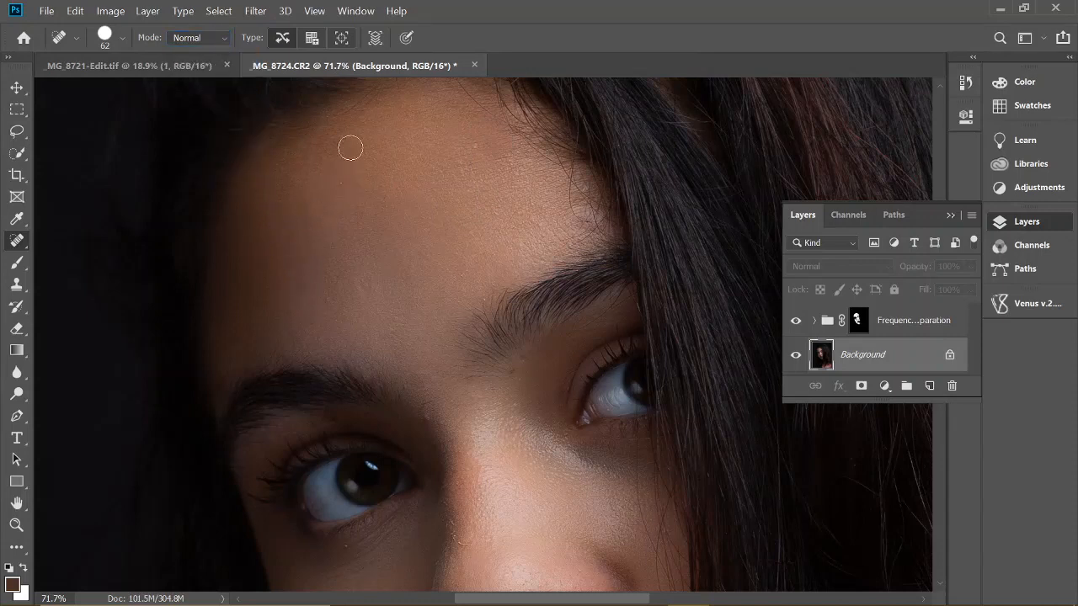
mouse_move(259, 302)
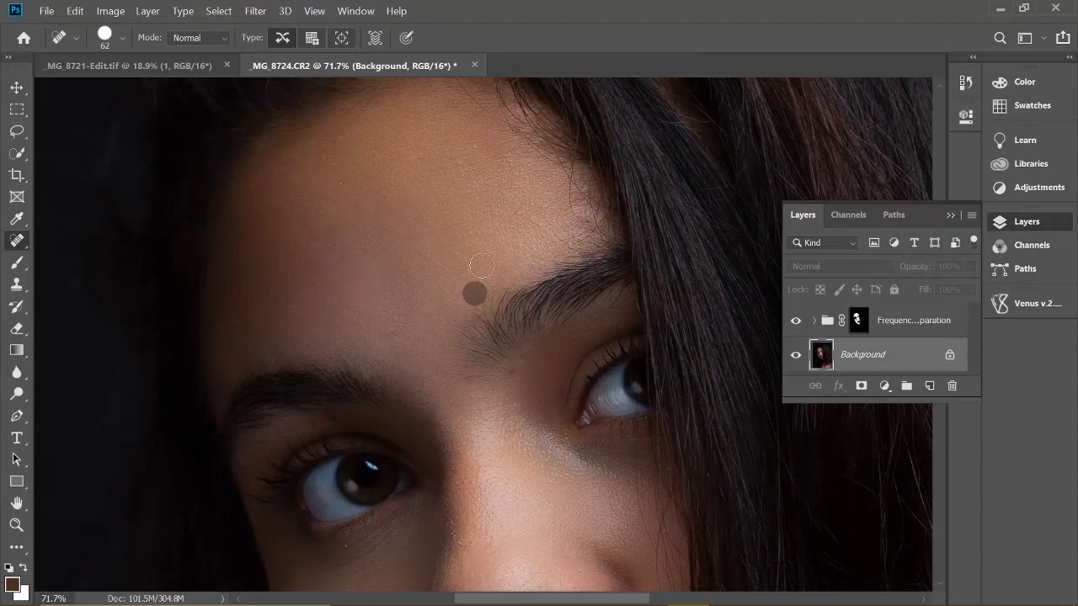
Heal a blemish above the eyebrow on the forehead and a spot on the cheek
click(494, 289)
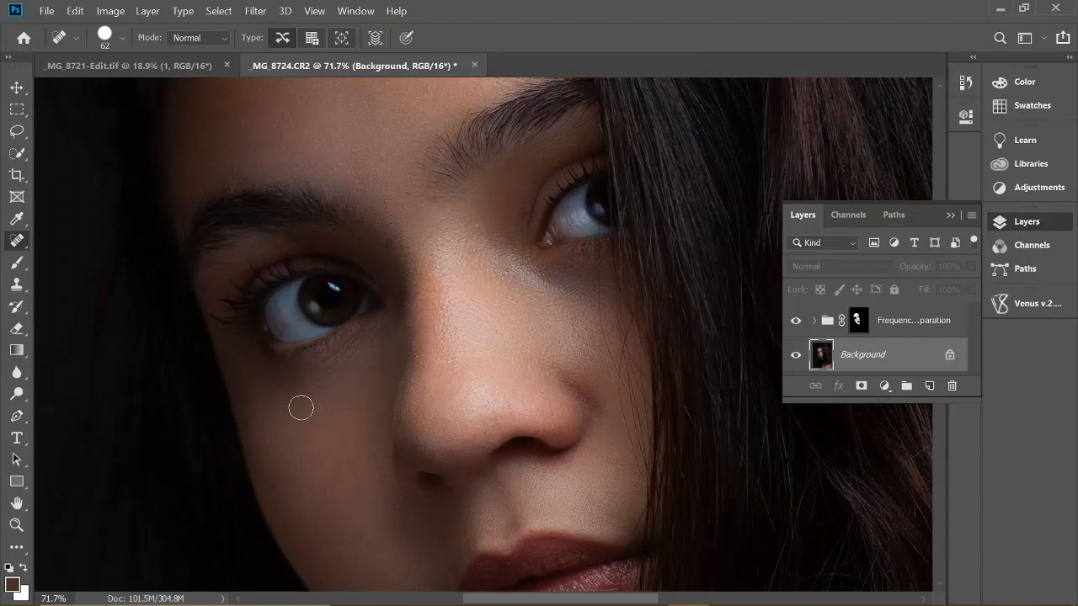
mouse_move(268, 438)
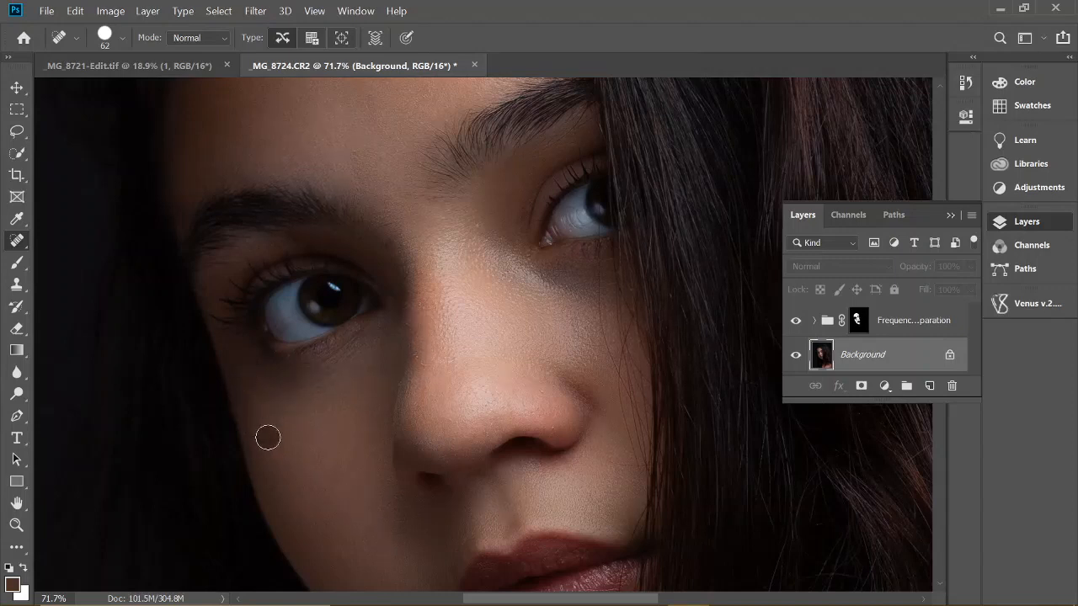
drag(268, 438, 301, 363)
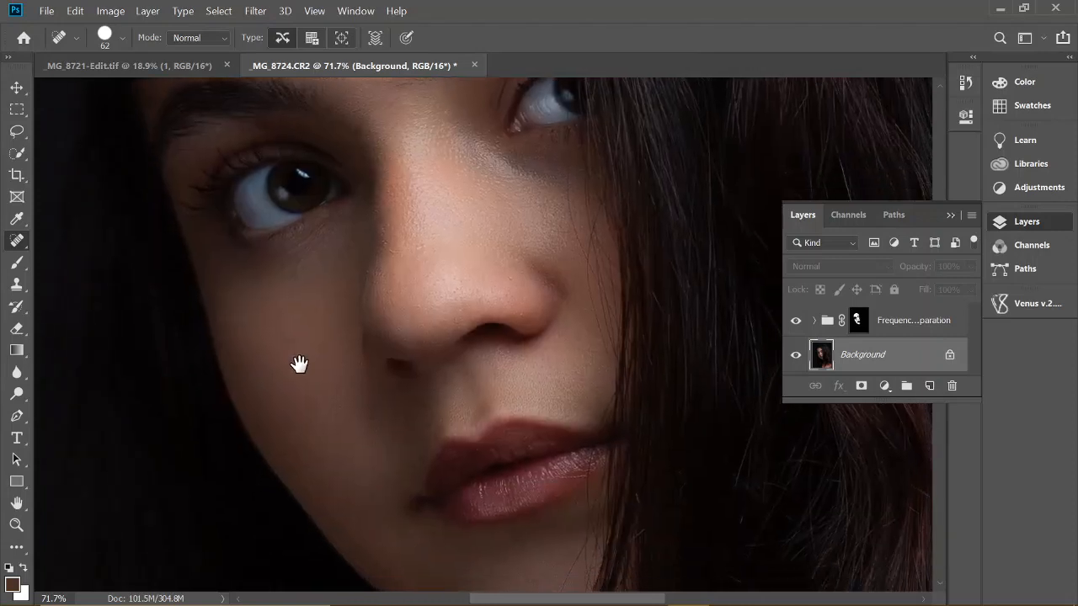
click(305, 463)
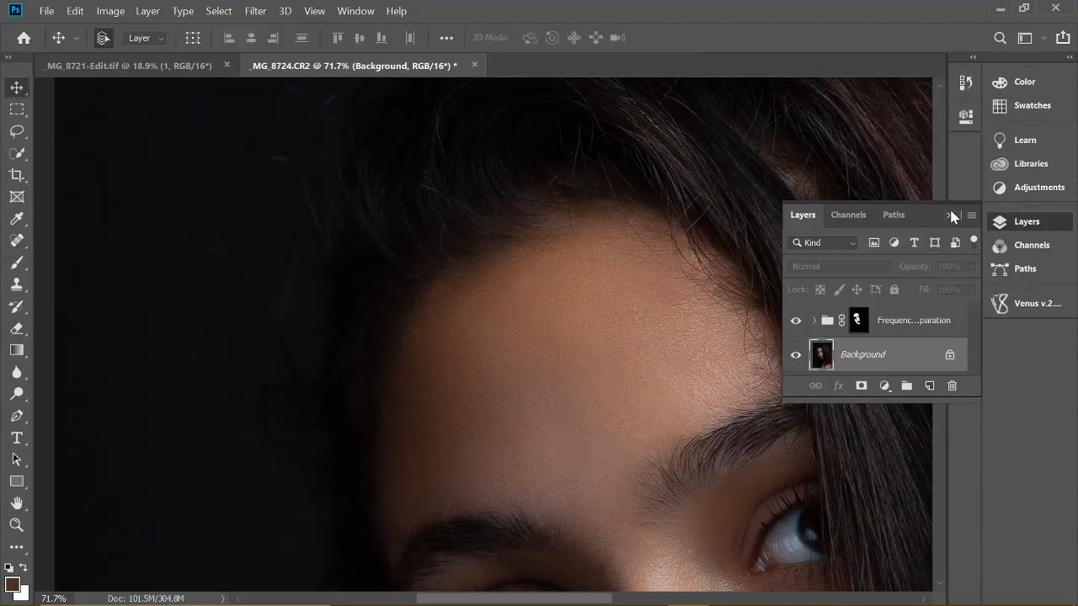
Zoom into the neck and paint Frequency Separation smoothing onto the skin near the collar
click(951, 215)
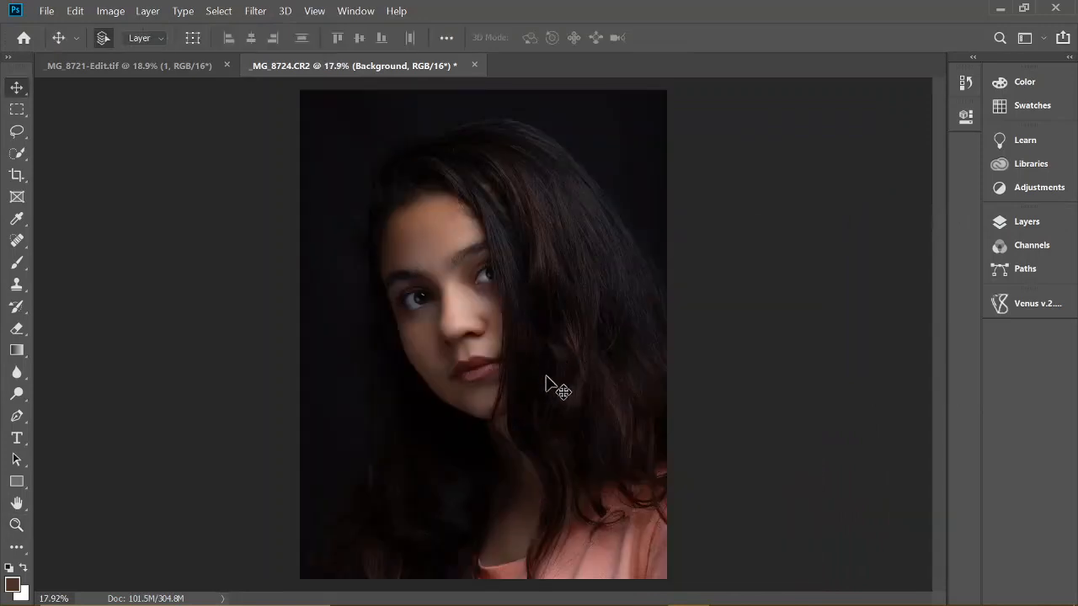
mouse_move(568, 511)
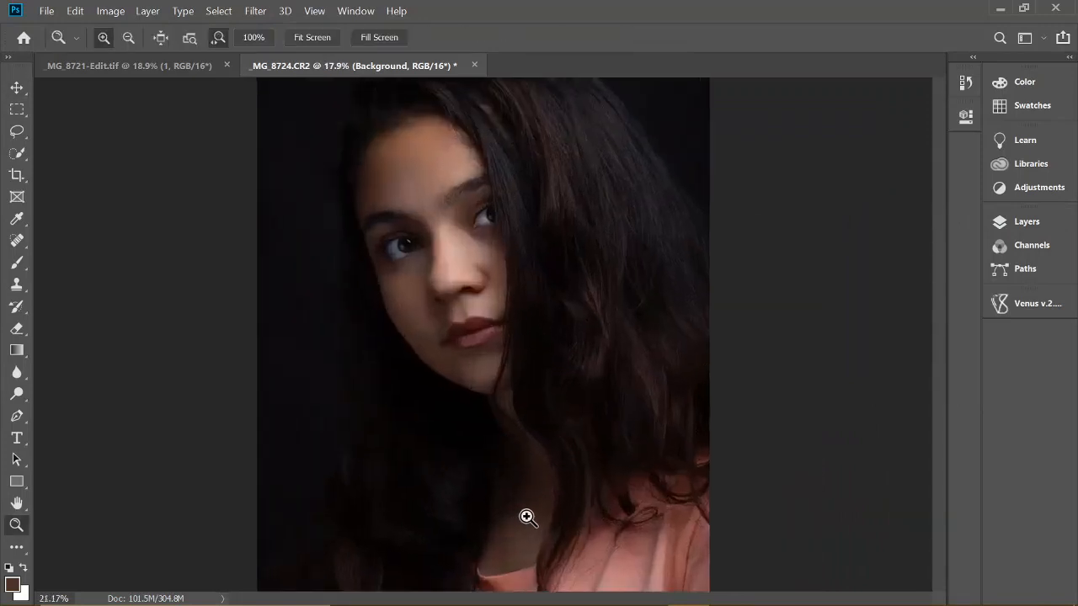
click(528, 517)
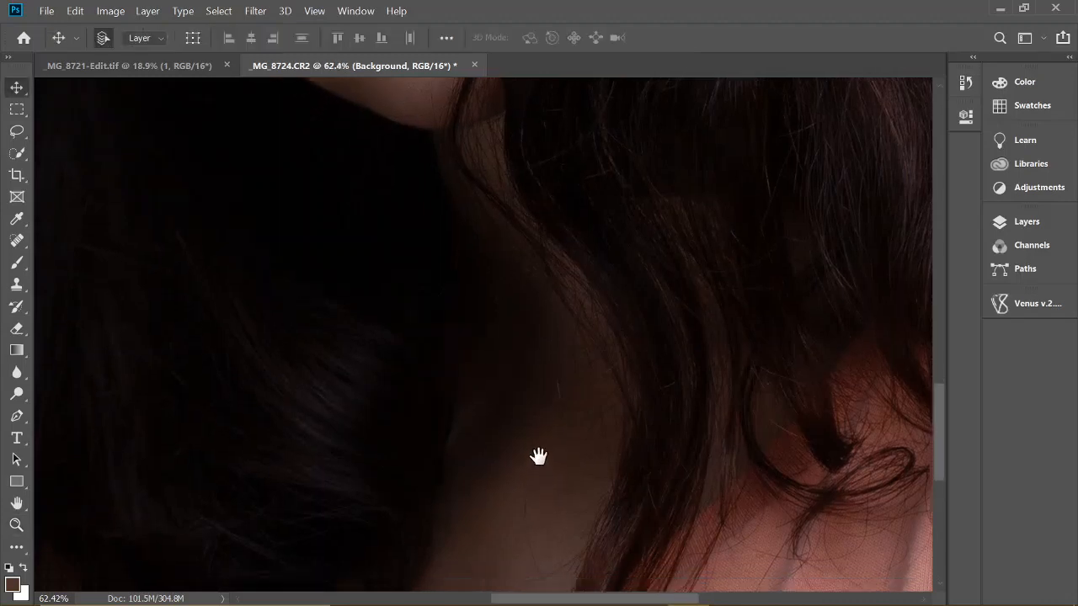
drag(539, 456, 528, 481)
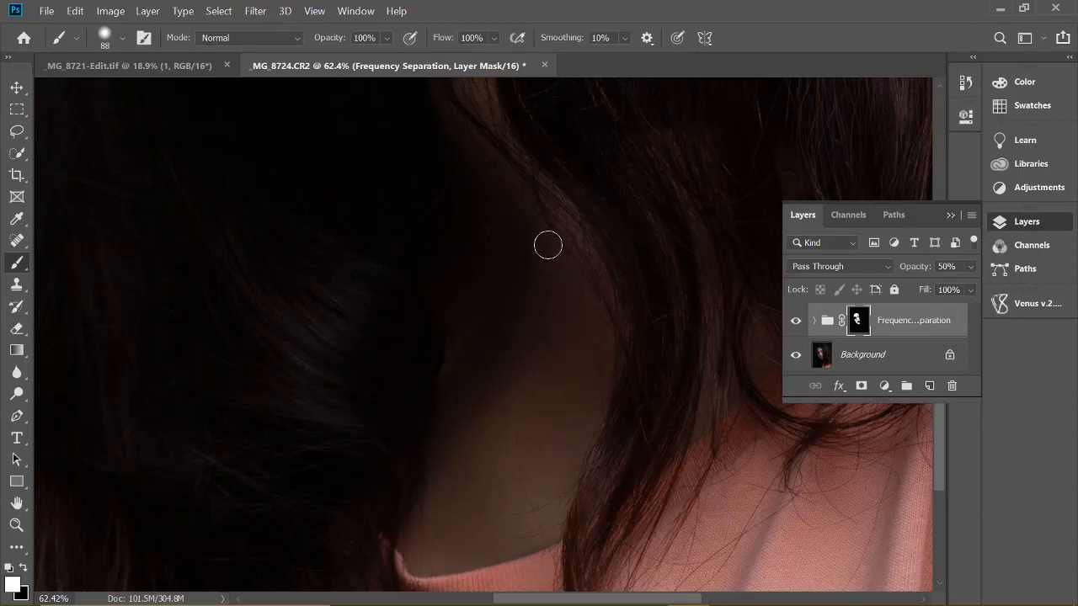
mouse_move(450, 295)
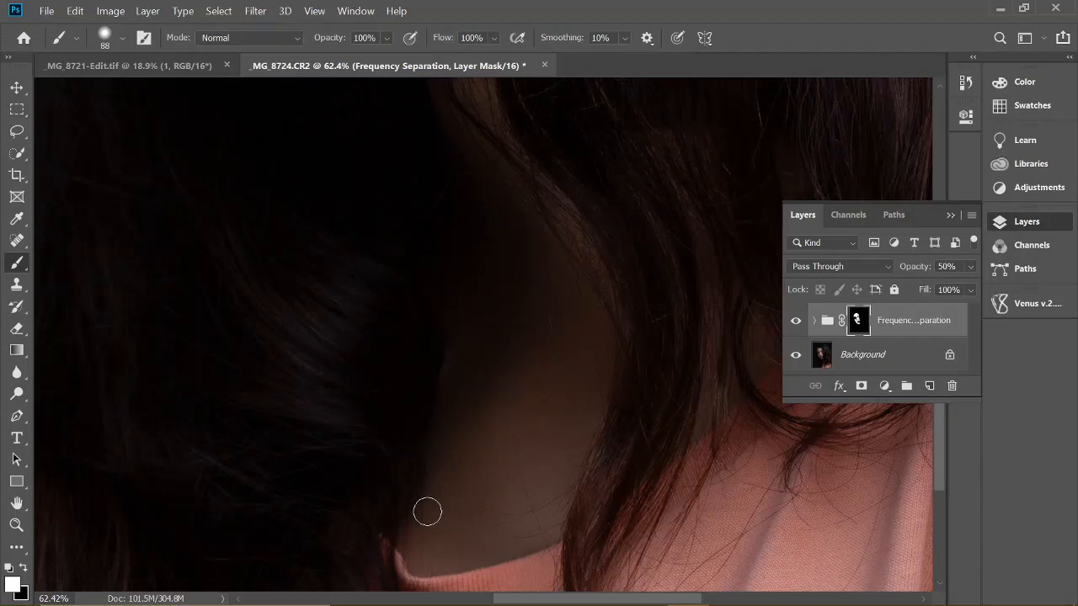
click(862, 354)
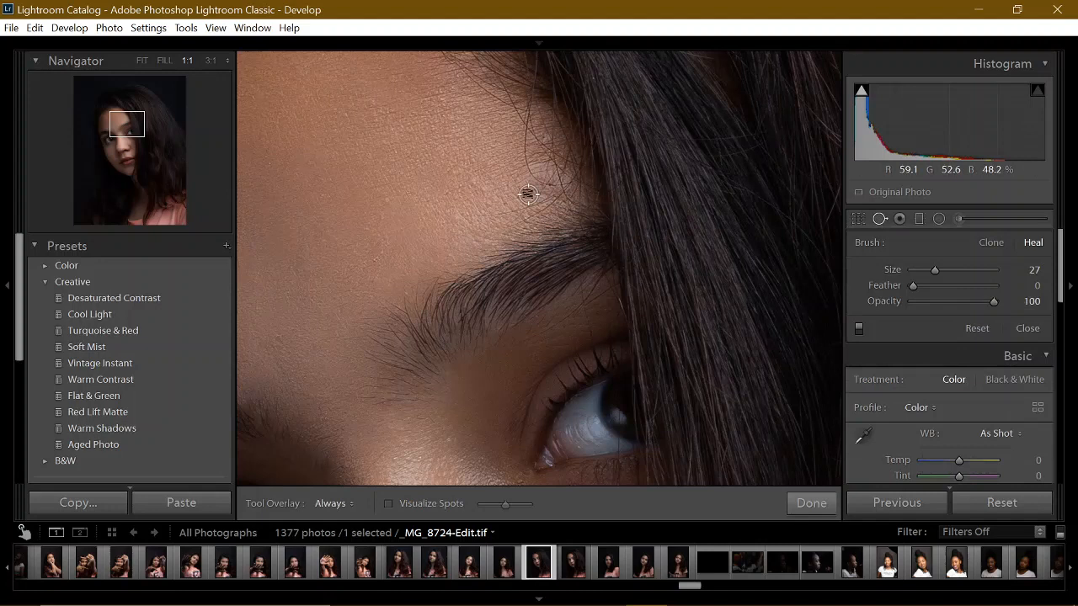
Heal blemishes near the hairline and above the eyebrow with Spot Removal, then finish
drag(934, 270, 967, 269)
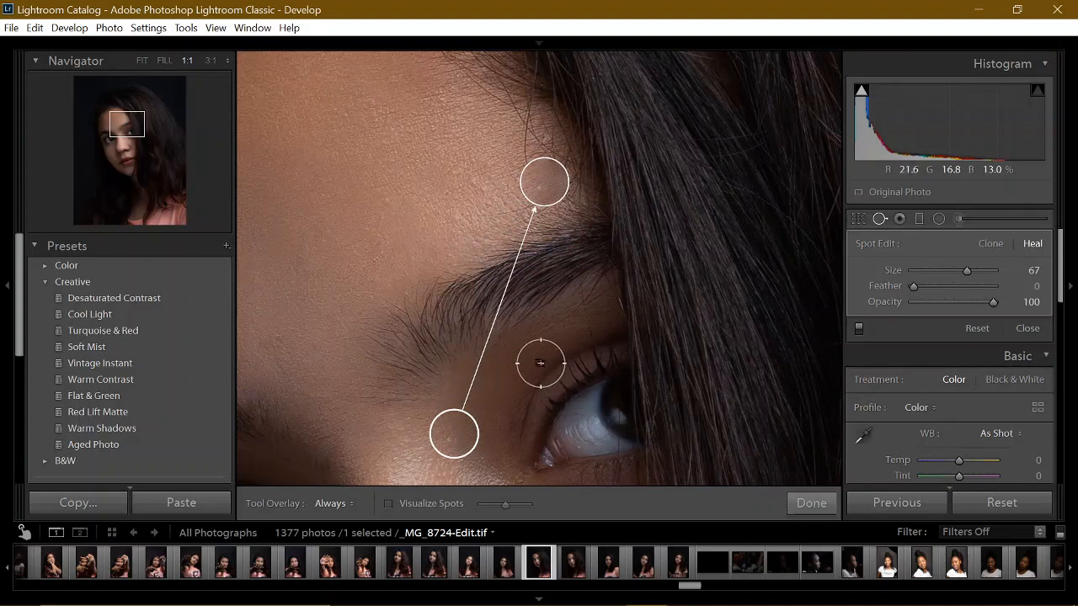
click(811, 503)
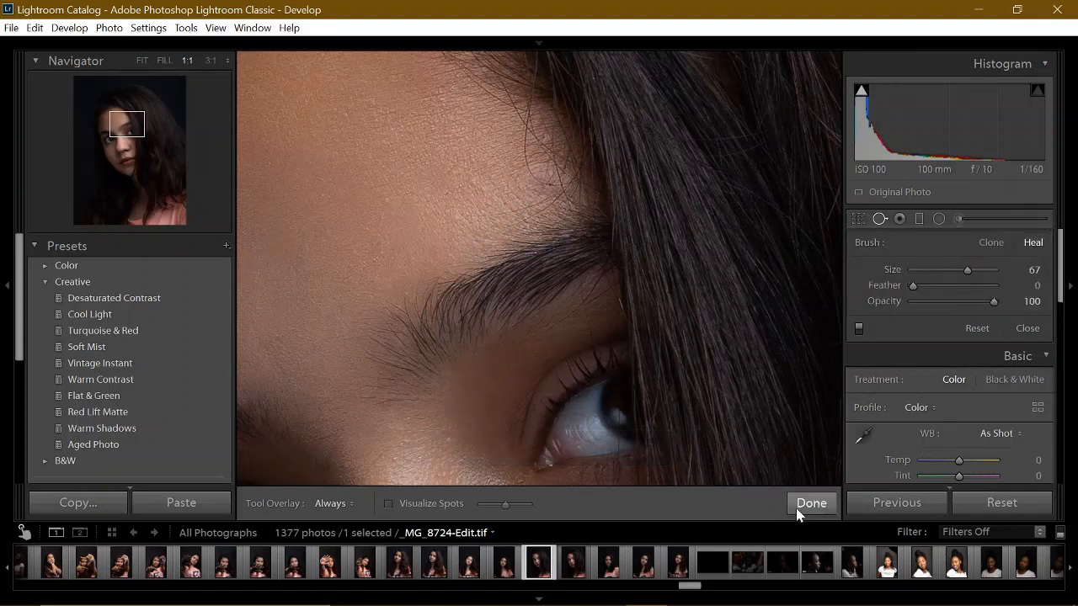
click(811, 503)
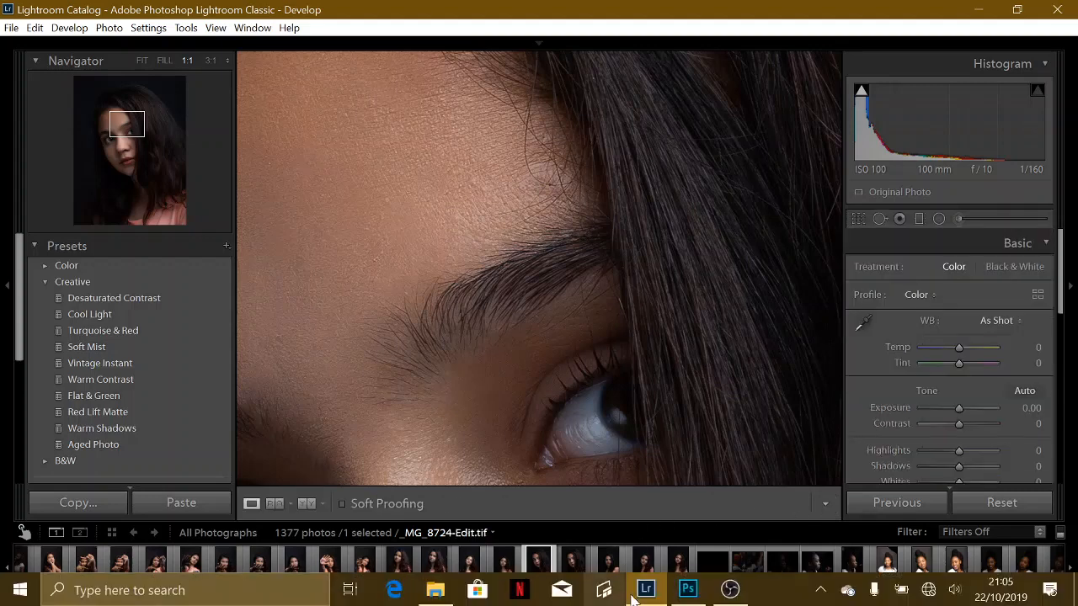
In Photoshop, zoom into the forehead beside the hair, then switch to _MG_8721-Edit.tif
click(688, 589)
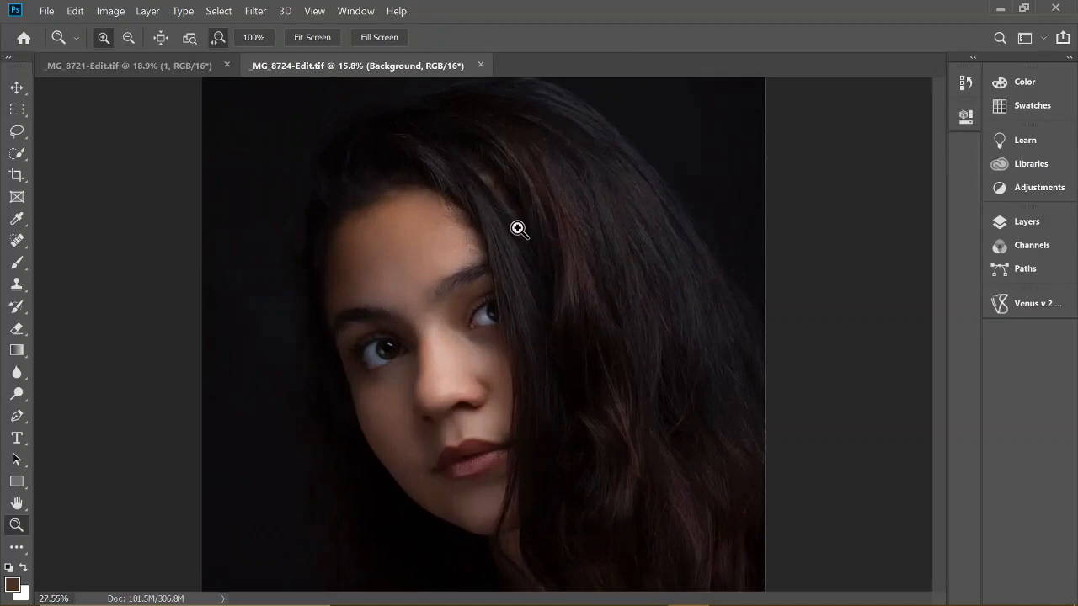
click(518, 230)
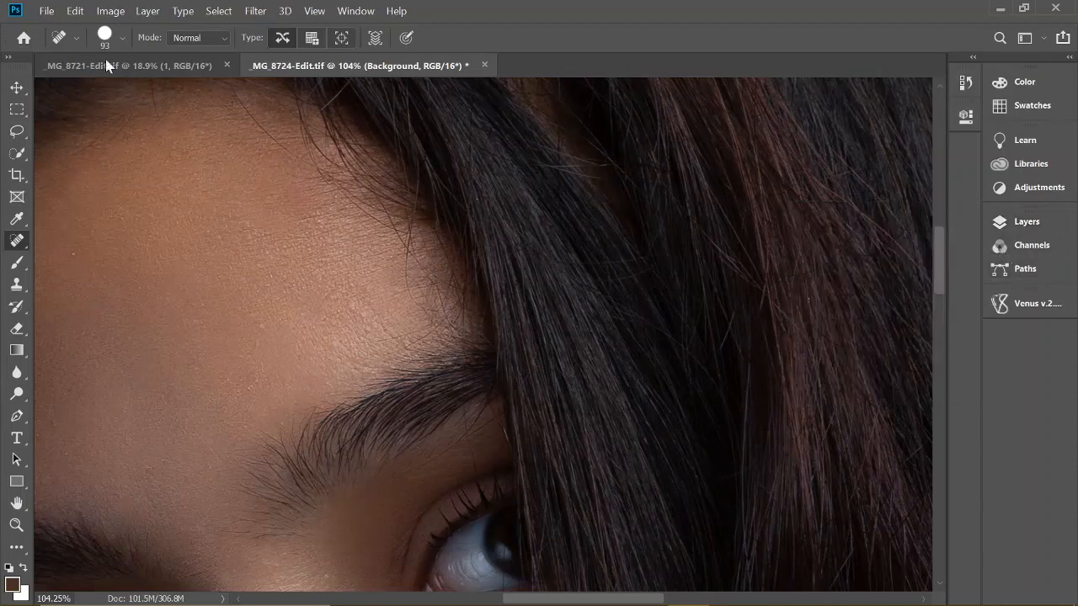
click(46, 11)
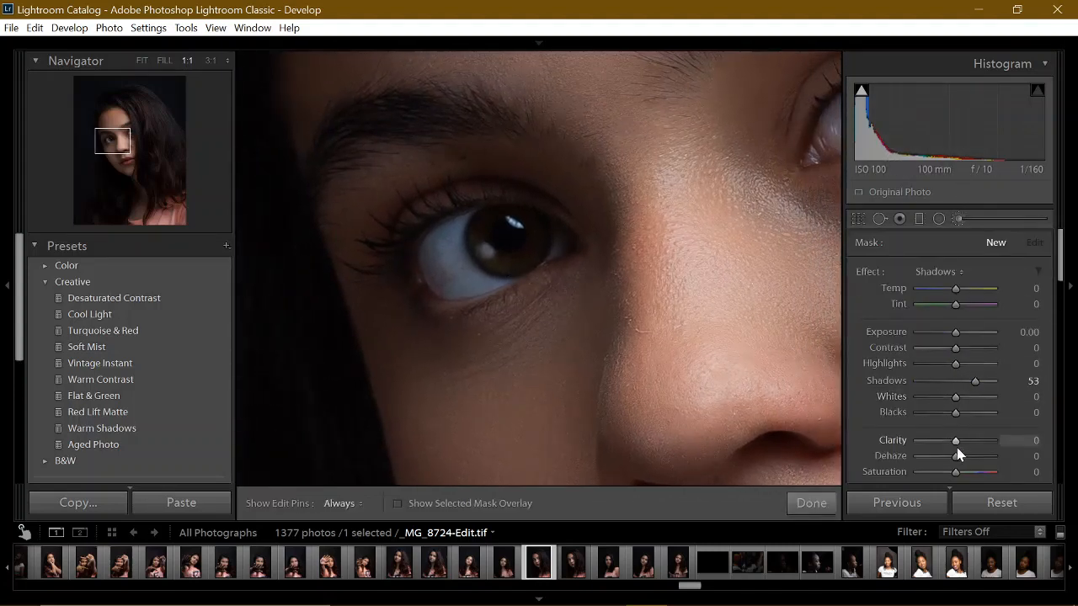
Paint the eye whites with a Teeth Whitening brush at +0.40 exposure and −5 saturation
drag(974, 380, 955, 381)
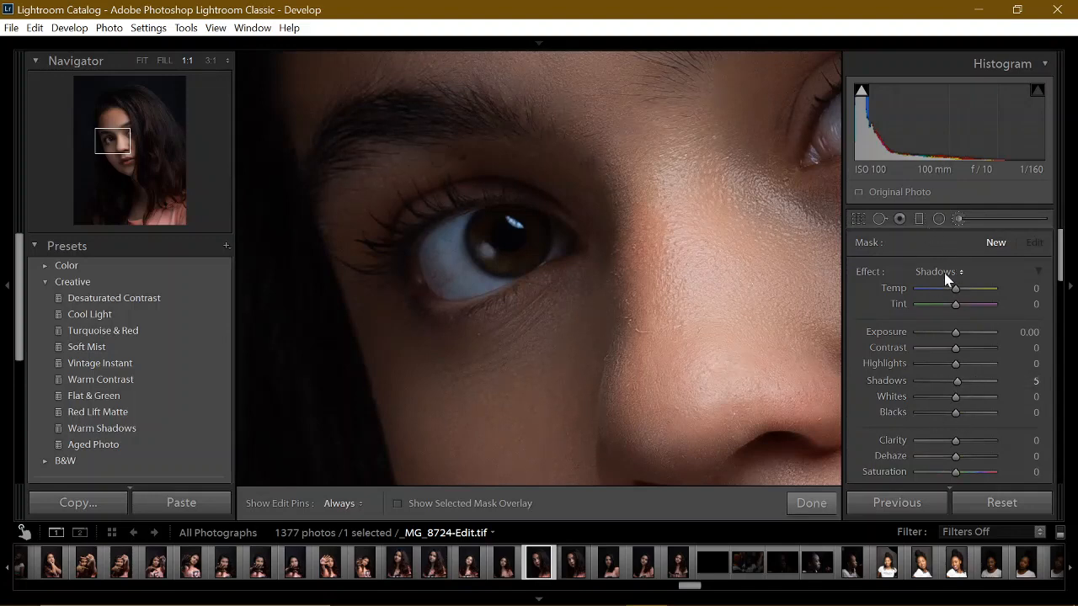
click(934, 271)
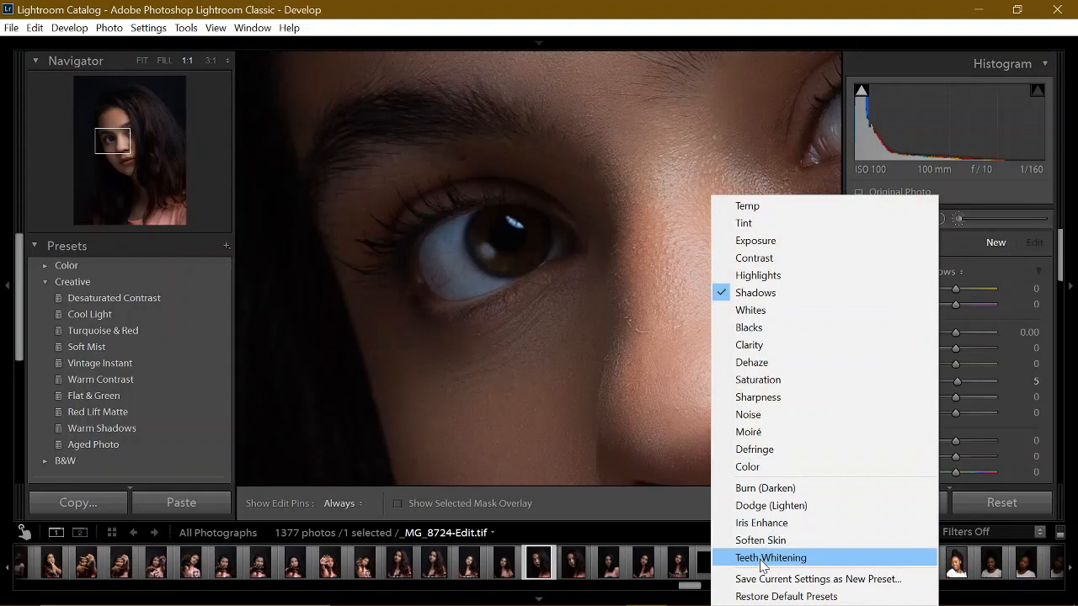
click(771, 557)
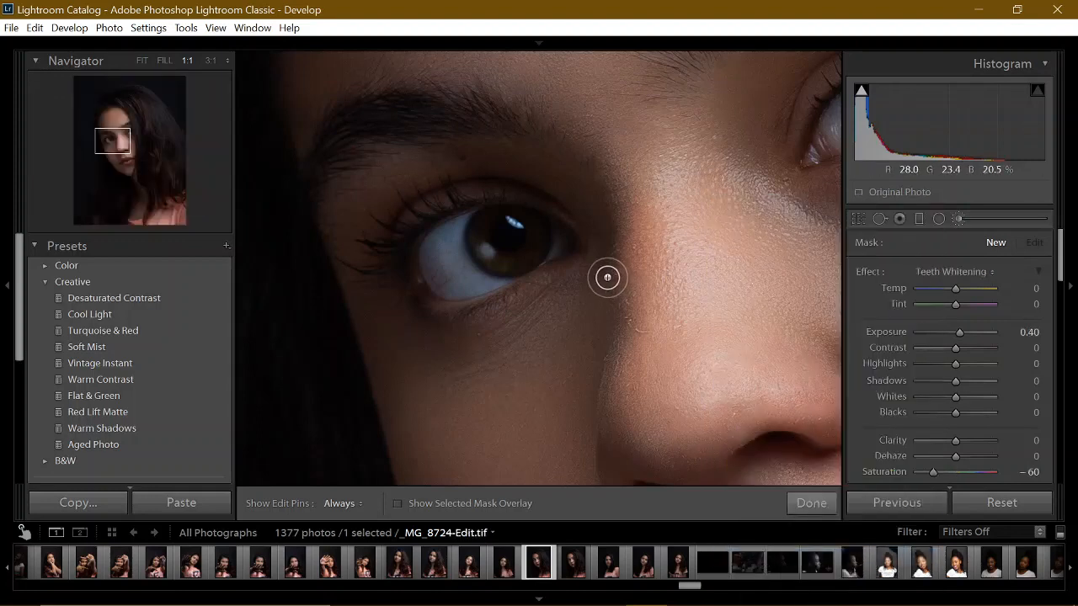
scroll(down, 3)
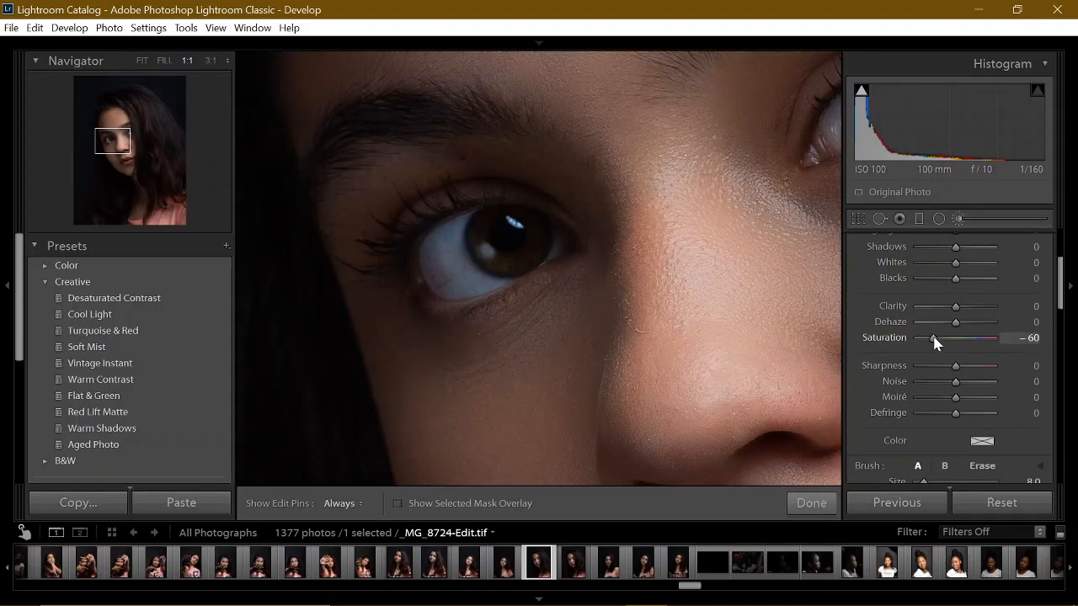
drag(933, 339, 956, 339)
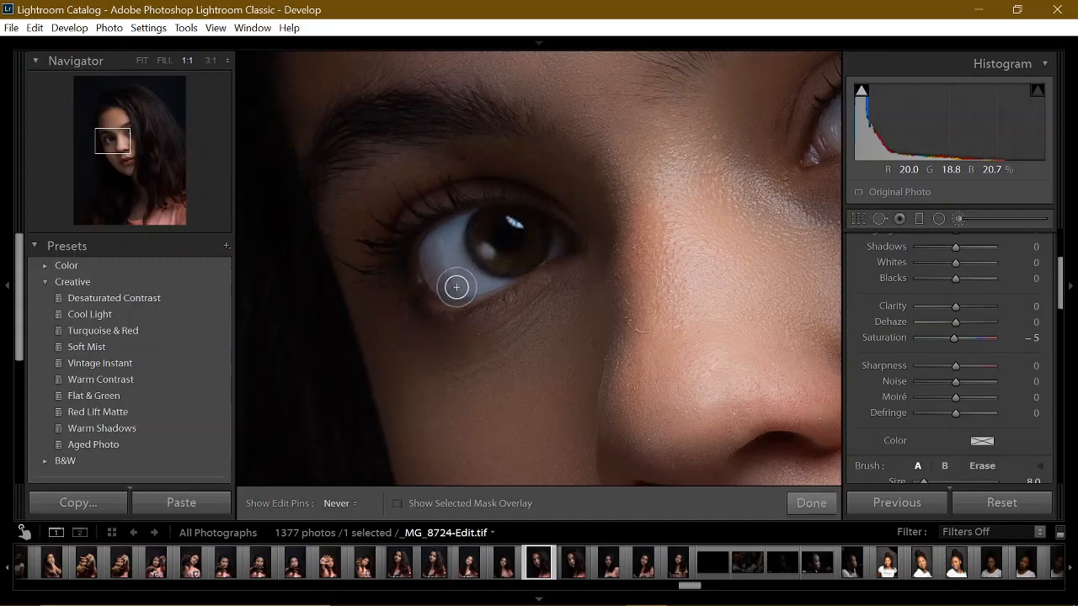
mouse_move(550, 245)
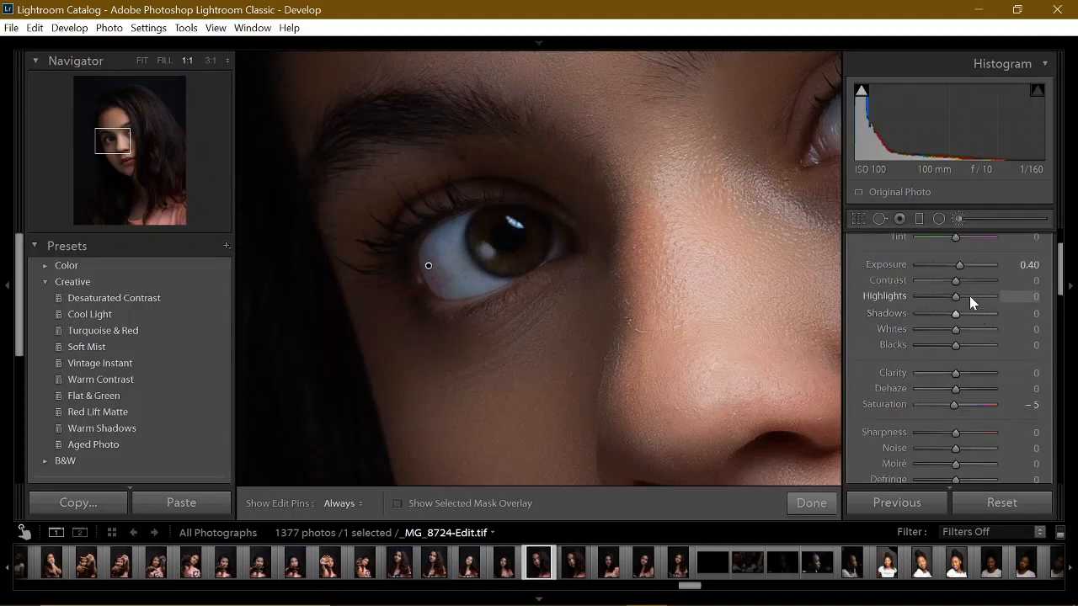
drag(955, 265, 960, 264)
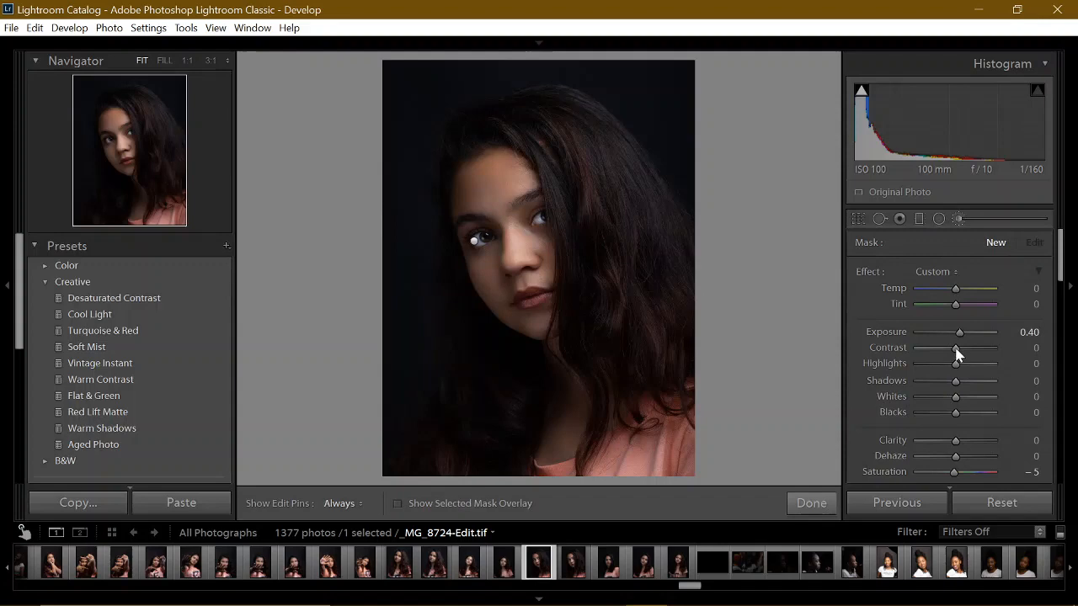
Switch the adjustment brush to the Burn (Darken) preset at −0.30 exposure
click(934, 271)
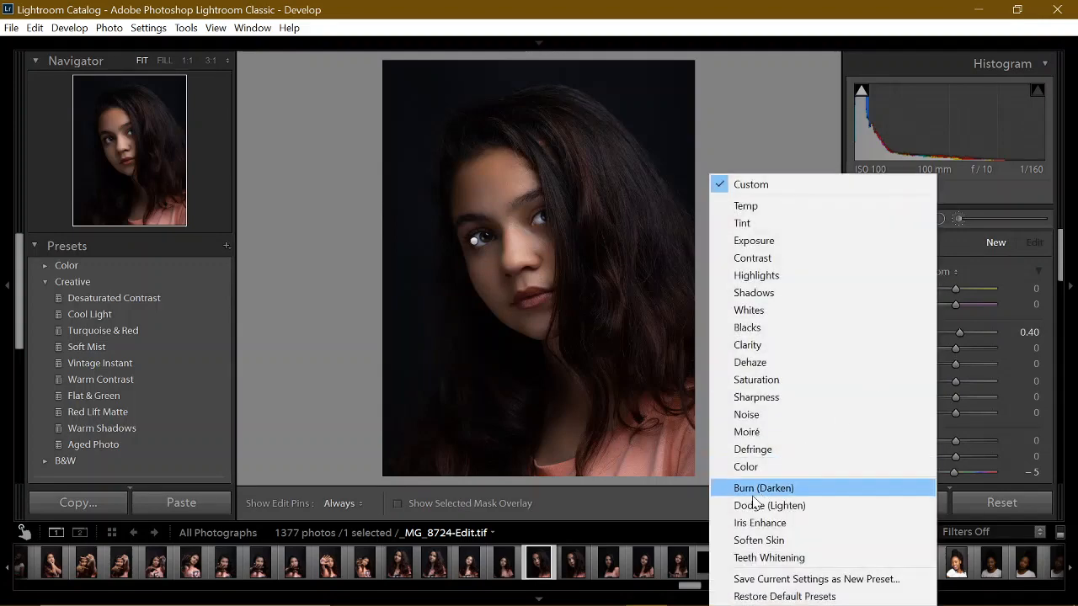
click(763, 487)
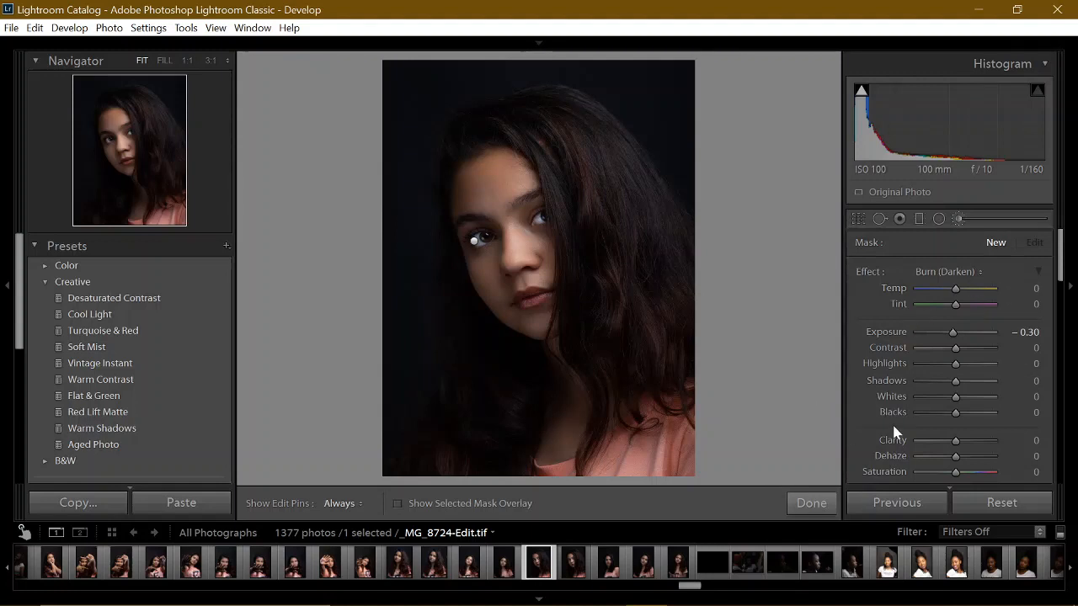
mouse_move(602, 230)
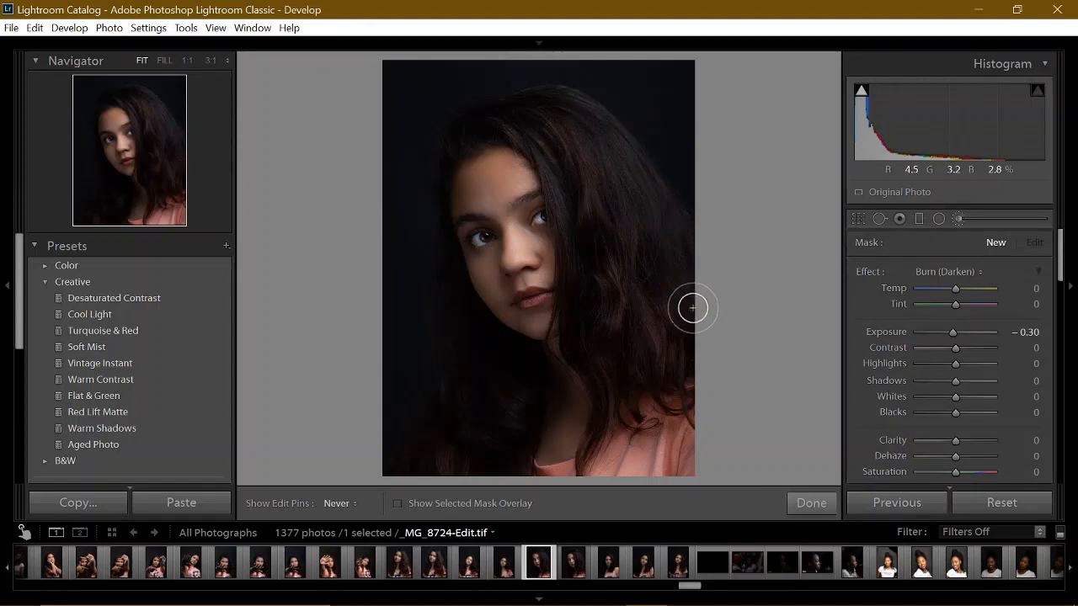
mouse_move(579, 208)
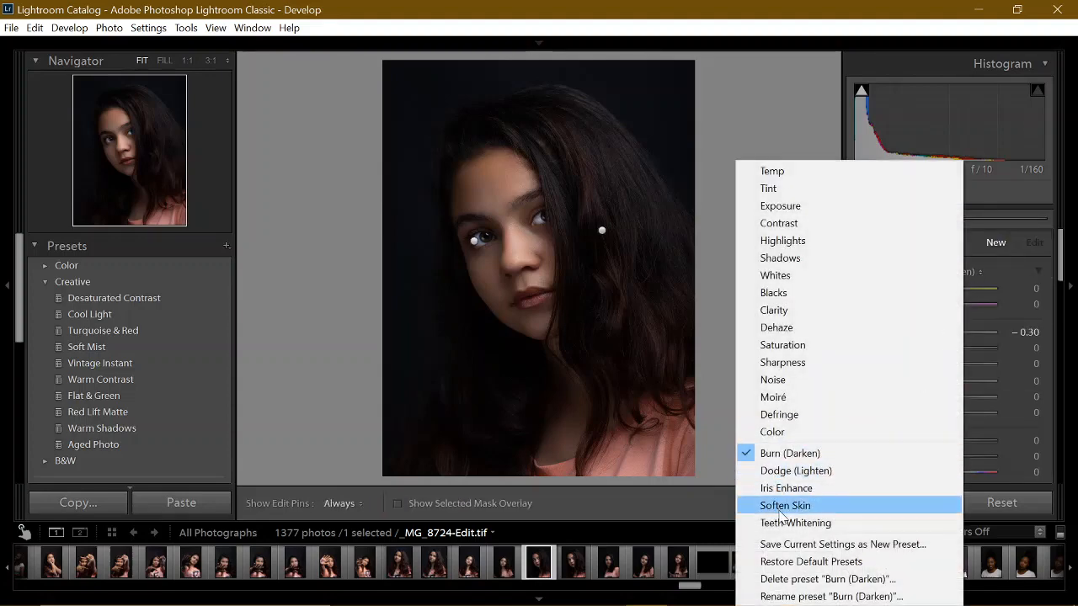
mouse_move(773, 292)
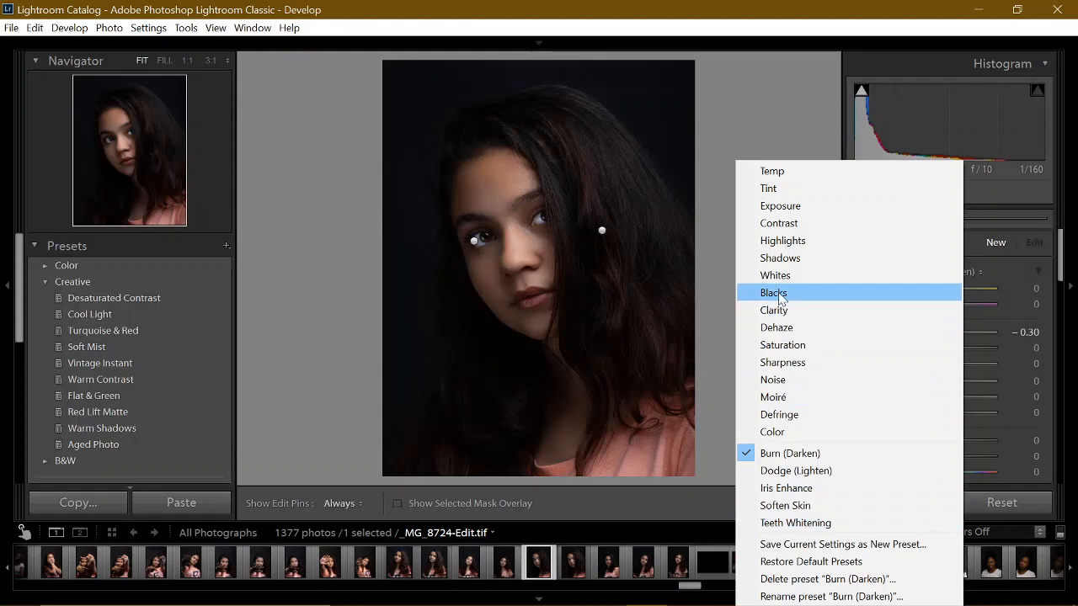
mouse_move(783, 344)
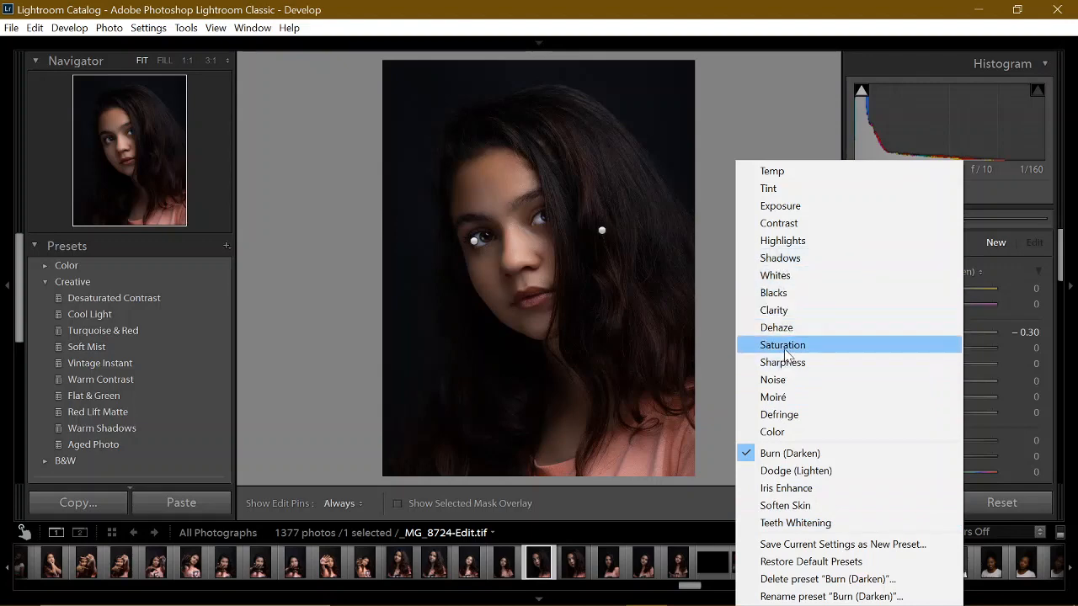
Paint a Shadows brush at exposure 0.40 and shadows 36 over the hair beside the face
click(780, 257)
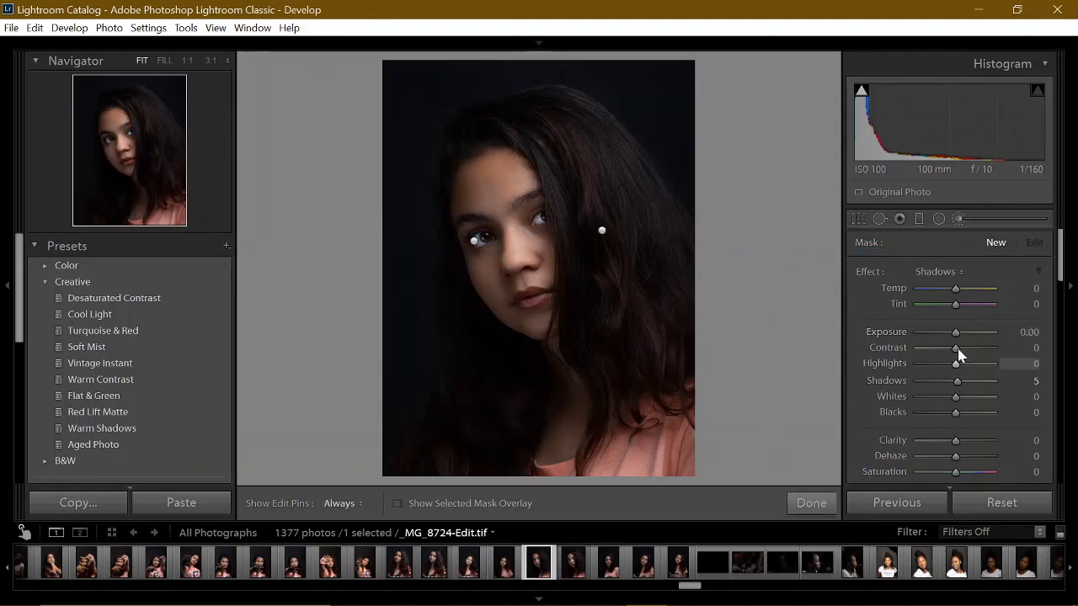
mouse_move(956, 331)
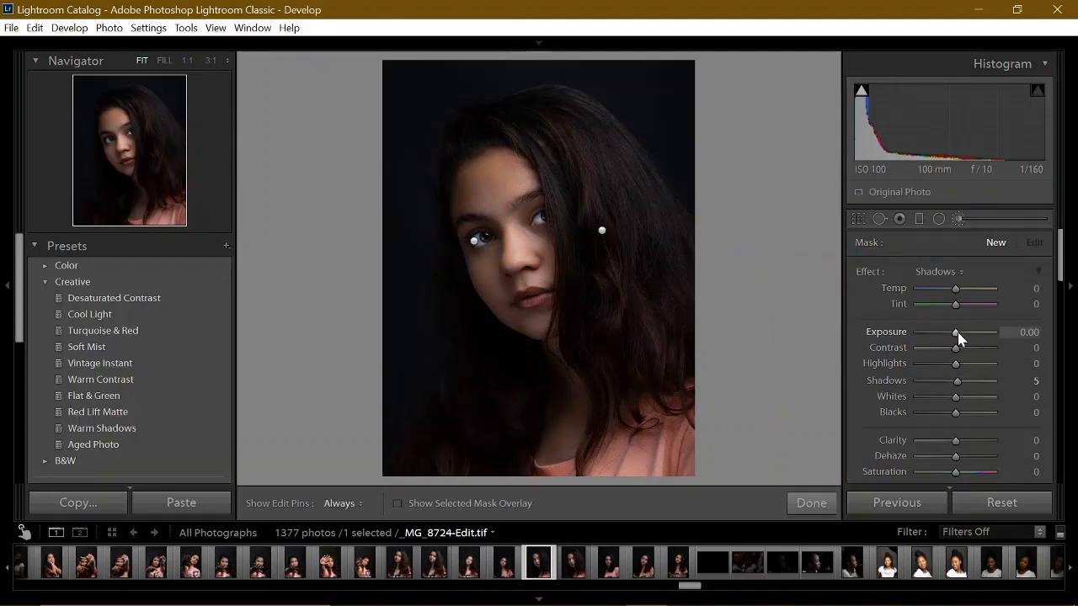
drag(955, 331, 960, 332)
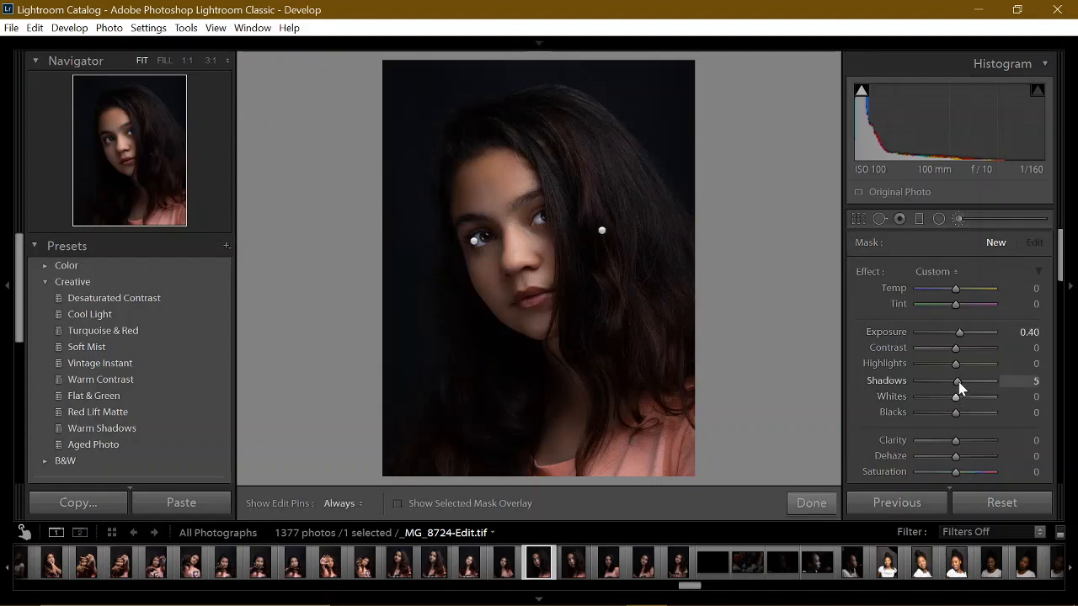
drag(958, 381, 969, 381)
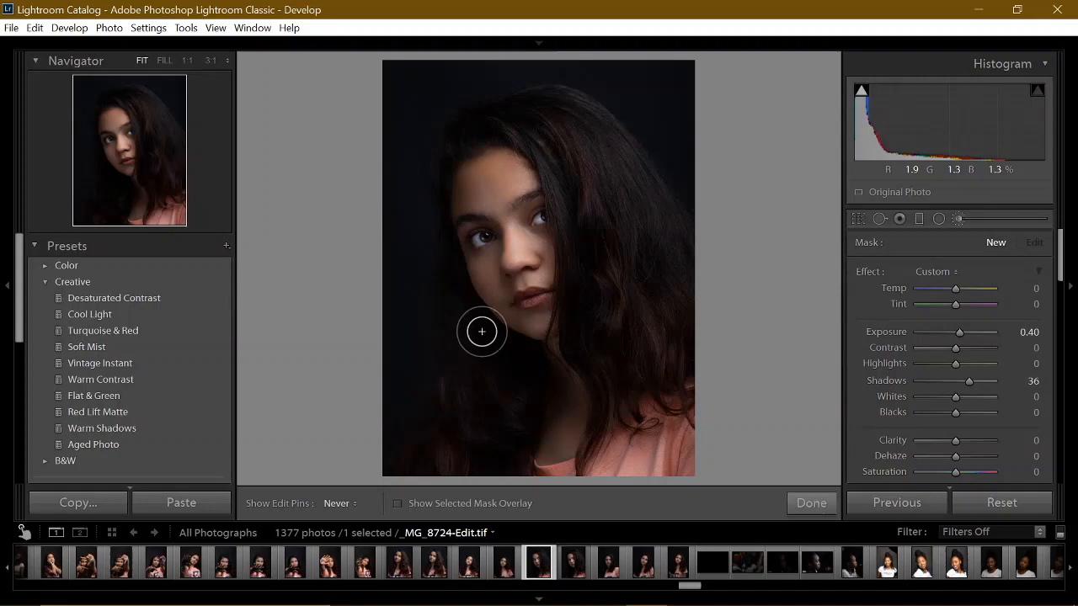
mouse_move(454, 285)
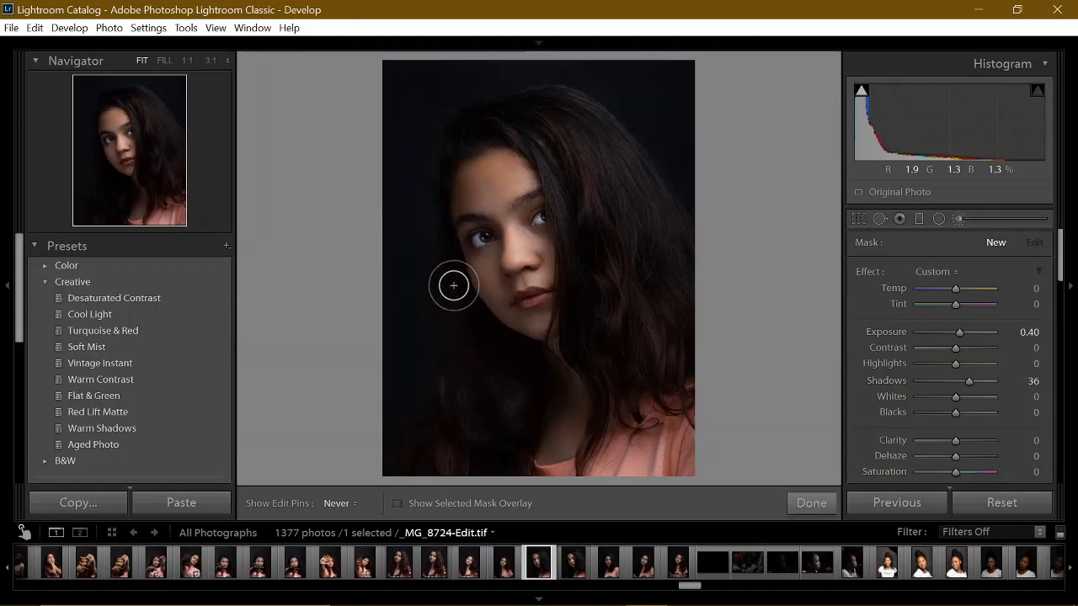
click(453, 285)
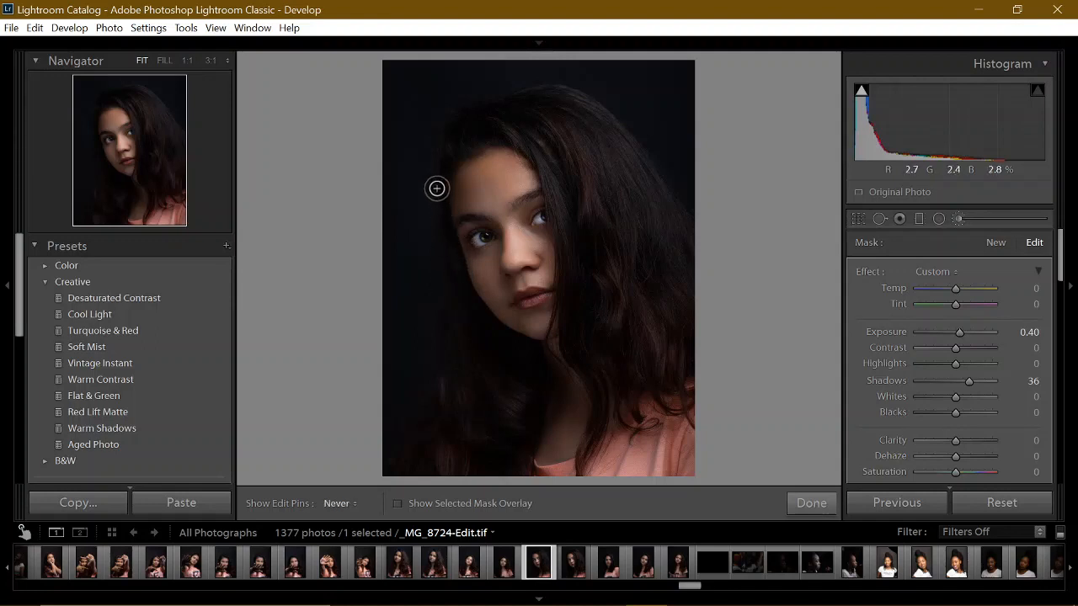
mouse_move(503, 118)
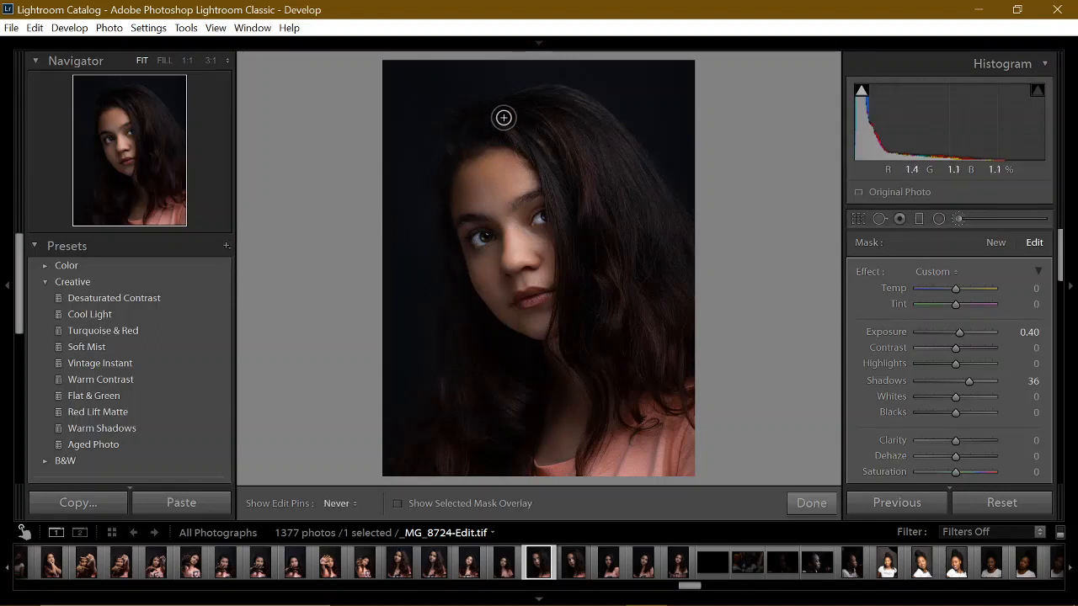
mouse_move(546, 114)
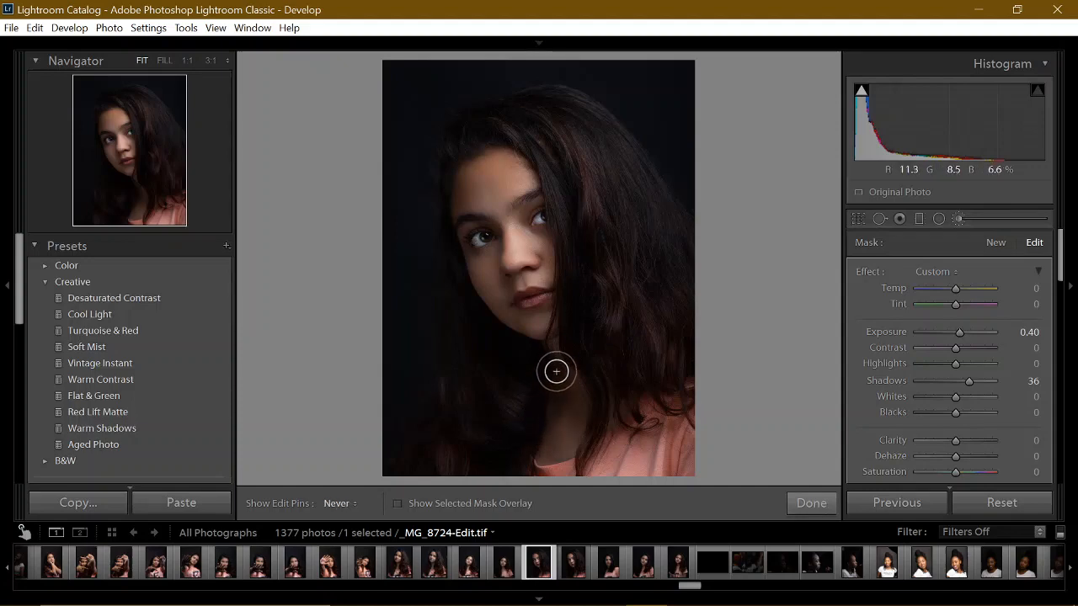
mouse_move(558, 446)
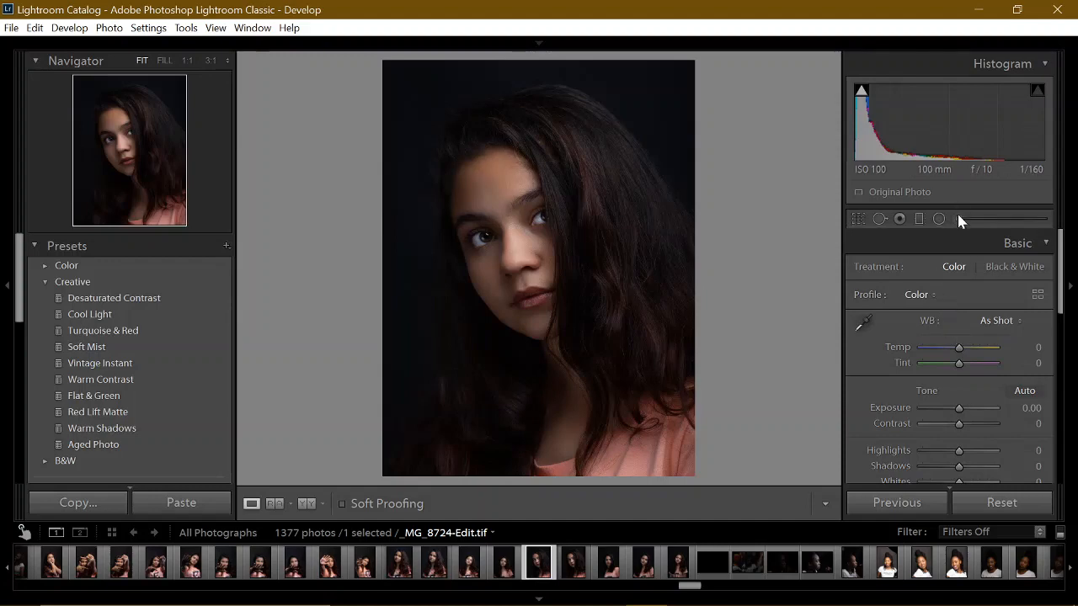
mouse_move(959, 219)
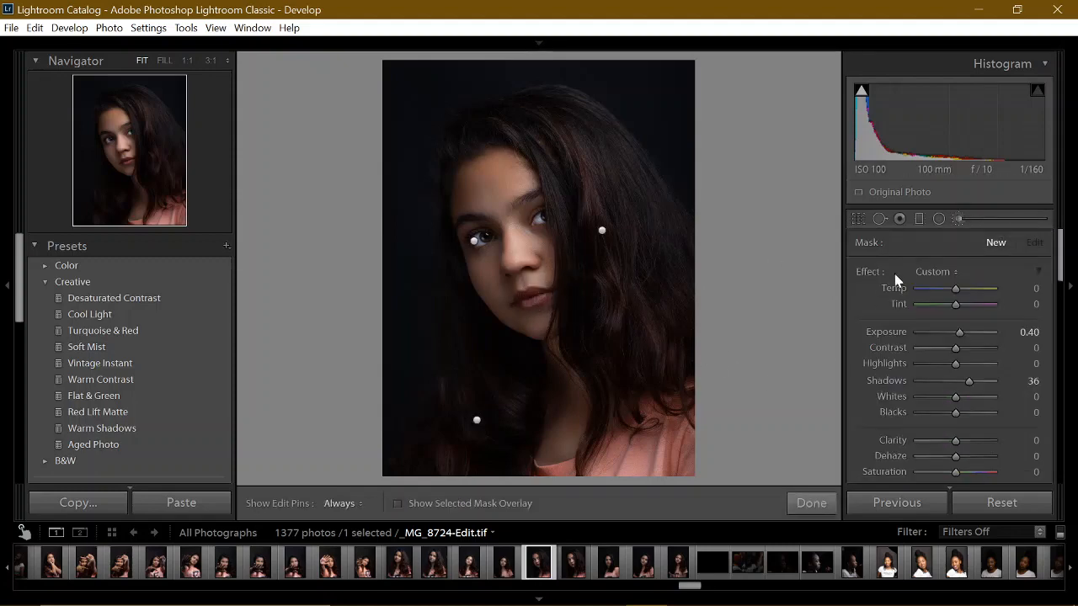
Paint the lips with a new Exposure brush at about +0.30, then click Done
click(933, 271)
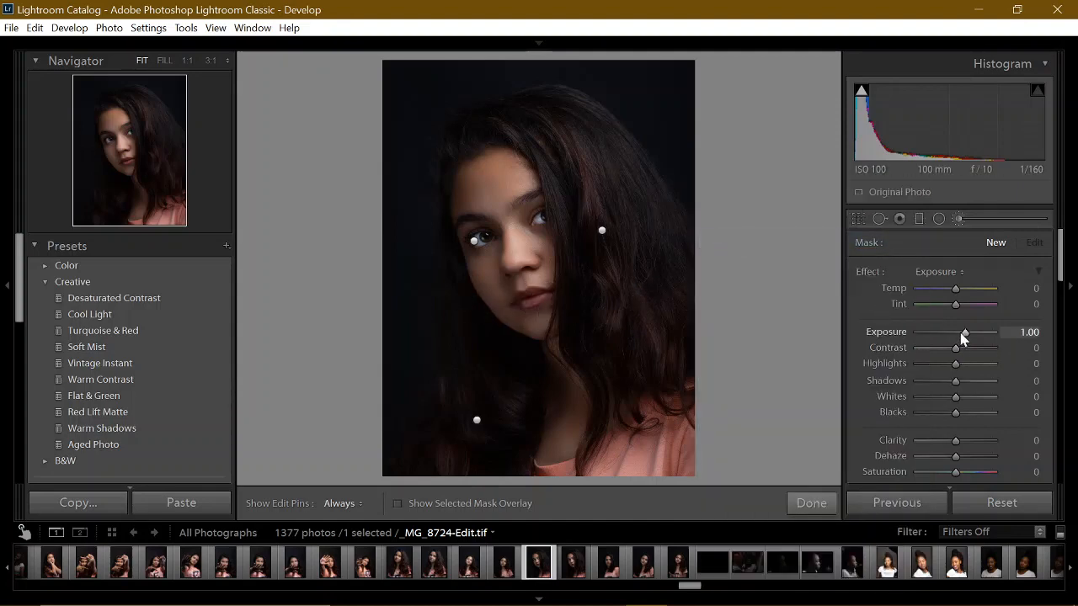
drag(964, 332, 956, 331)
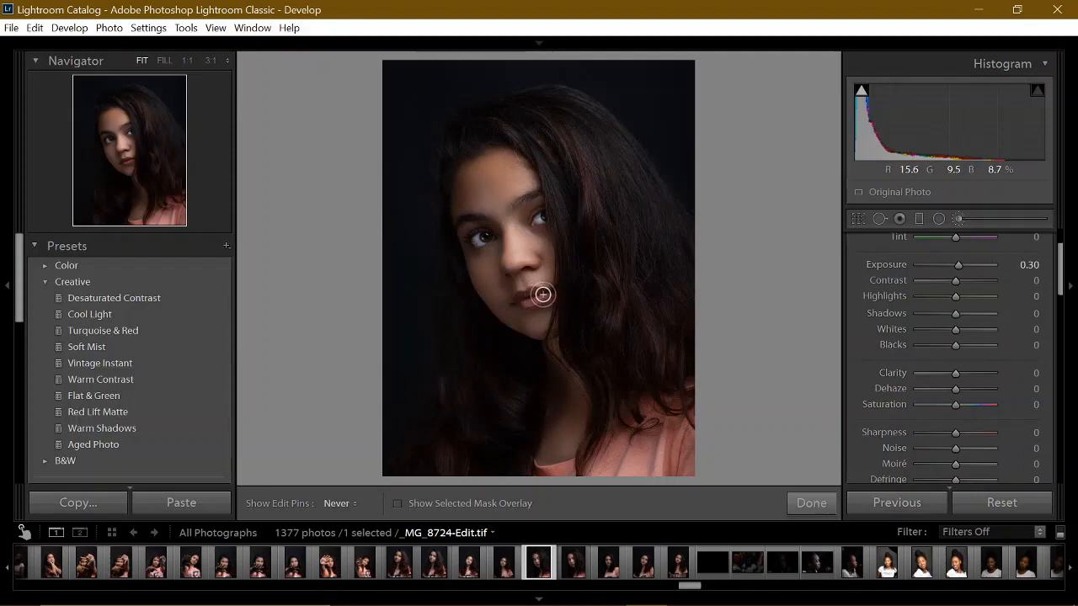
mouse_move(515, 308)
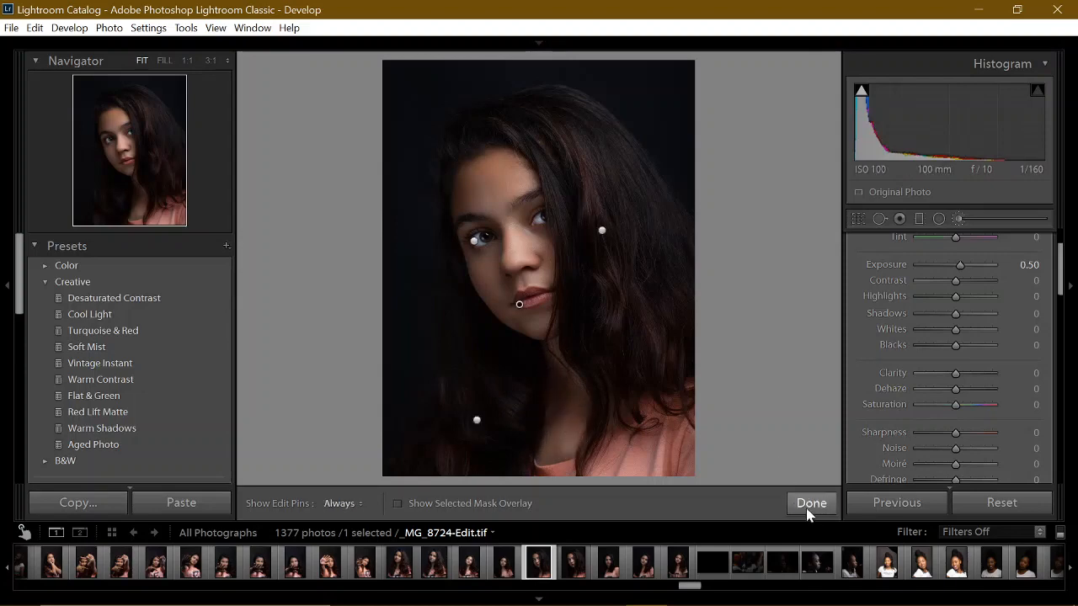
click(812, 503)
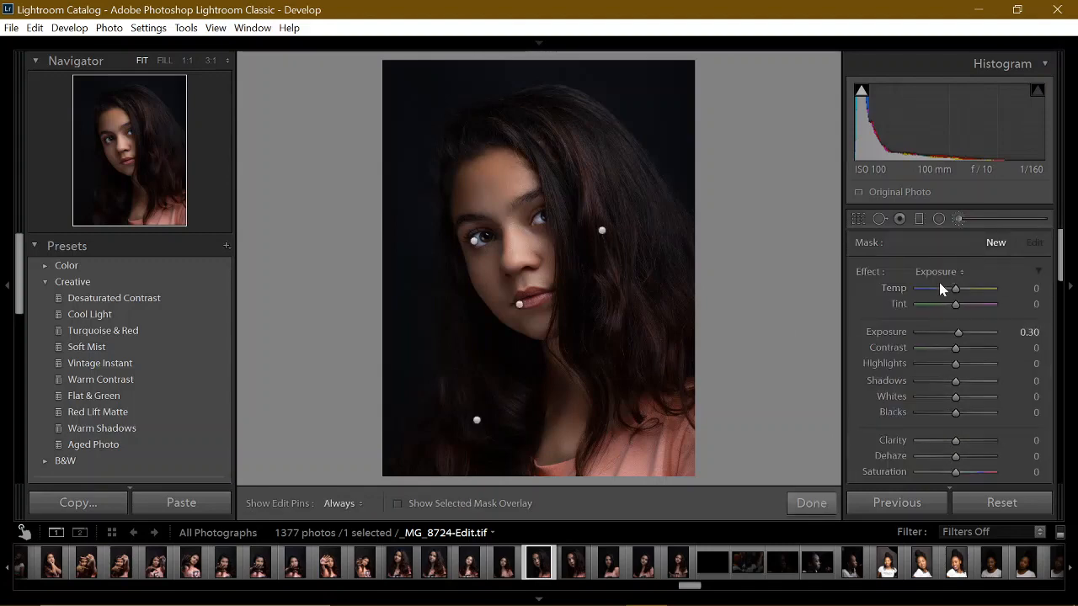
Paint the hair with a Color brush at saturation +17, then close the brush
click(936, 271)
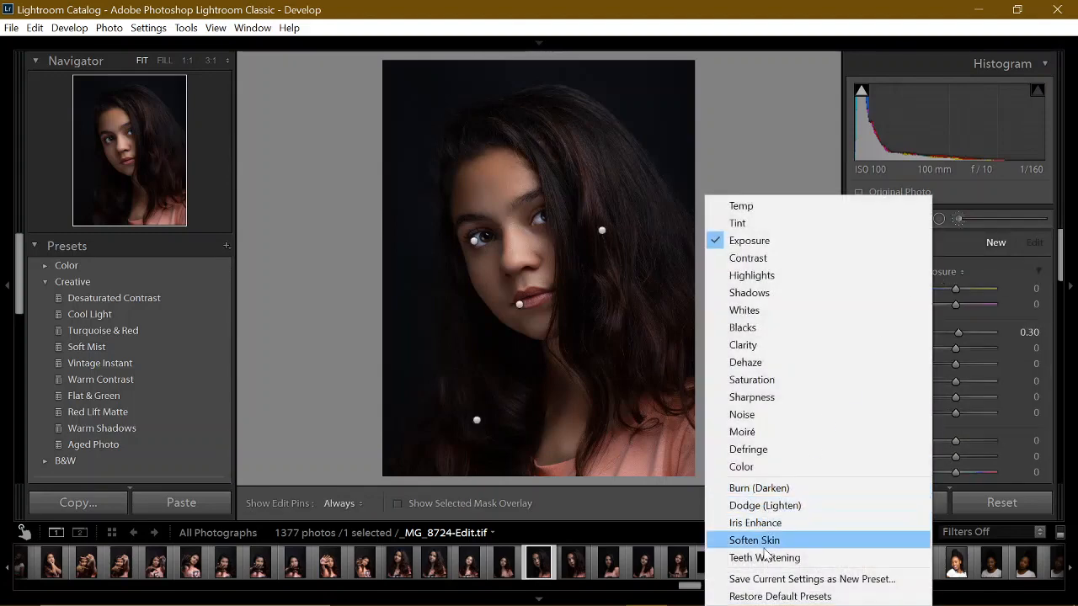
mouse_move(742, 326)
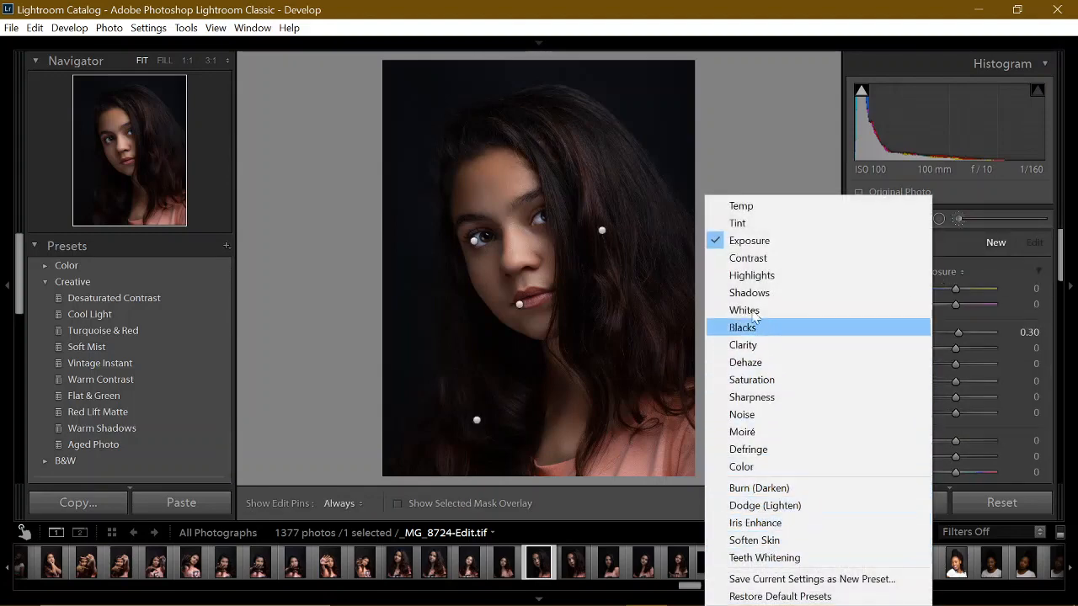
mouse_move(745, 362)
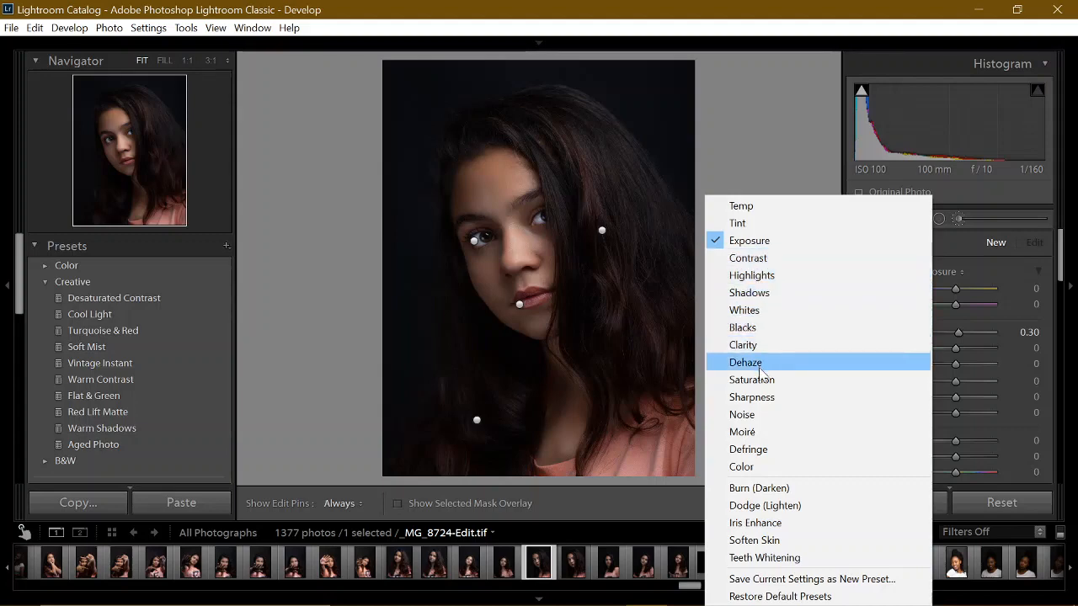
mouse_move(761, 467)
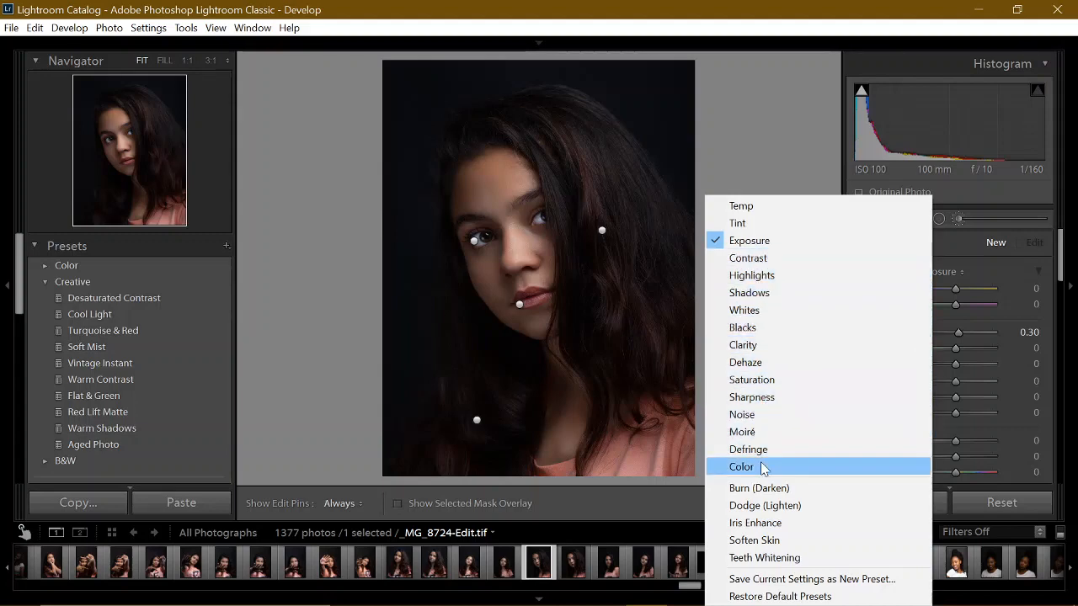
click(742, 467)
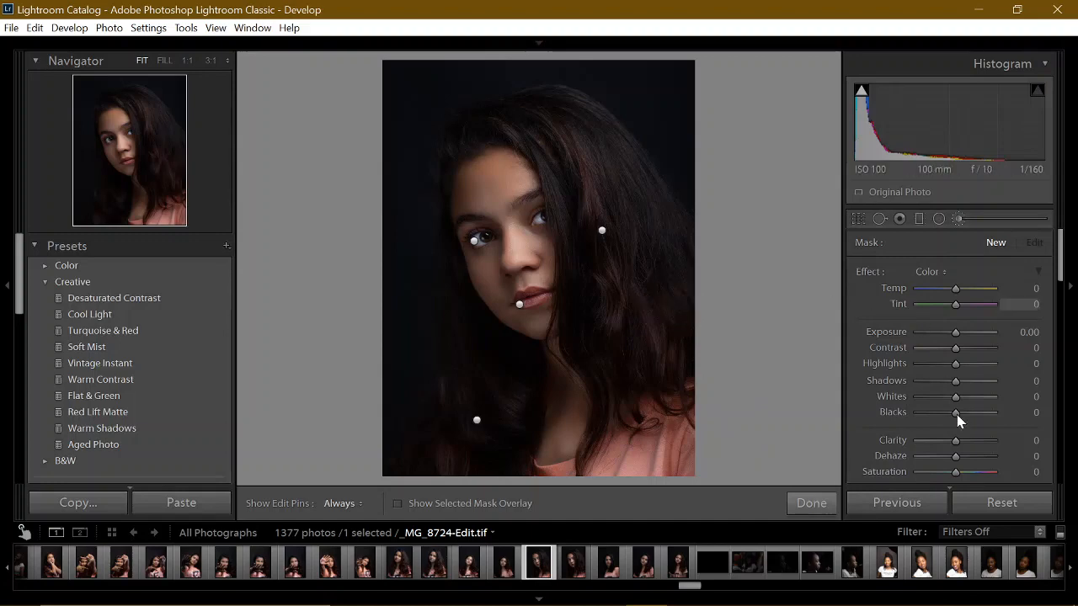
drag(955, 471, 963, 472)
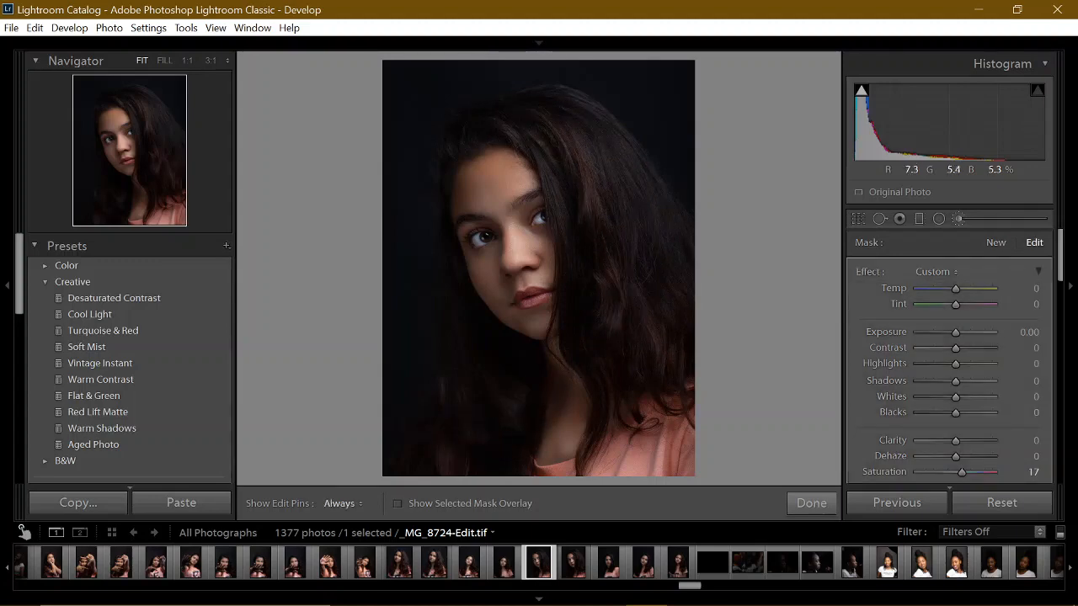
click(342, 503)
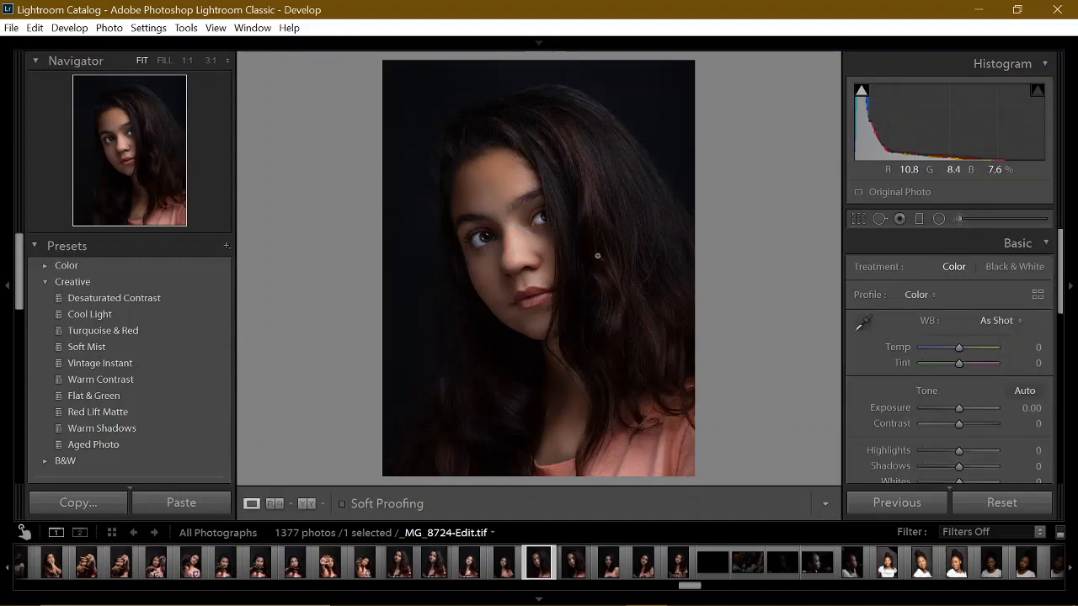
At 1:1, heal spots above the left eye and beside the nose, then Fit the view
click(596, 255)
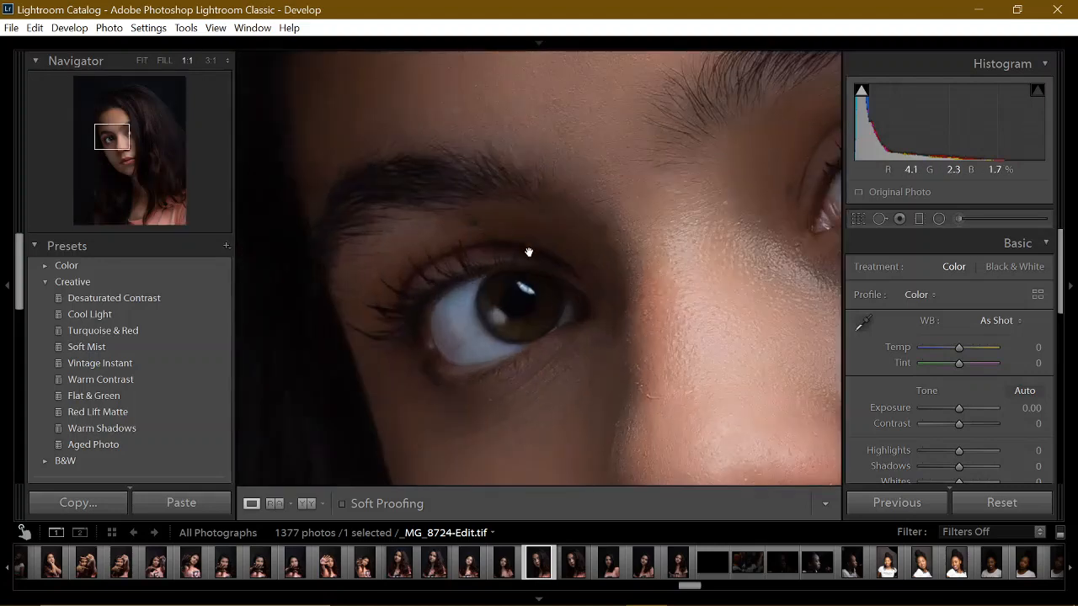
drag(529, 251, 506, 222)
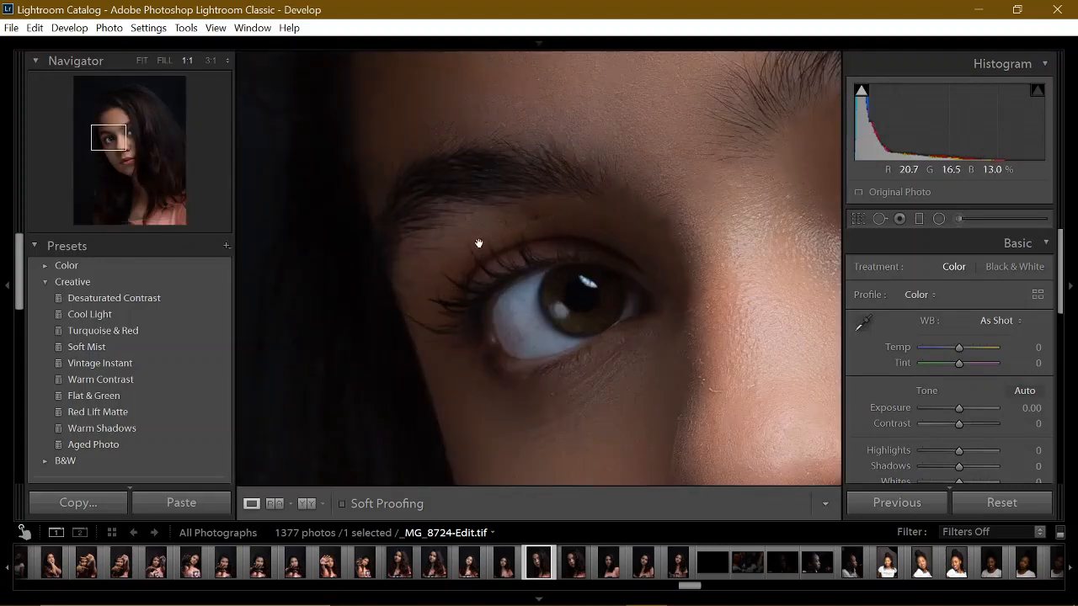
click(879, 219)
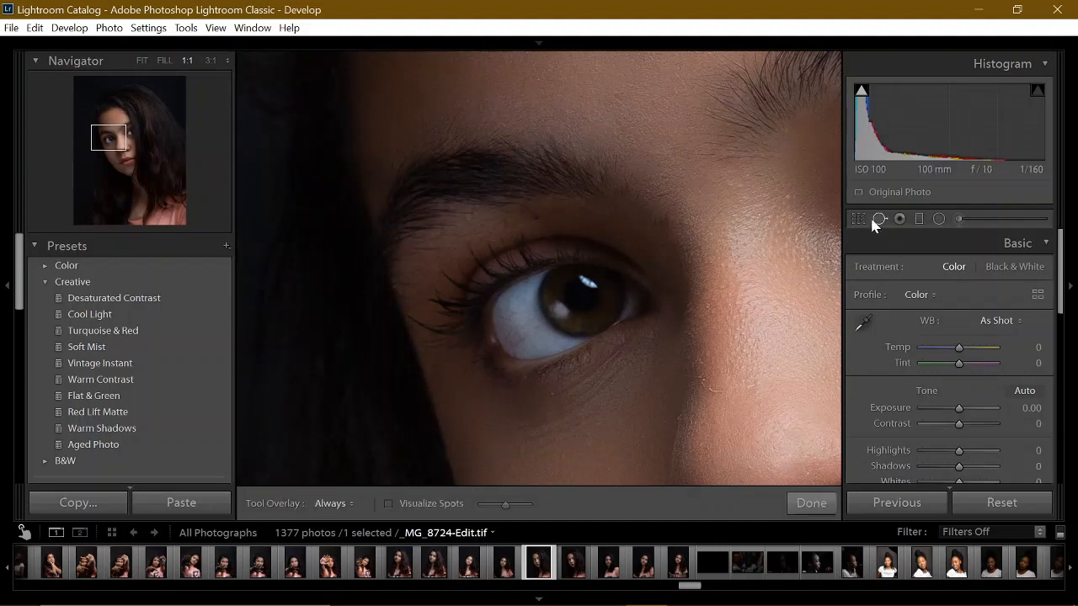
click(899, 219)
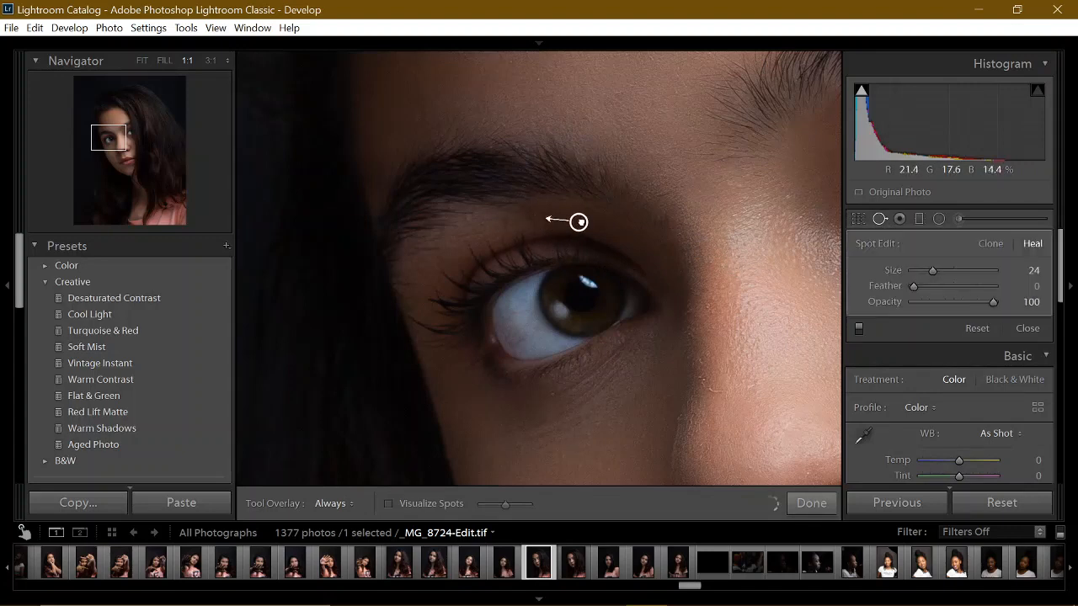
click(578, 222)
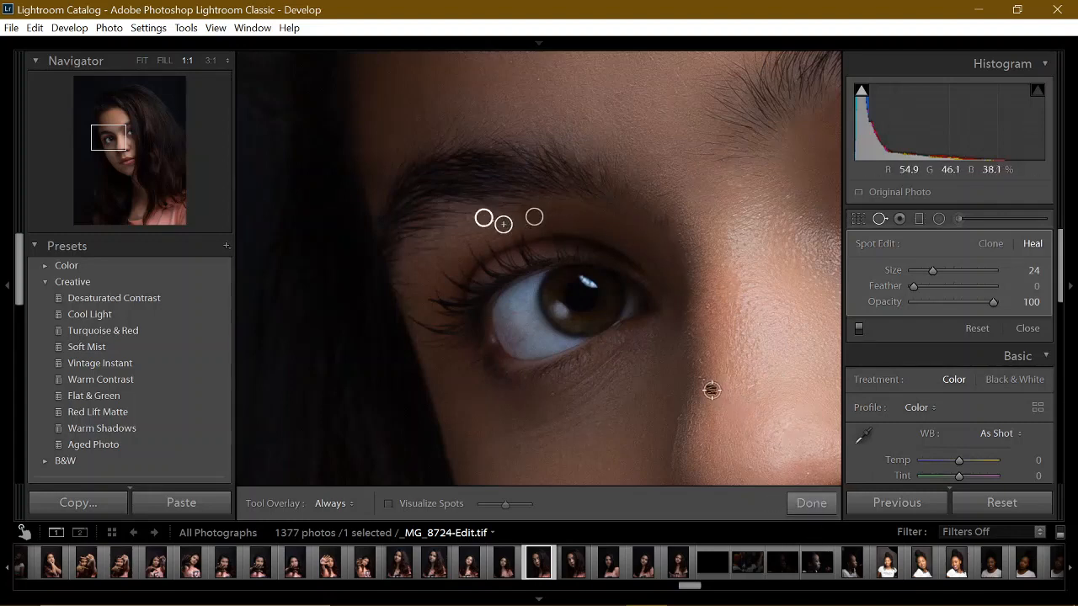
click(711, 390)
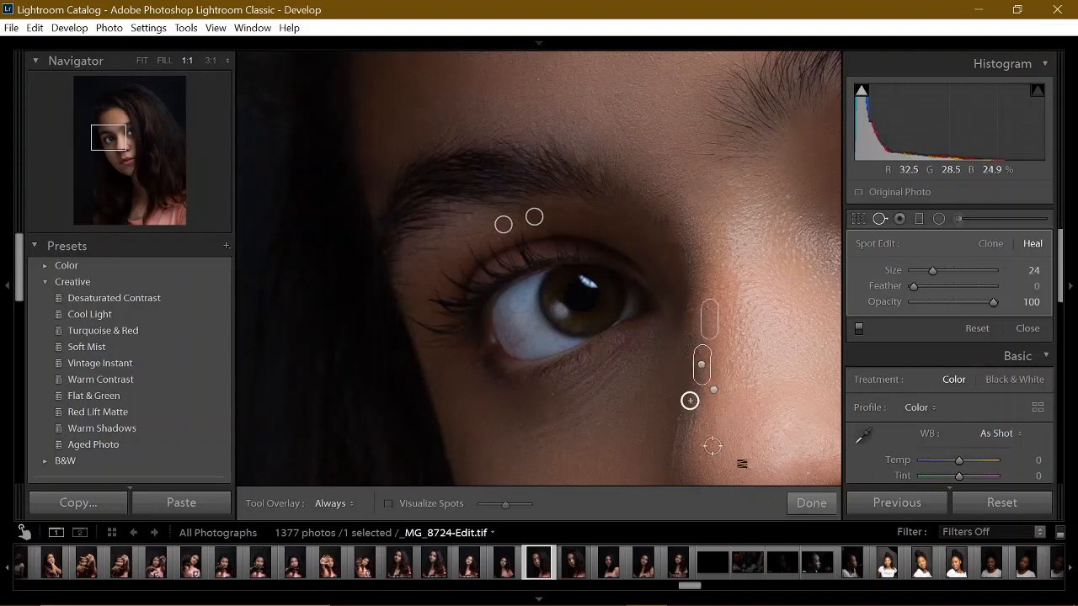
click(811, 503)
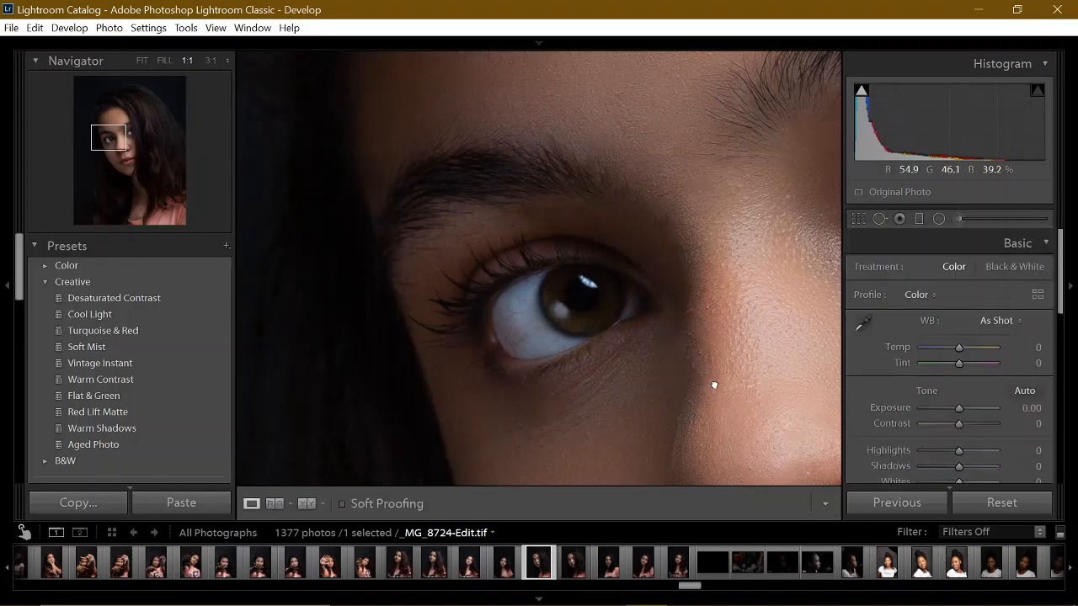
click(141, 60)
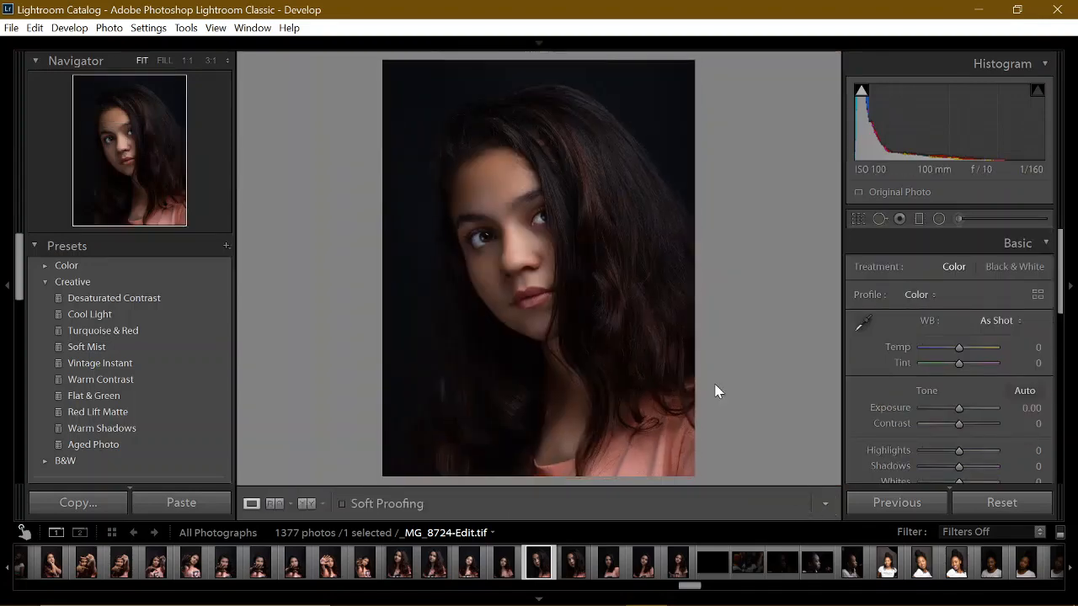